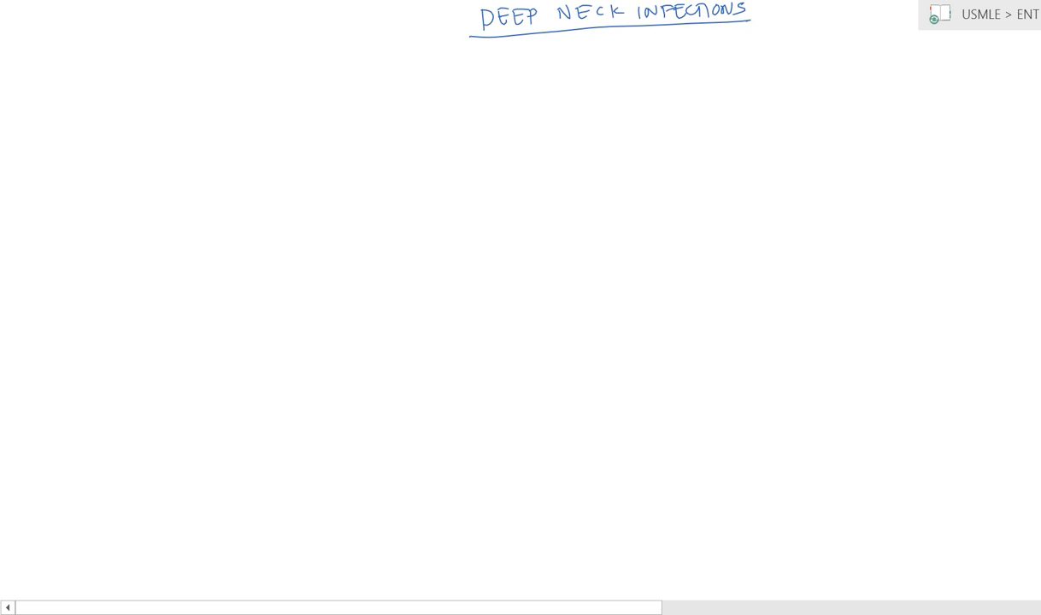
# Handwrite the Parapharyngeal Abscess, Retropharyngeal Abscess and Submandibular headings with vertical dividers.
pyautogui.write('PARAPHAR')
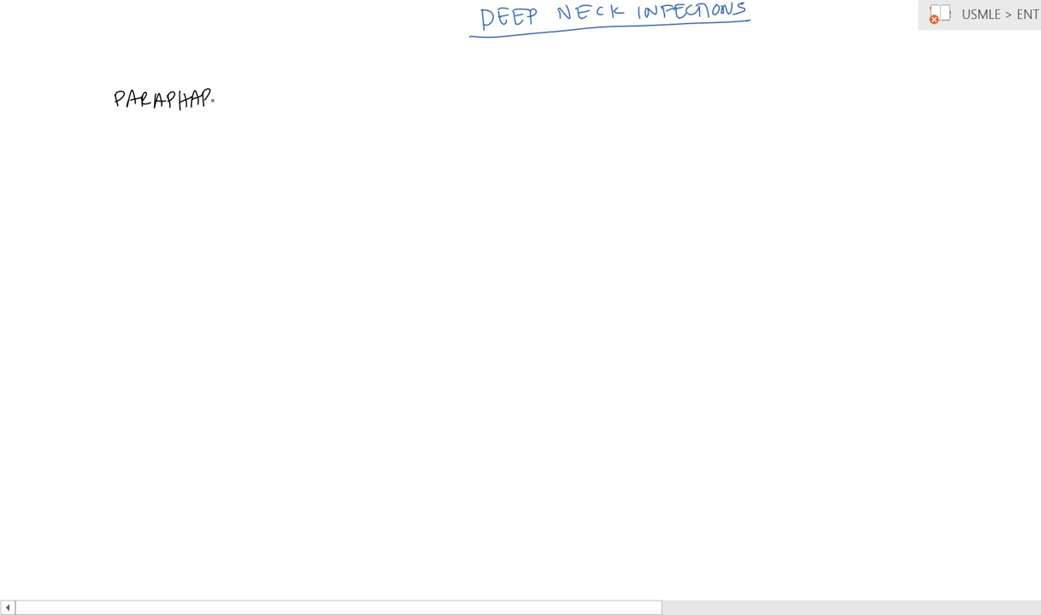
pyautogui.write('YNGE')
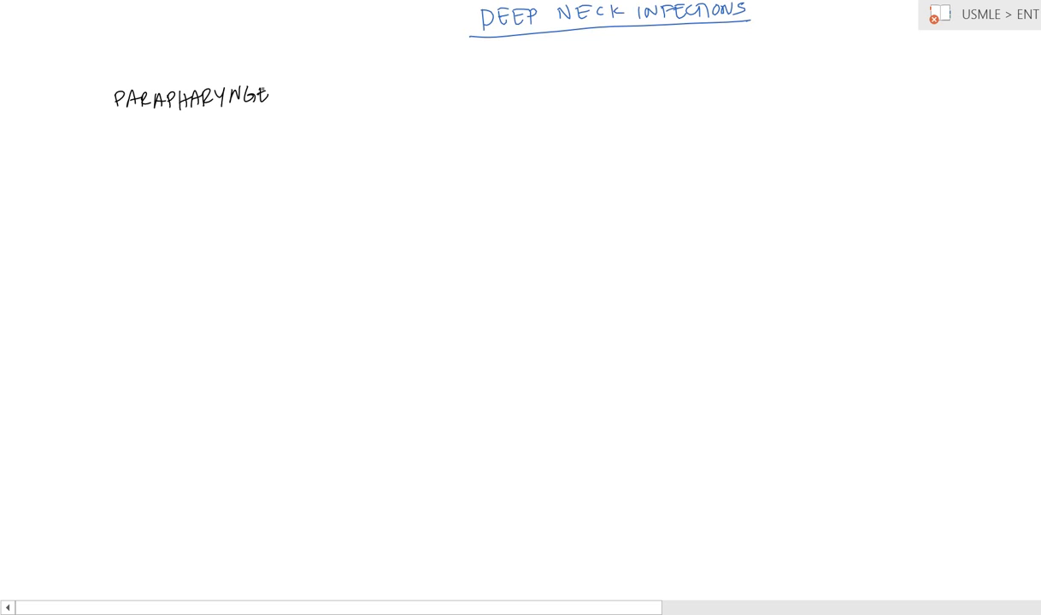
pyautogui.write('AL ABSCESS')
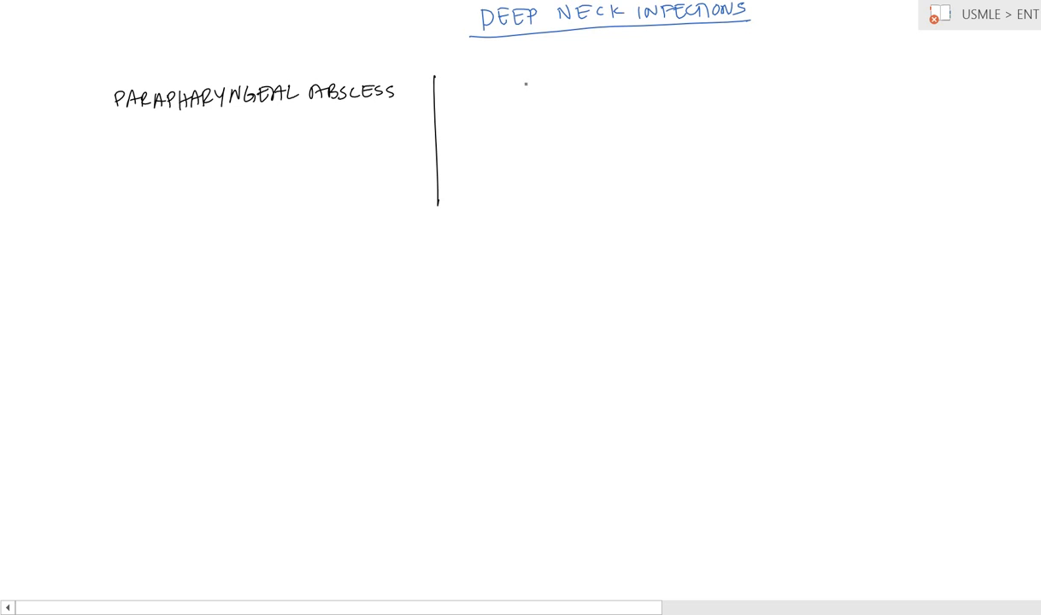
pyautogui.write('RETRO')
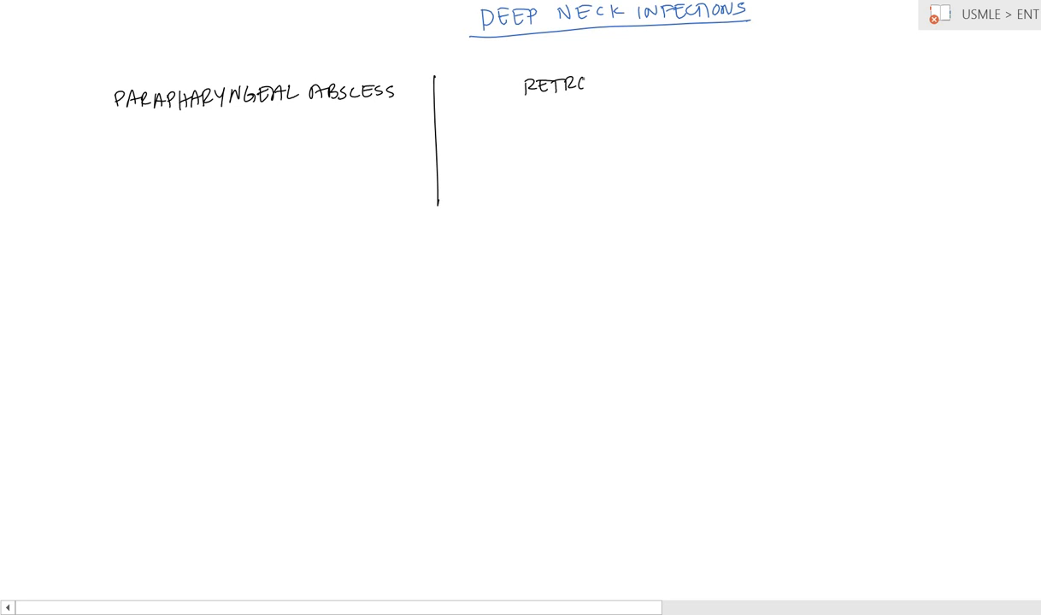
pyautogui.write('PHARYNGEAL')
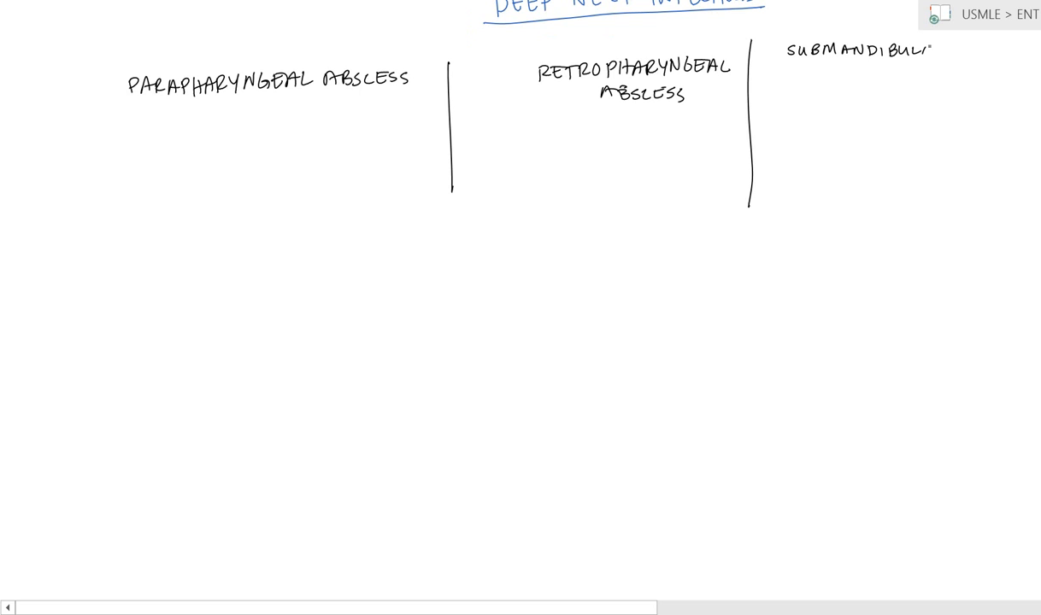
pyautogui.write('AR')
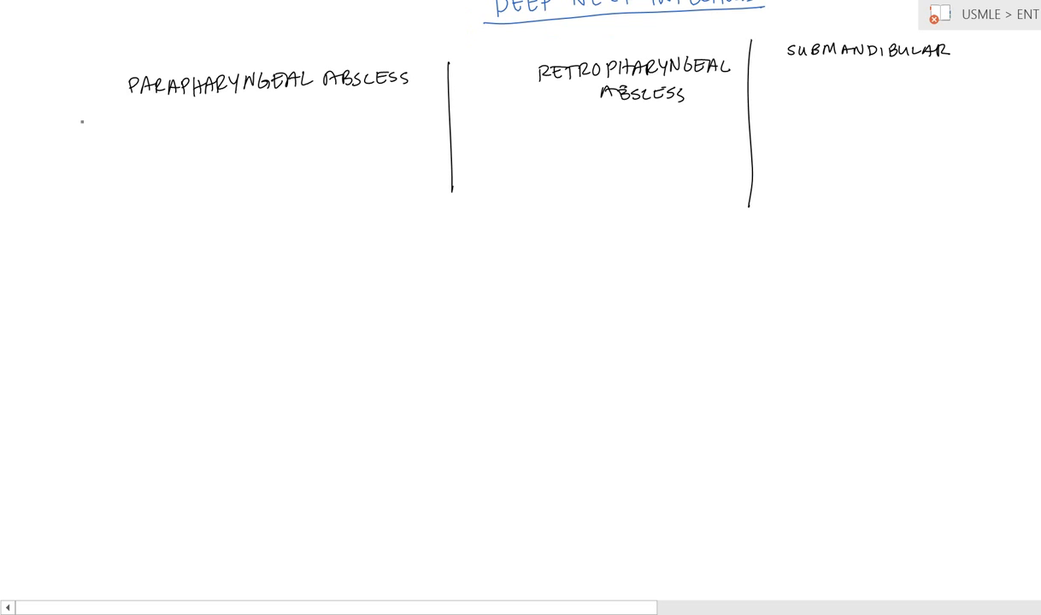
# Draw a horizontal rule beneath the three column headings.
pyautogui.moveTo(82, 122); pyautogui.dragTo(933, 109)
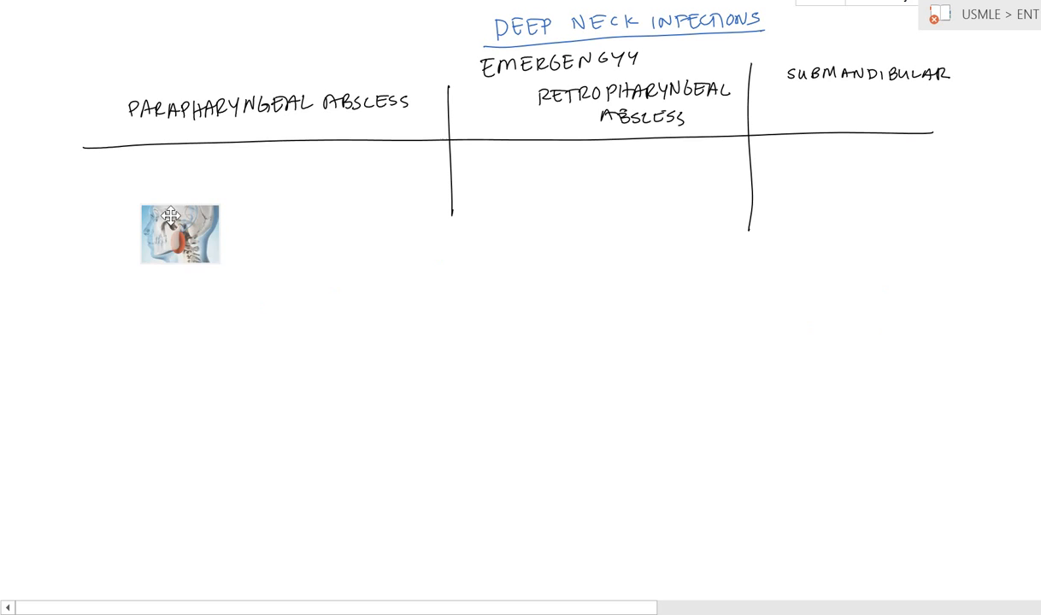
# Enlarge the parapharyngeal neck anatomy picture.
pyautogui.moveTo(218, 265); pyautogui.dragTo(341, 358)
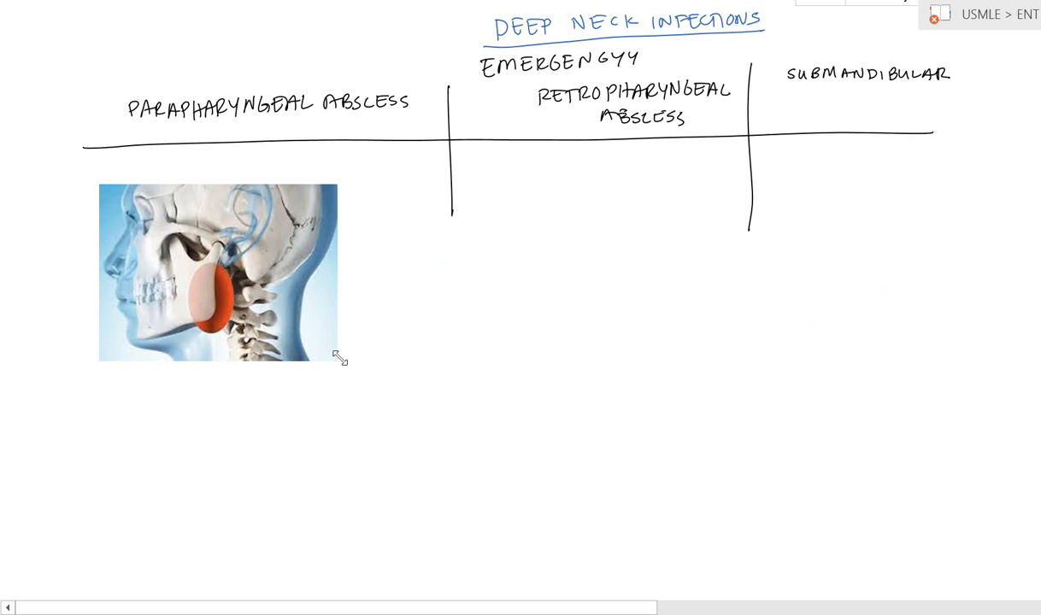
pyautogui.click(218, 274)
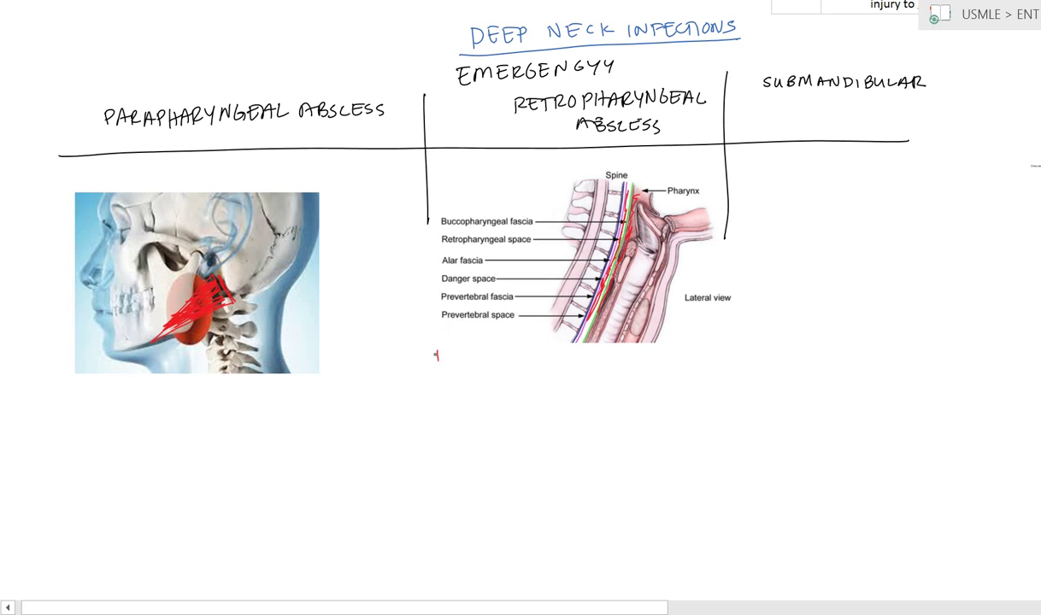
# In blue ink, note the spread down to the tracheal bifurcation, diaphragm and psoas.
pyautogui.press('alt')
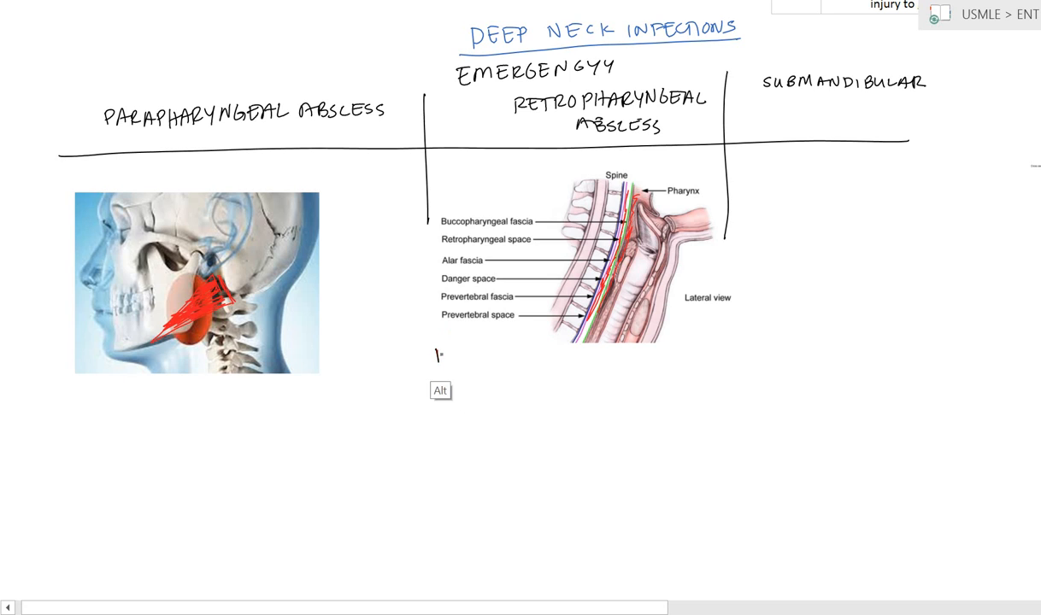
pyautogui.write('Dow')
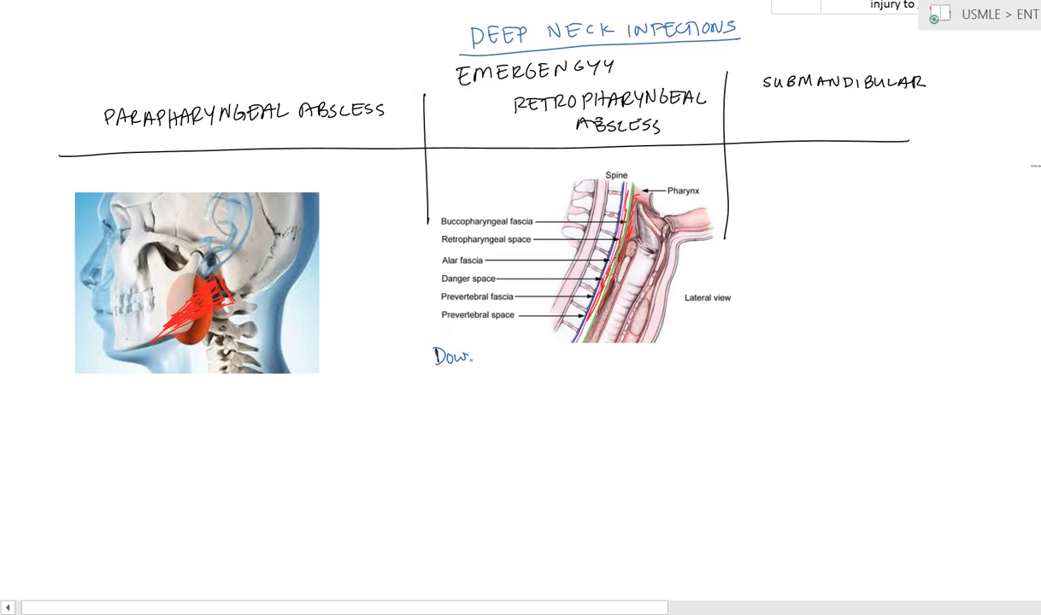
pyautogui.write('Down →')
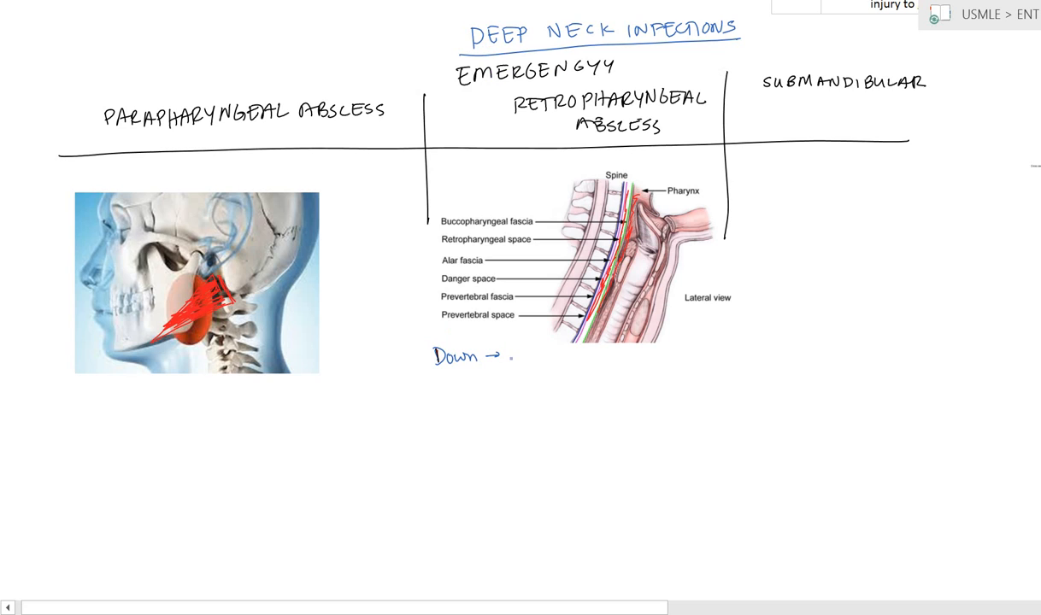
pyautogui.write('trachea Bifurcal')
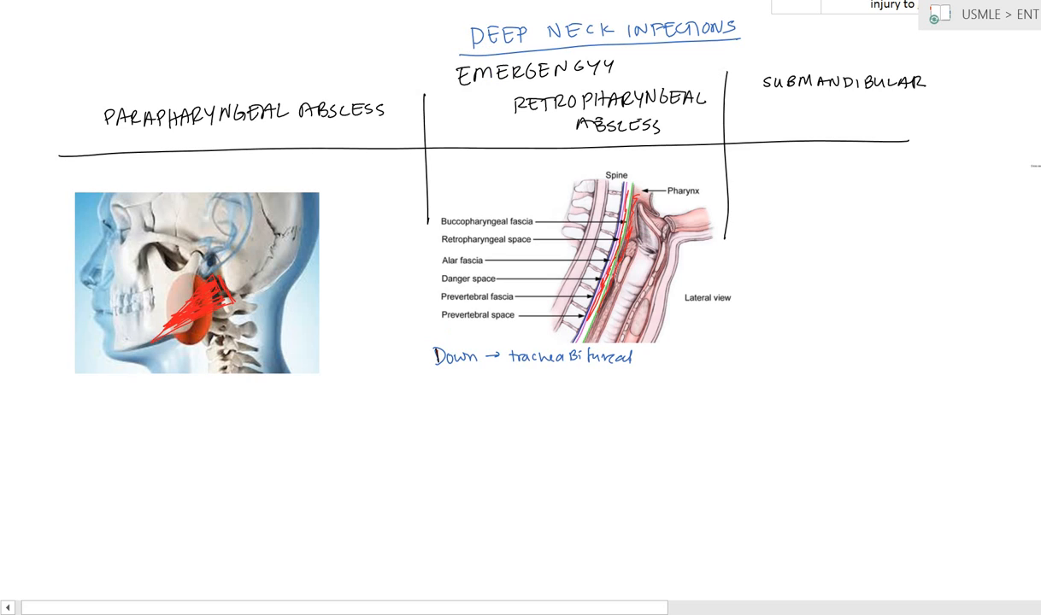
pyautogui.write('tion')
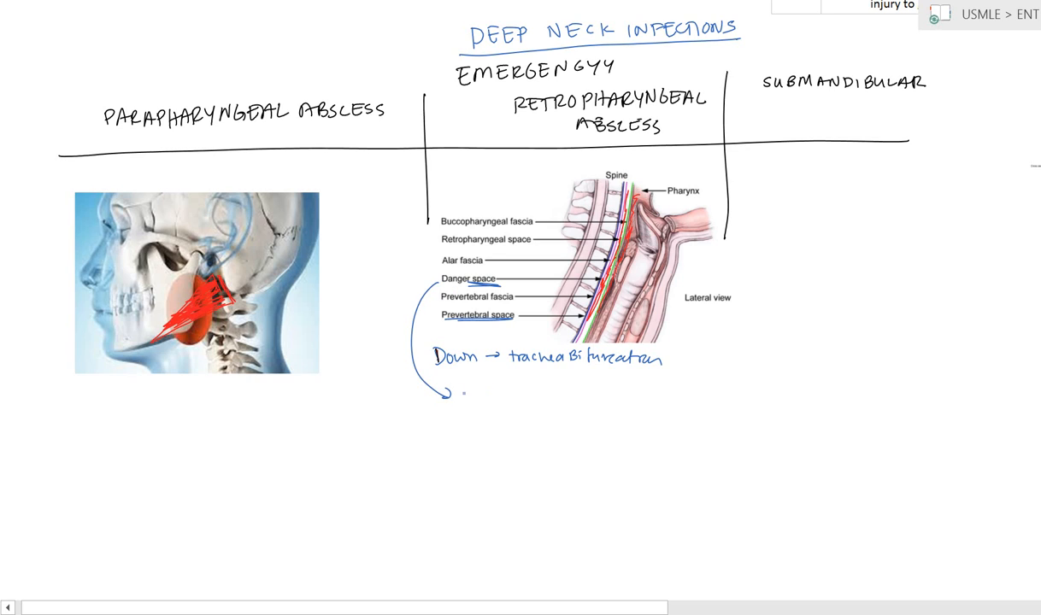
pyautogui.write('diaph.')
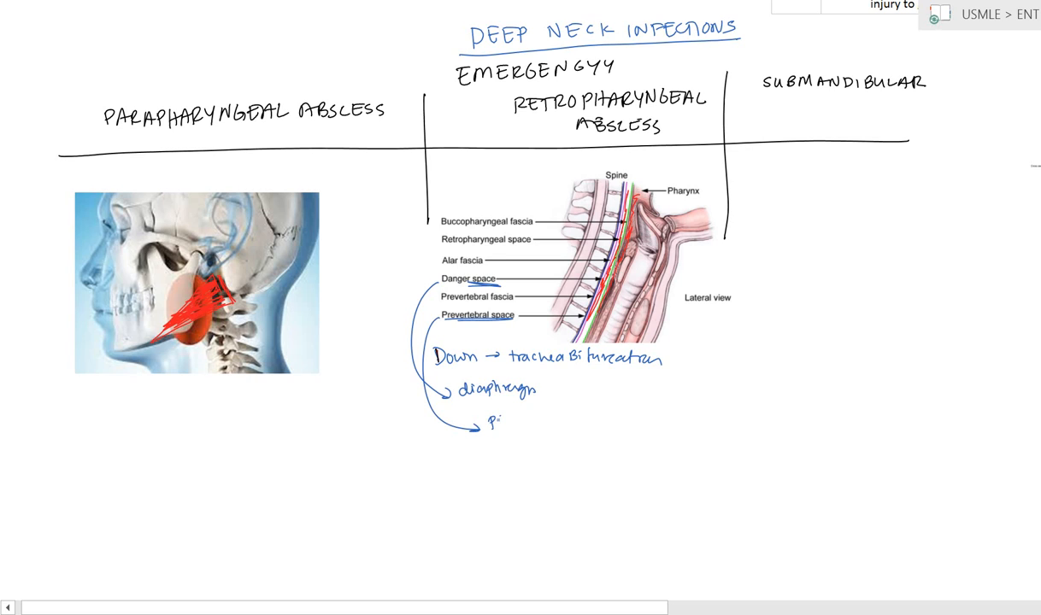
pyautogui.write('soas')
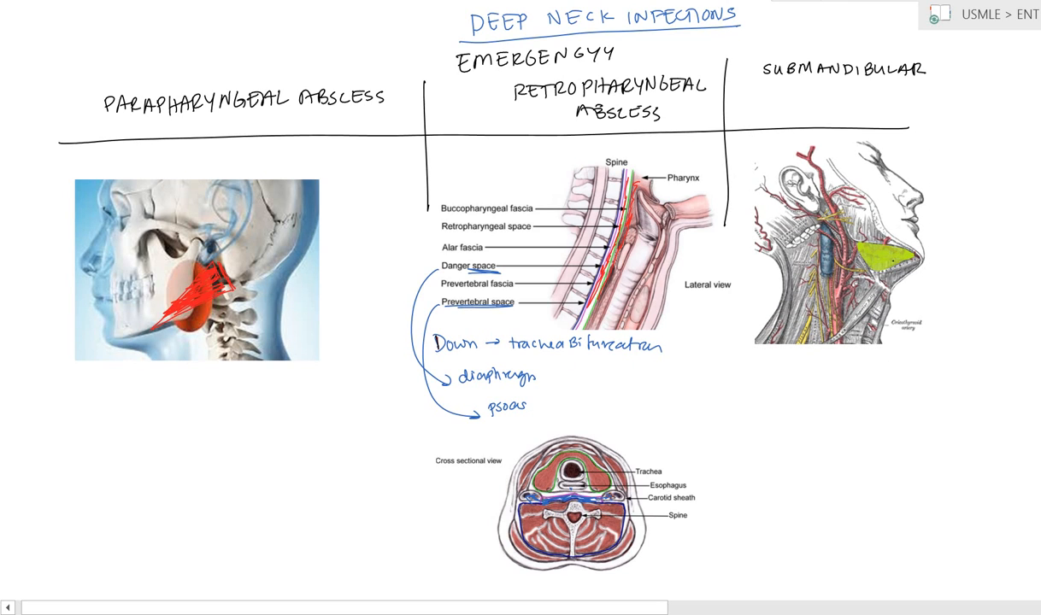
# Label the submandibular image 'Floor mouth' and 'Tongue'.
pyautogui.write('Floor.')
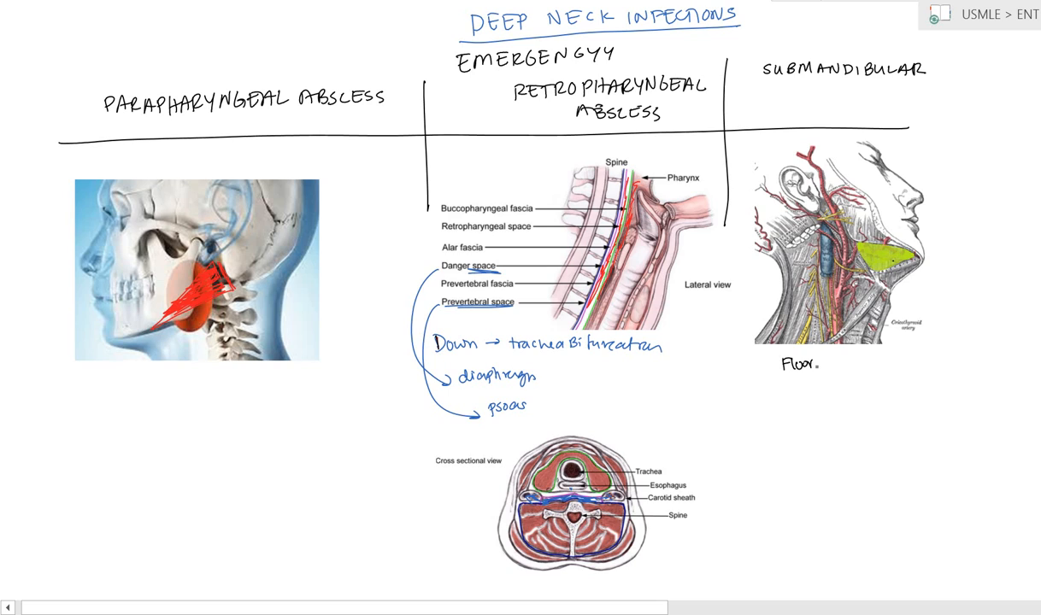
pyautogui.write('Mouth')
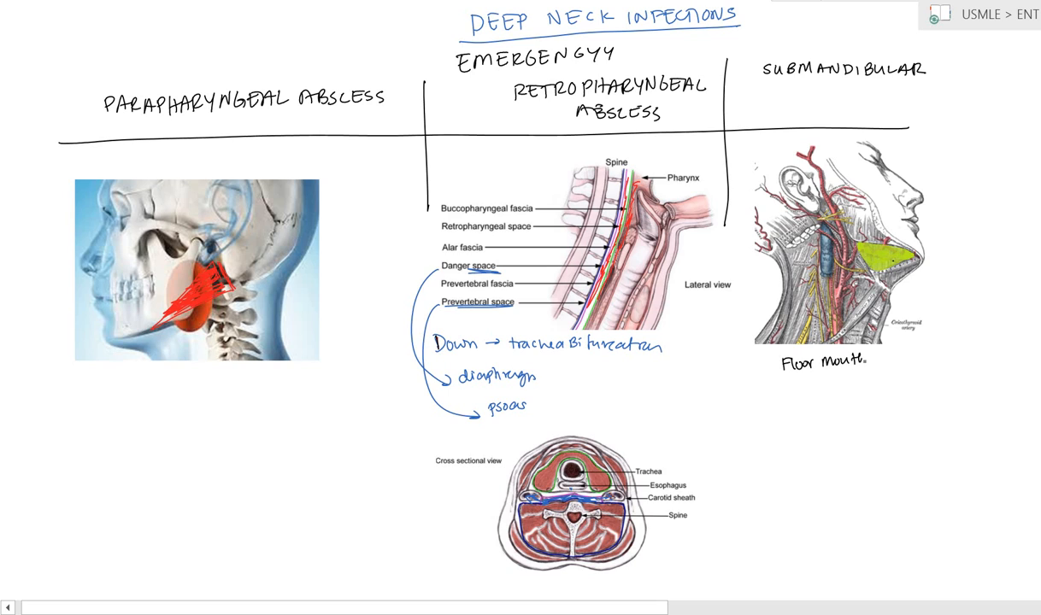
pyautogui.write('Tonge')
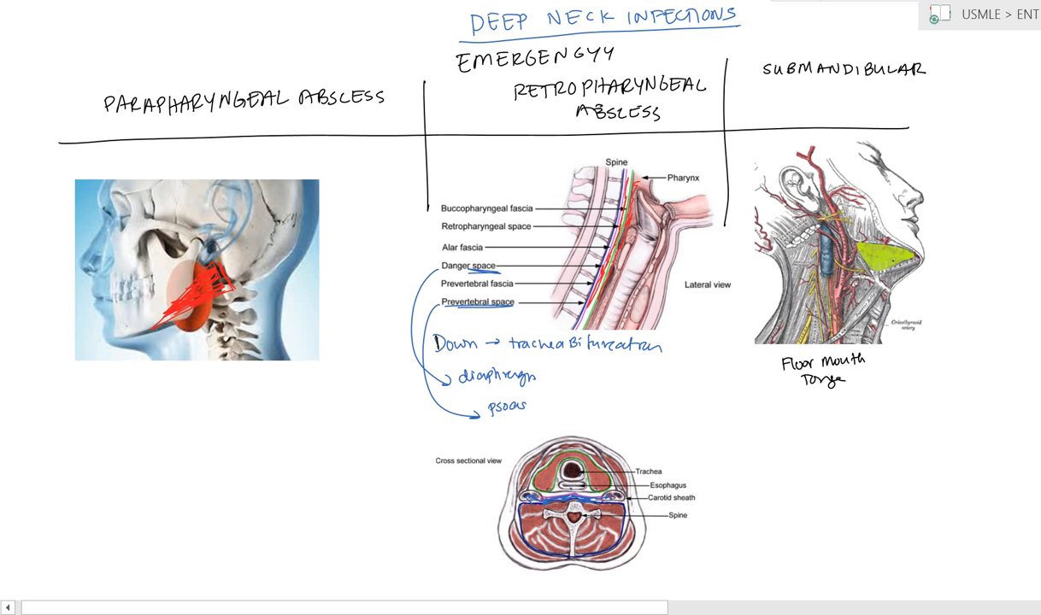
# Extend the column dividers past the images and write 'Etiology' at the left.
pyautogui.scroll(-3)
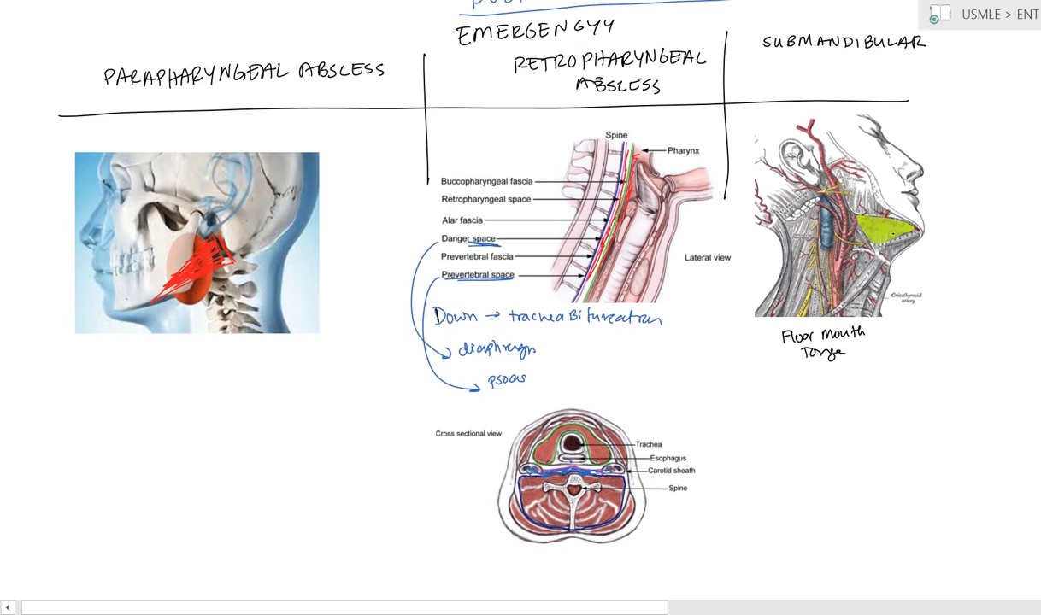
pyautogui.scroll(-3)
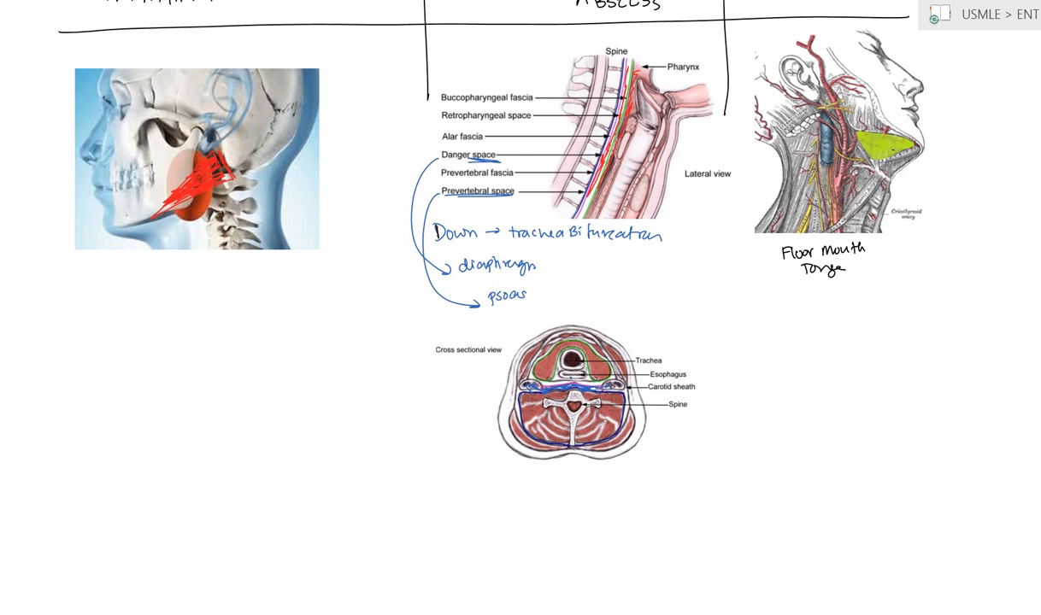
pyautogui.moveTo(425, 92); pyautogui.dragTo(421, 425)
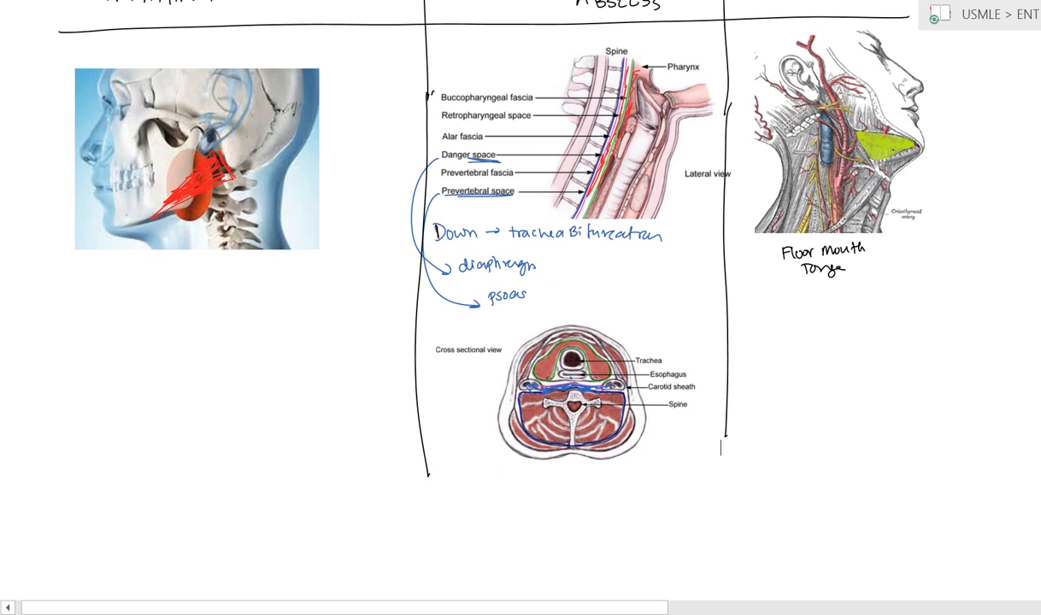
pyautogui.scroll(-3)
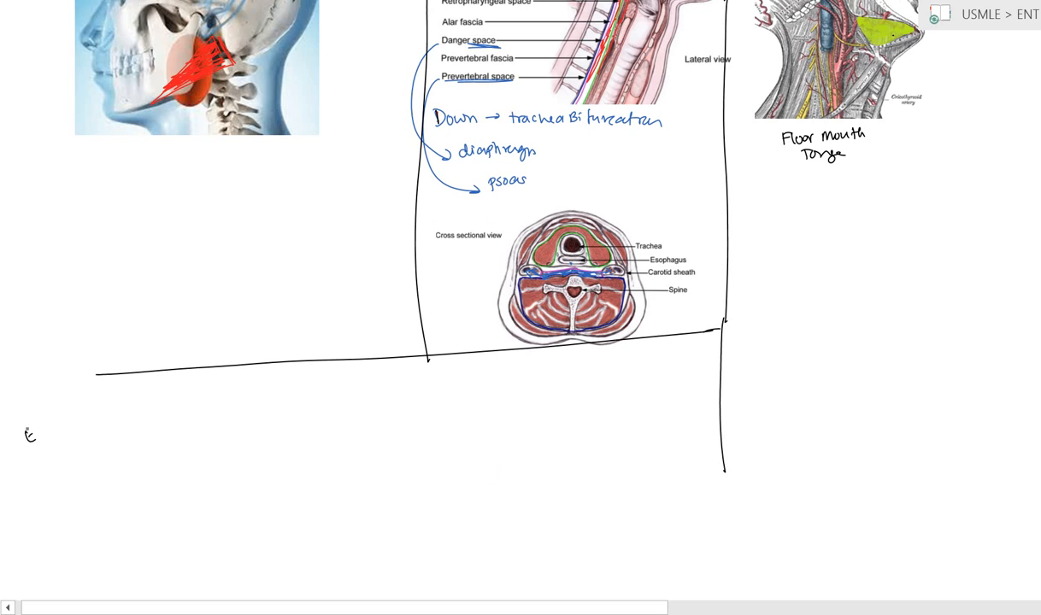
pyautogui.write('Etiology')
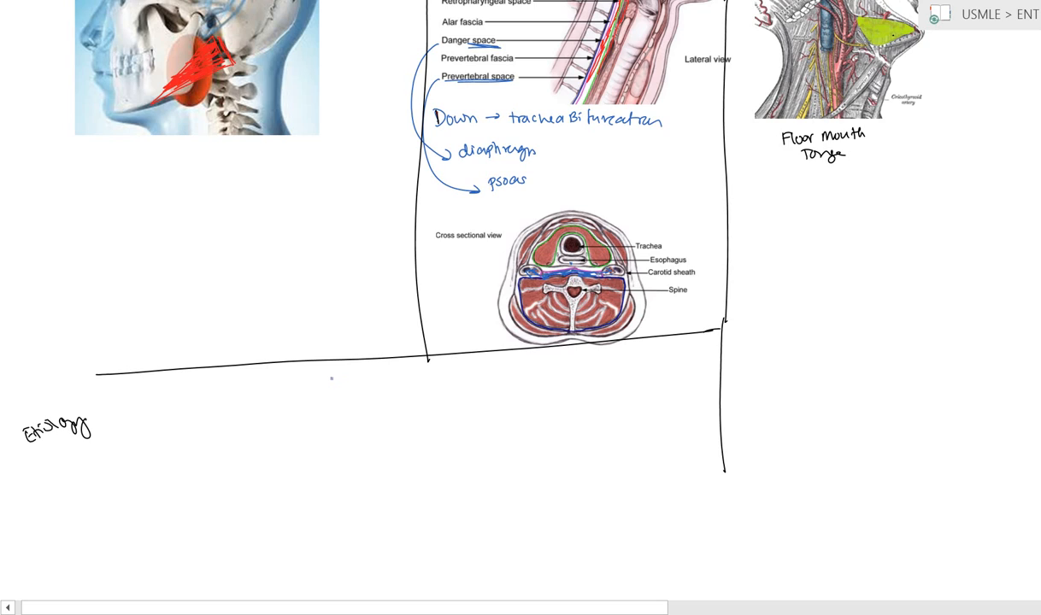
# Write 'Trauma – falls with sharp objects in mouth' as the first etiology.
pyautogui.write('Trauma')
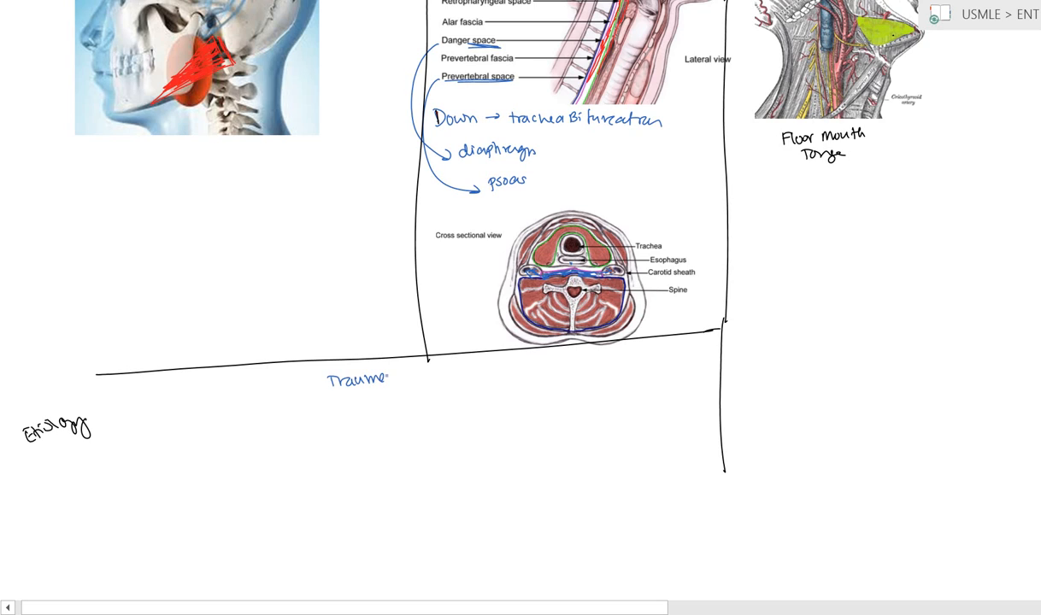
pyautogui.write('- 1')
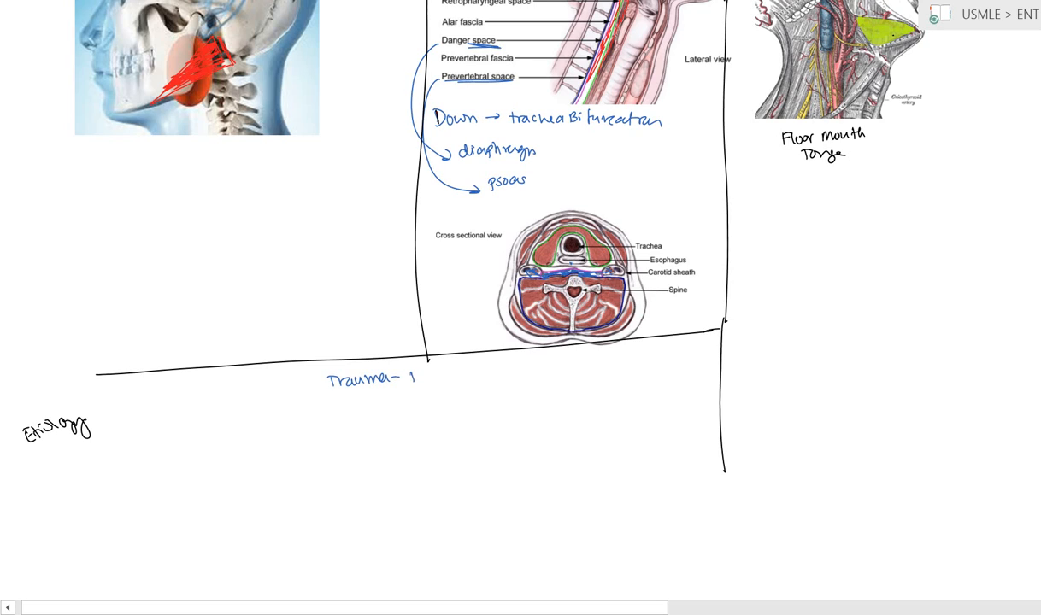
pyautogui.write('Falls w/')
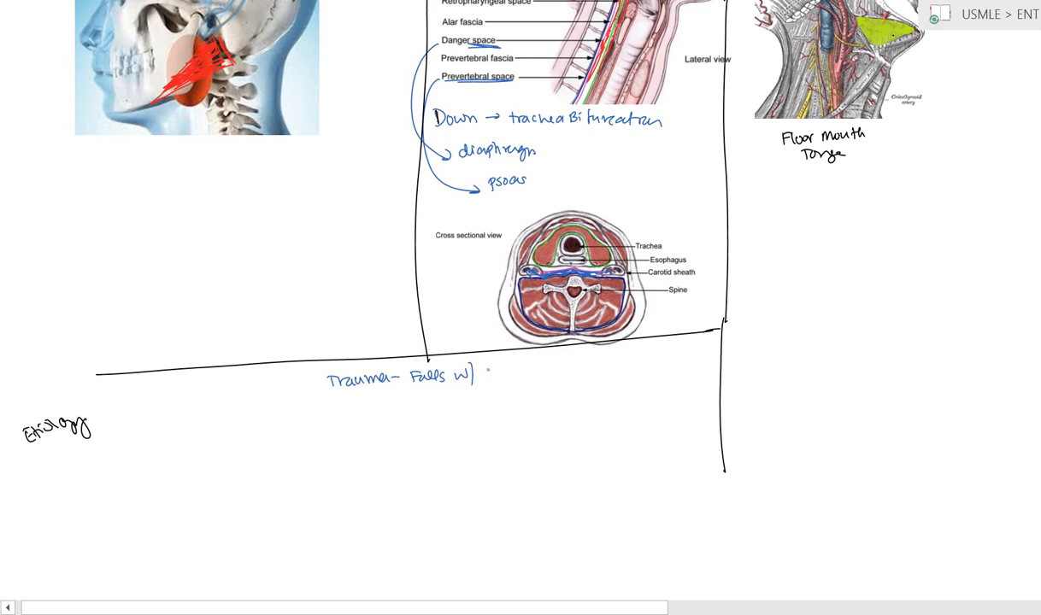
pyautogui.write('sharp object')
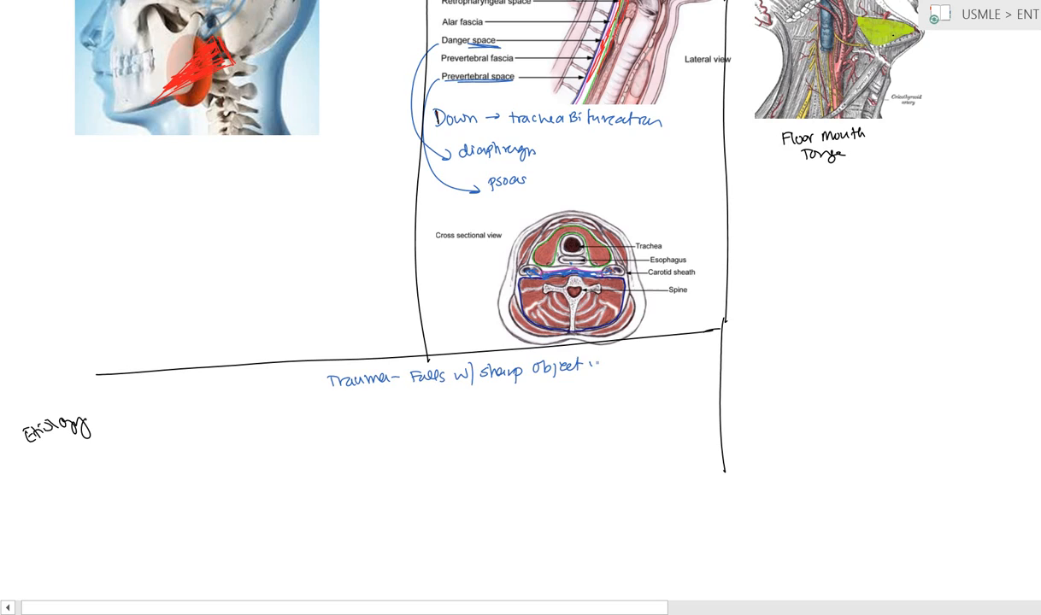
pyautogui.write('in mou')
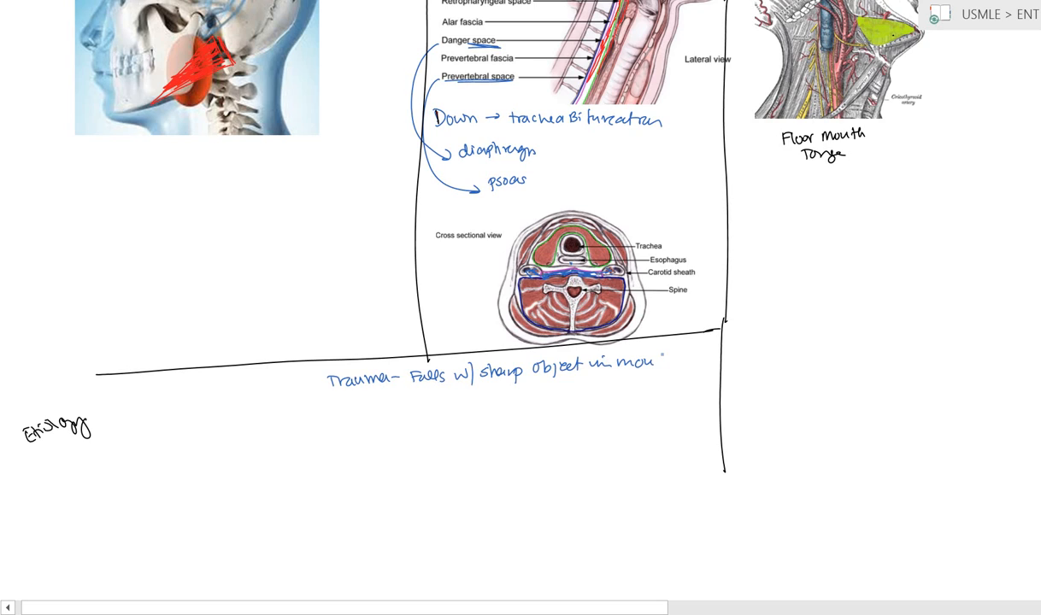
pyautogui.write('th')
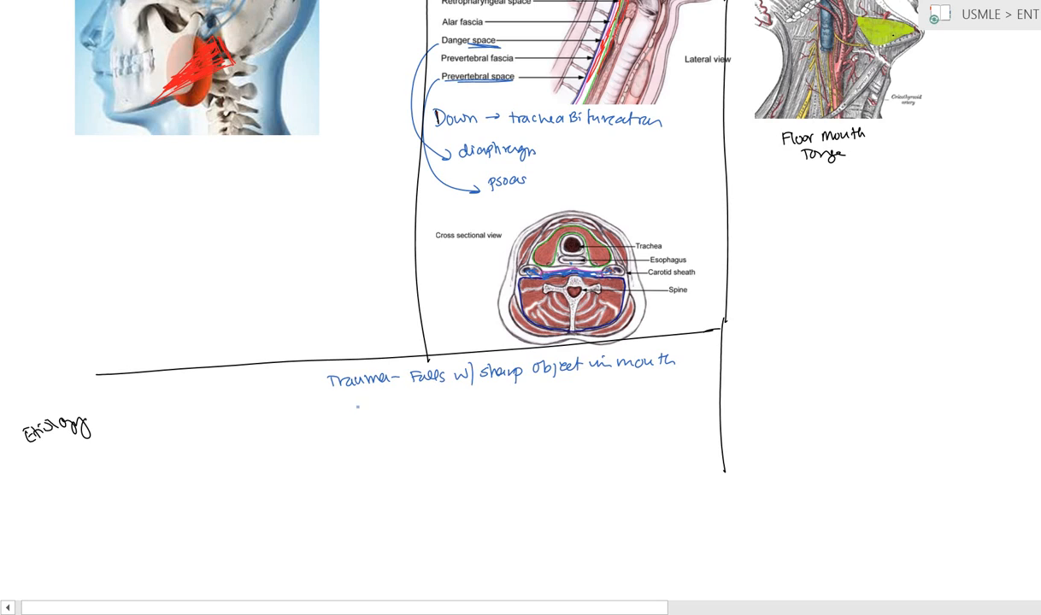
# Add tonsillitis, adenoiditis and nasopharynx causes, and extend the row border rightward.
pyautogui.write('Tonsill')
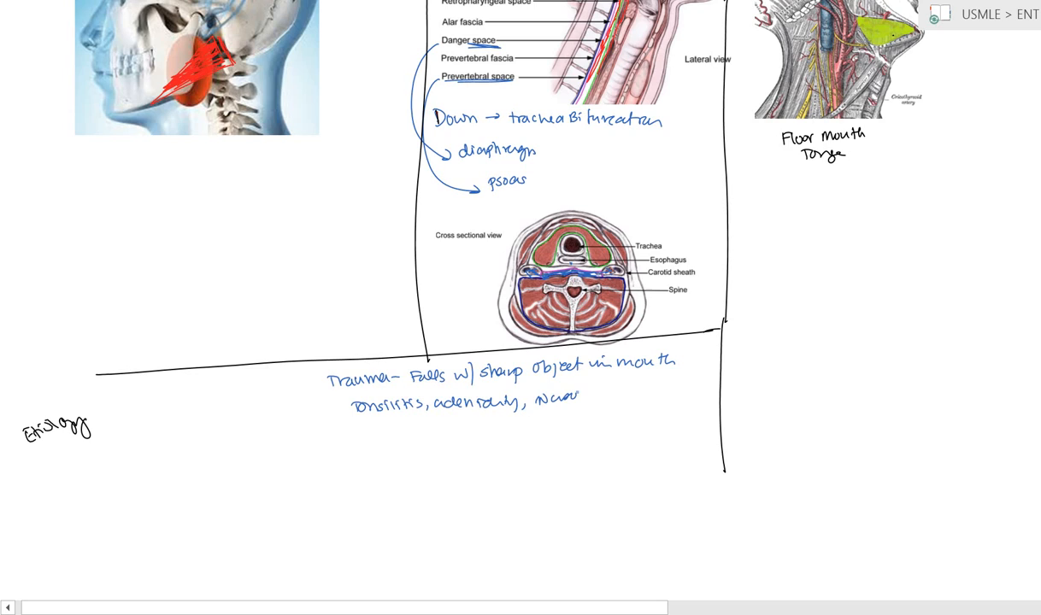
pyautogui.write('pharyng')
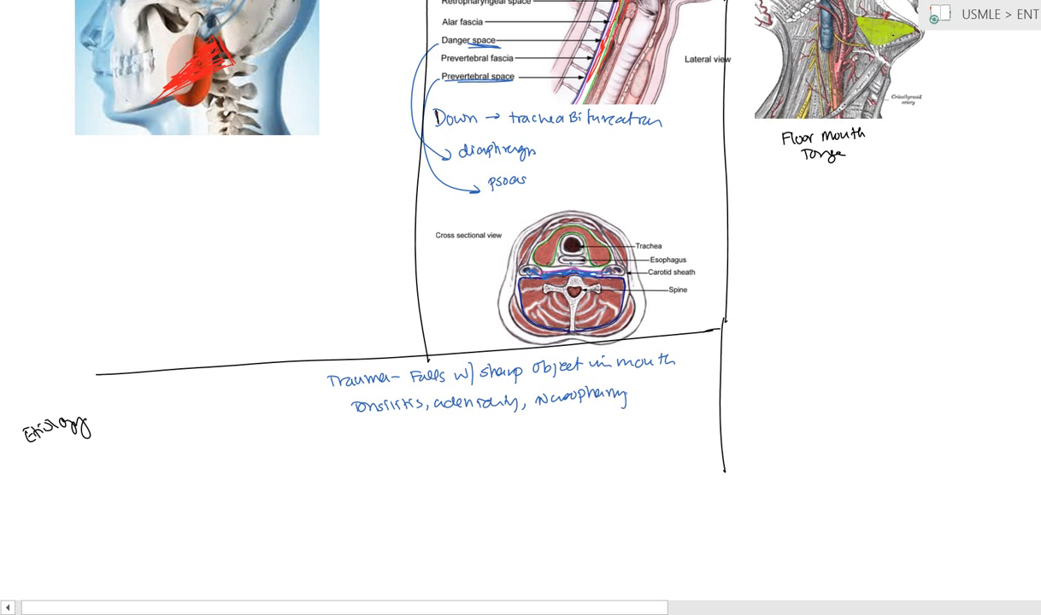
pyautogui.write('nx')
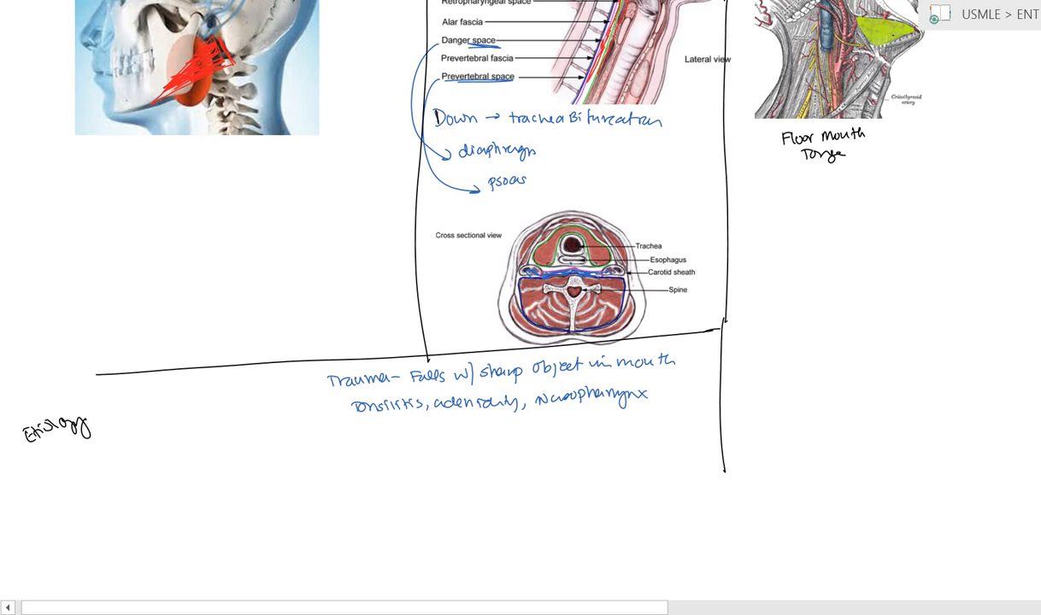
pyautogui.moveTo(722, 327); pyautogui.dragTo(951, 312)
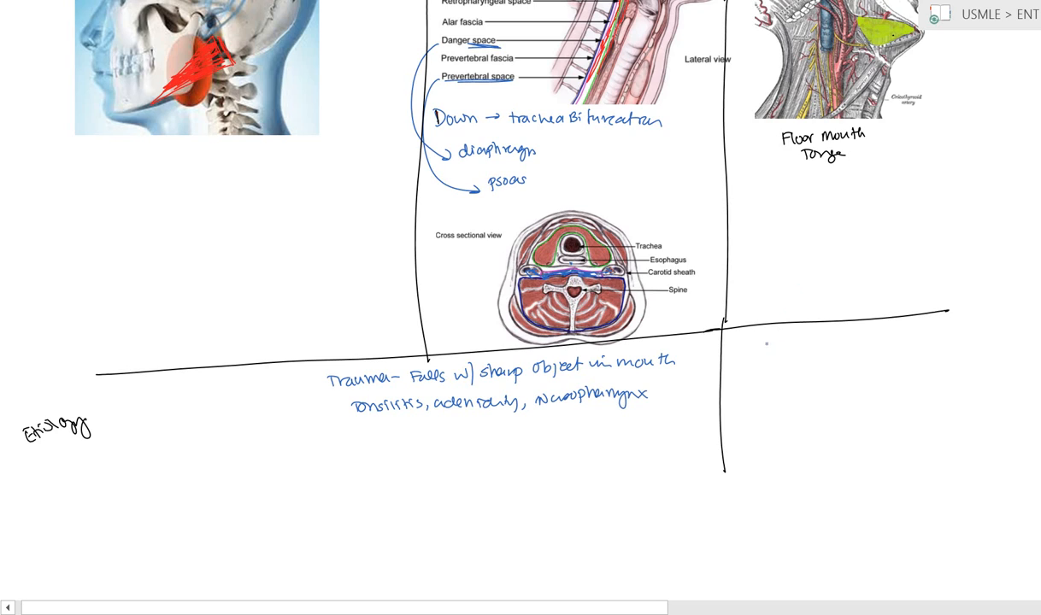
# Write 'Dental Infectn → low molar' in the submandibular etiology row.
pyautogui.write('Dental')
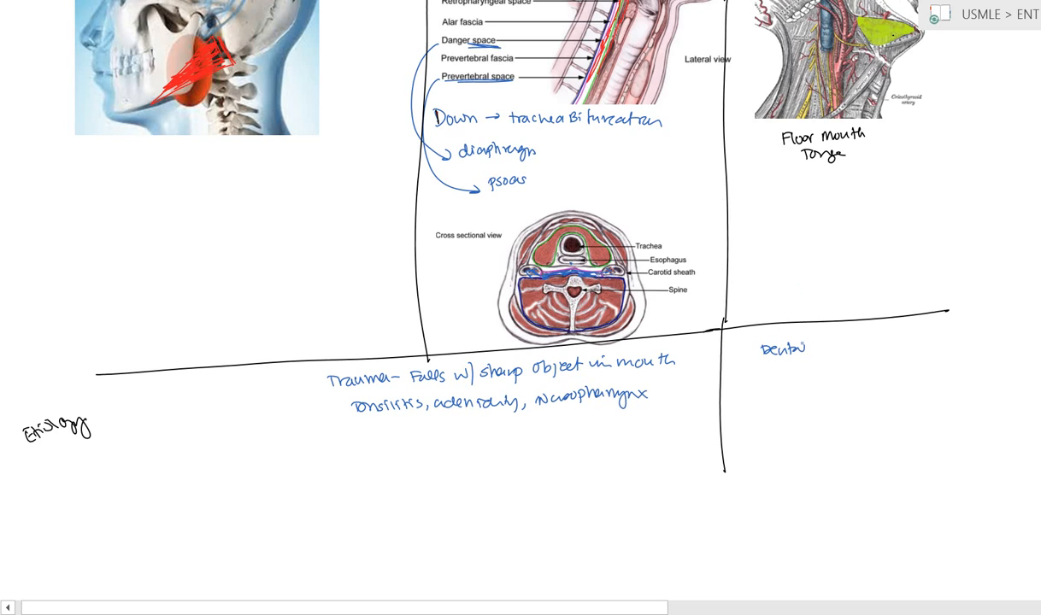
pyautogui.write('Infectn → Lon')
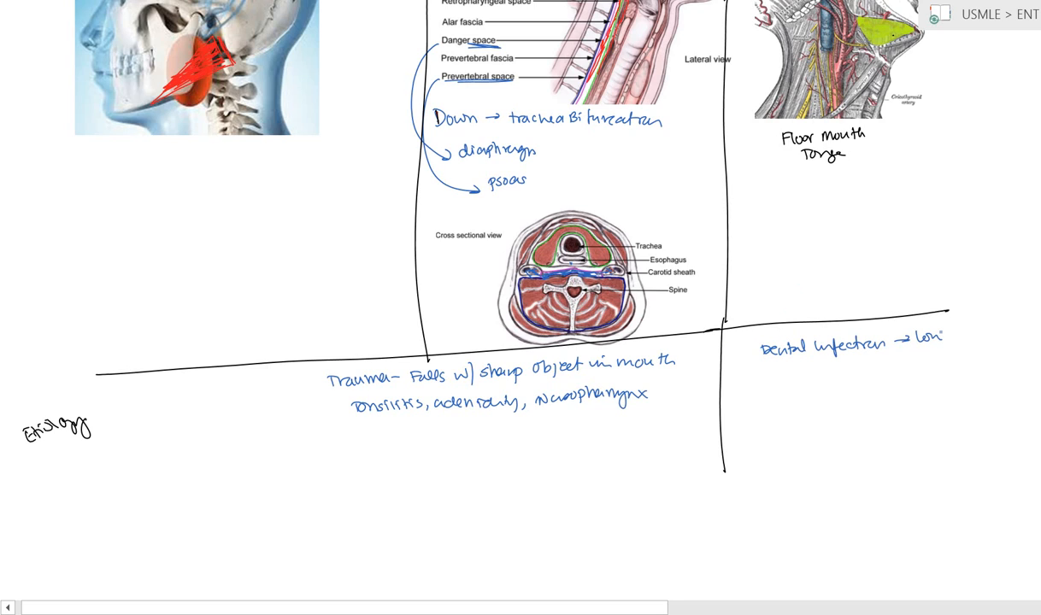
pyautogui.write('molar')
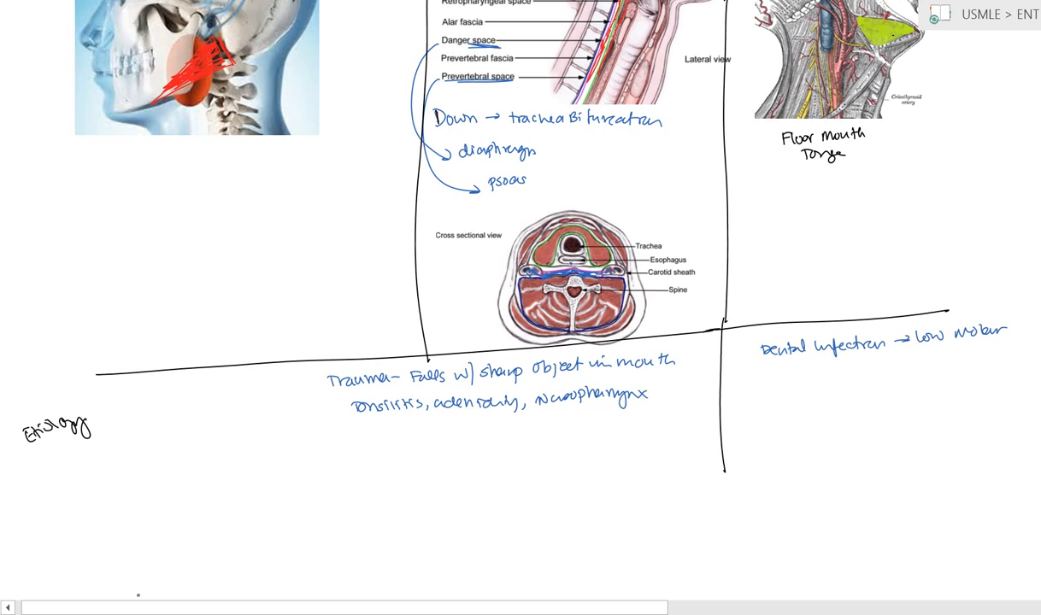
# Rule a border below the etiology notes and draw a divider down the new row.
pyautogui.moveTo(137, 592); pyautogui.dragTo(547, 582)
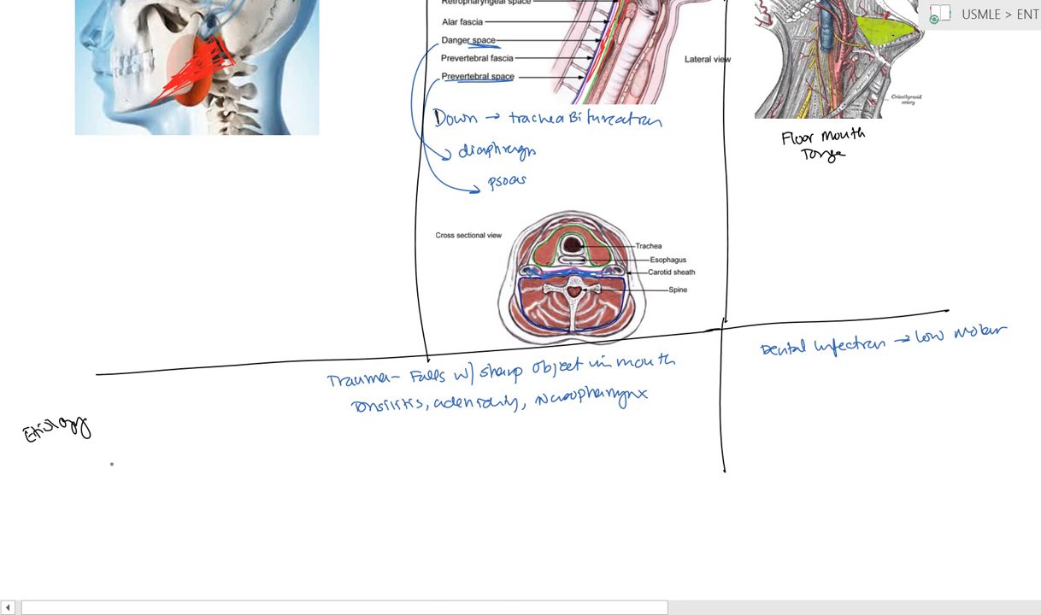
pyautogui.moveTo(111, 462); pyautogui.dragTo(718, 450)
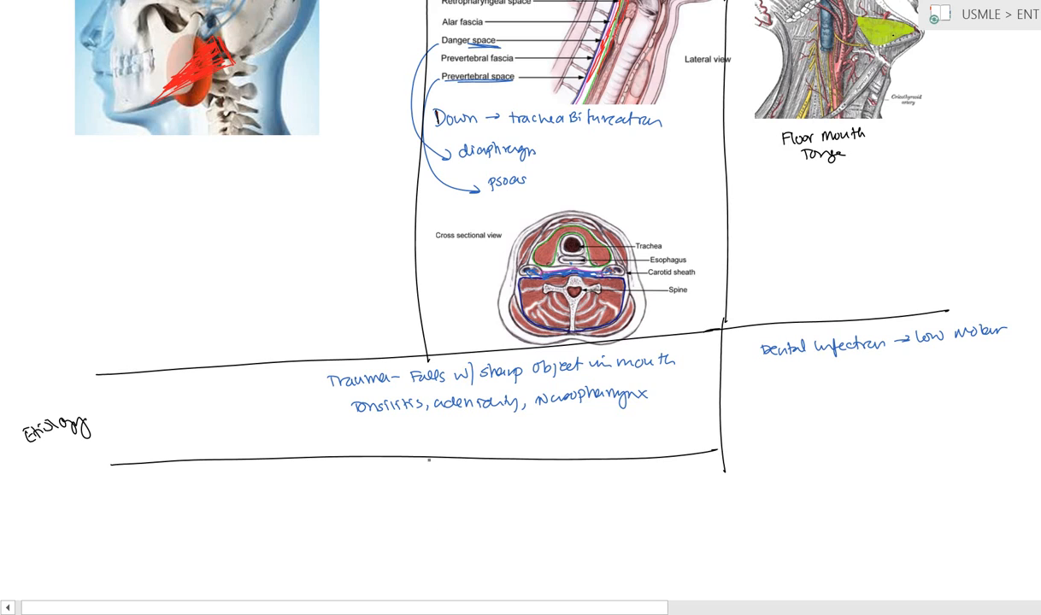
pyautogui.moveTo(429, 458); pyautogui.dragTo(440, 539)
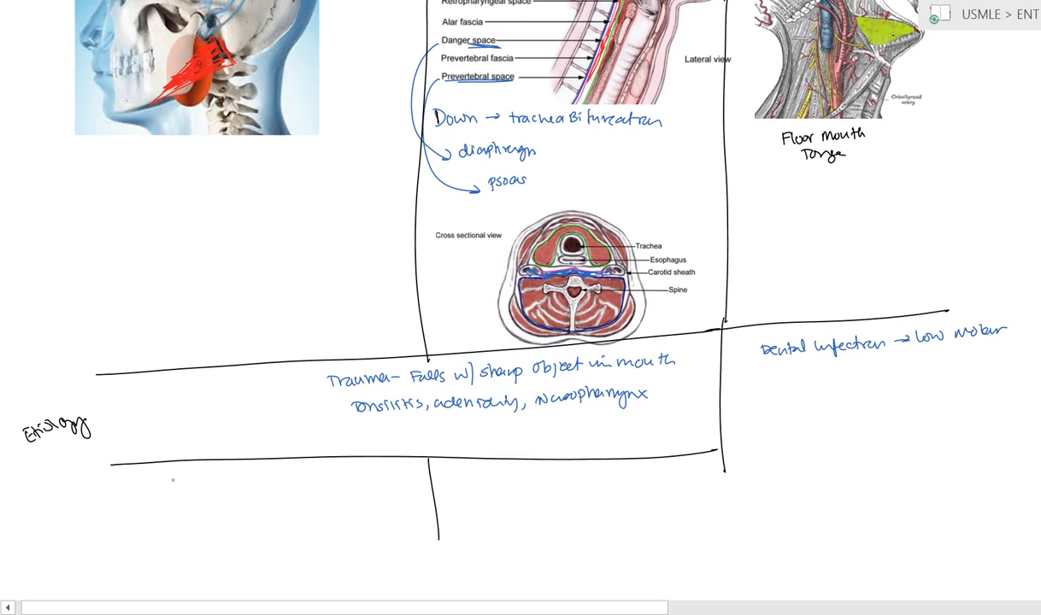
# Write the Bezold's abscess → mastoiditis → SNM notes in the new row.
pyautogui.write("Bezold's Abscess →")
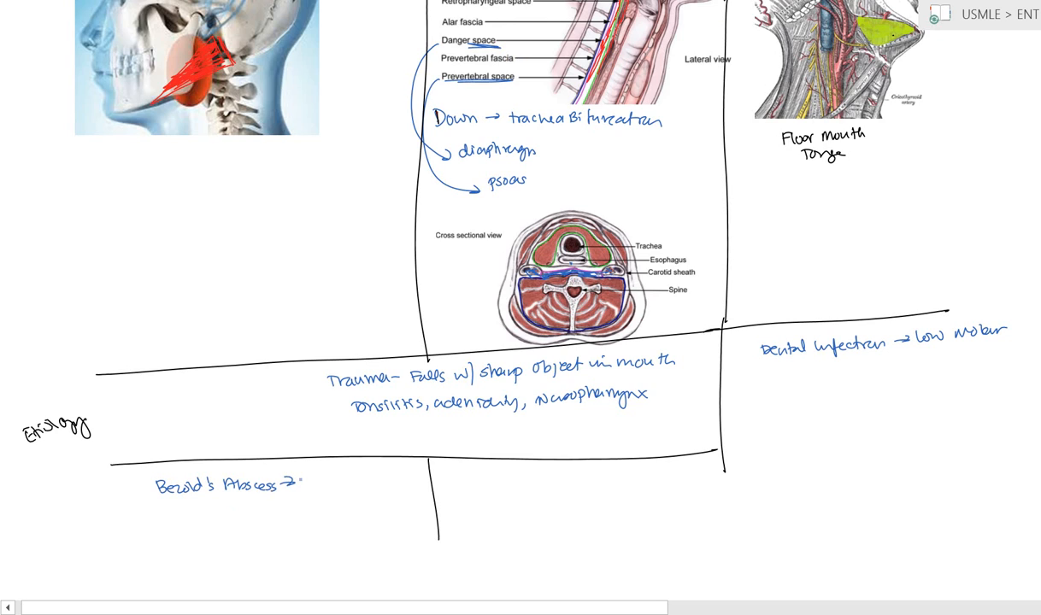
pyautogui.write('Mento')
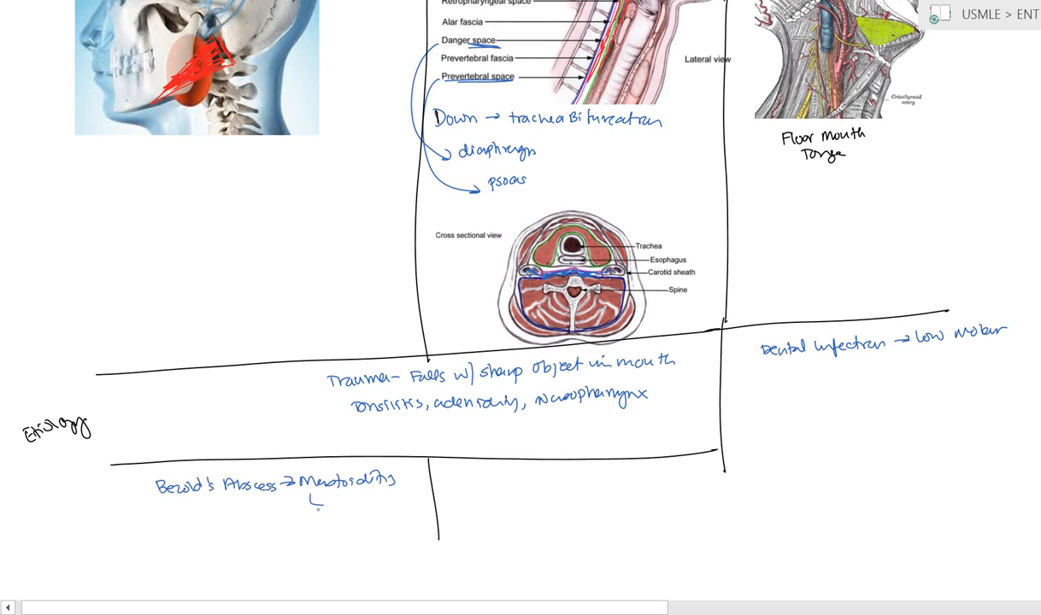
pyautogui.write('SNM')
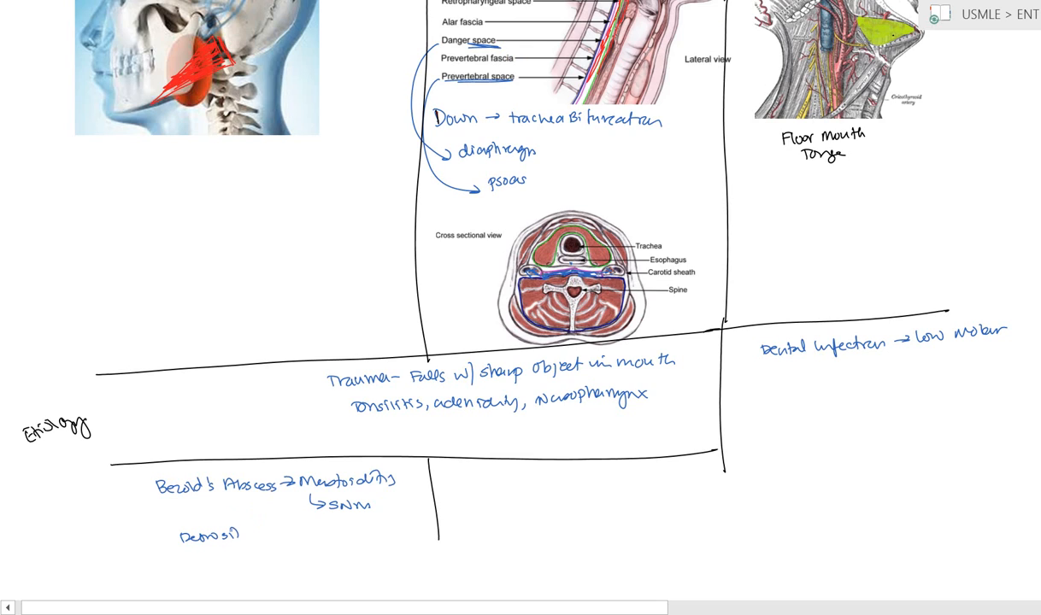
pyautogui.write('itis')
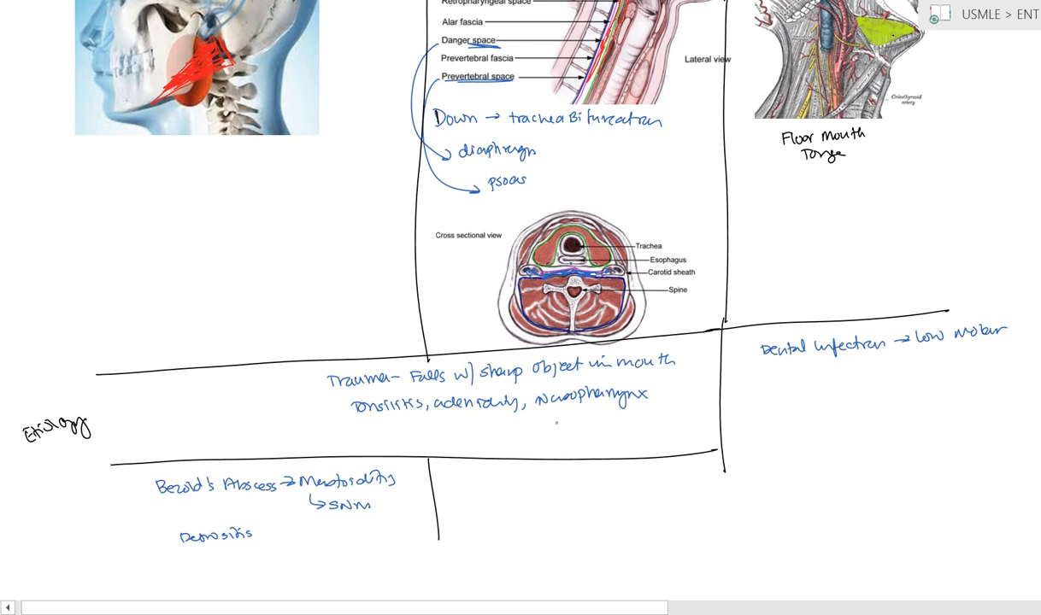
# Draw a red squiggly arrow from nasopharynx to 'Retropharyngeal LN'.
pyautogui.moveTo(554, 423); pyautogui.dragTo(554, 487)
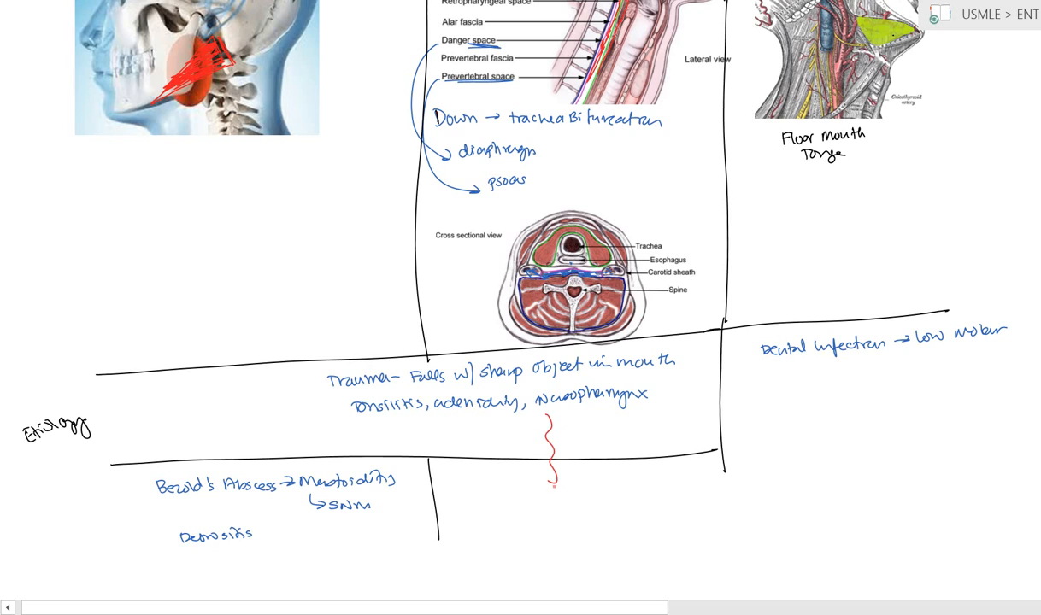
pyautogui.moveTo(554, 478); pyautogui.dragTo(522, 504)
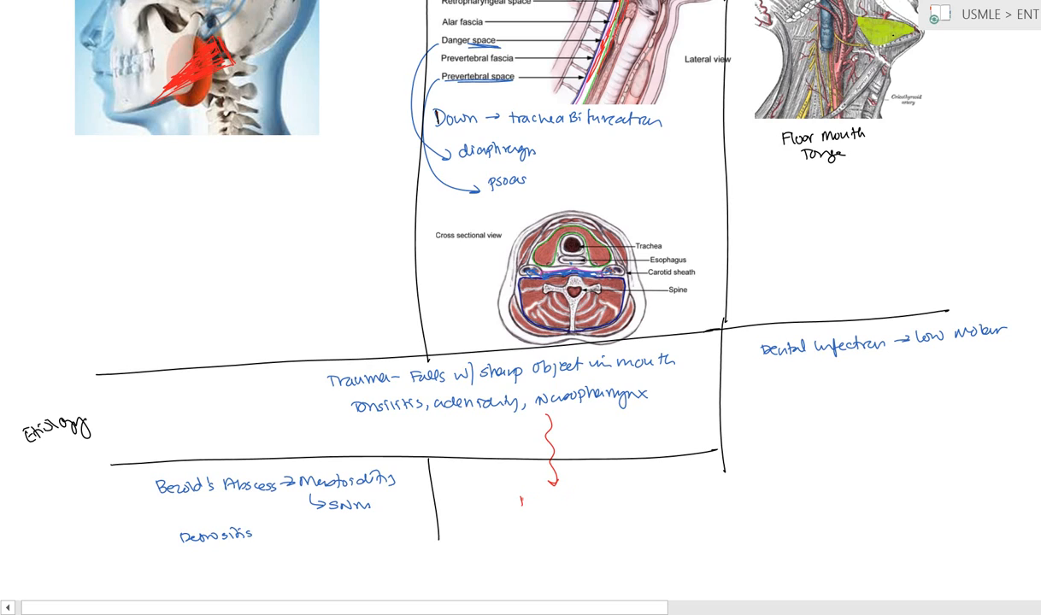
pyautogui.write('Rehroph.')
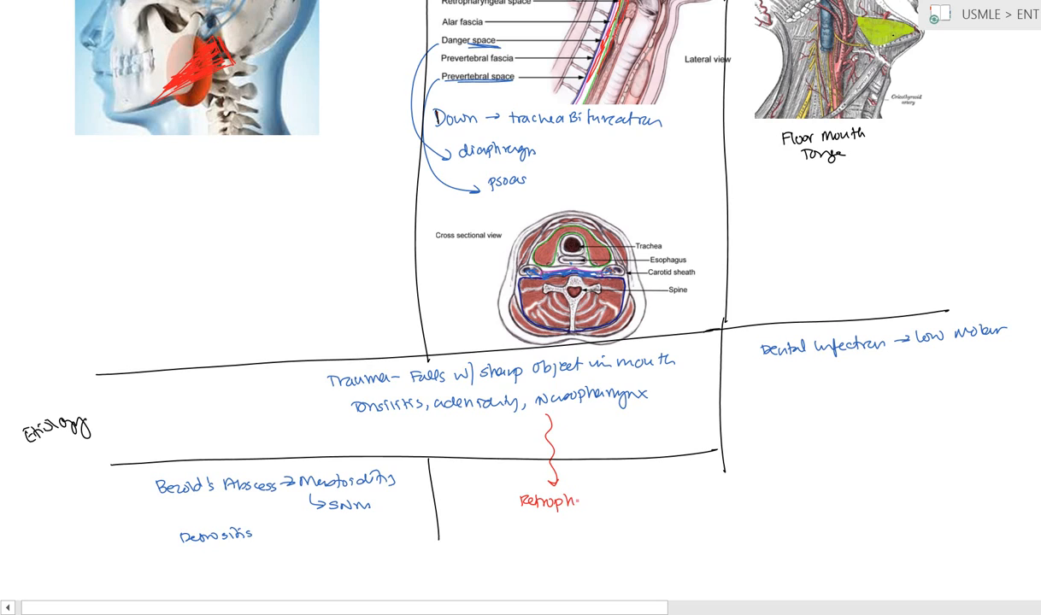
pyautogui.write('harynge')
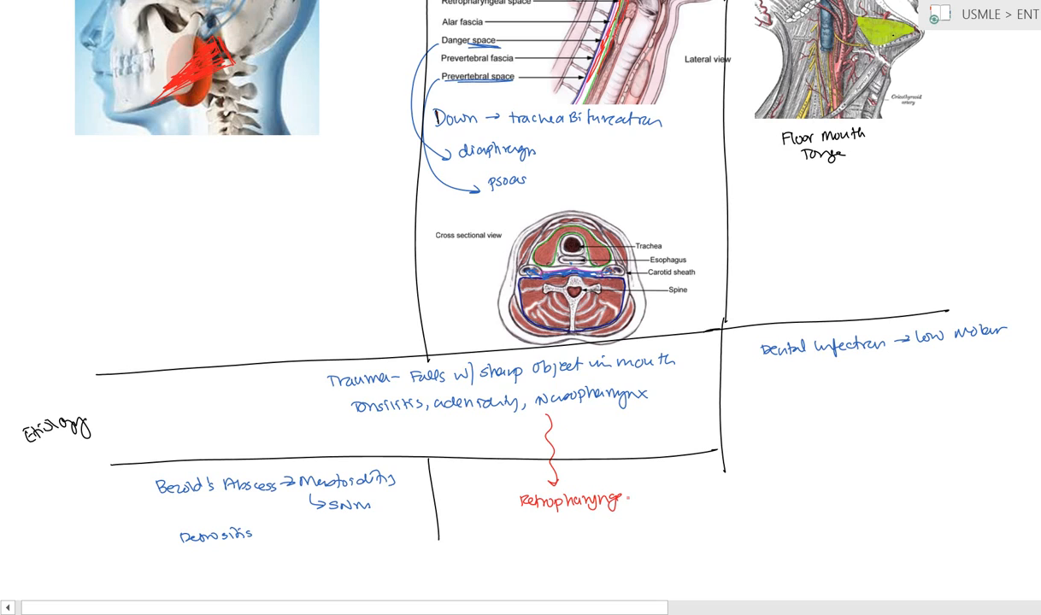
pyautogui.write('eal LN')
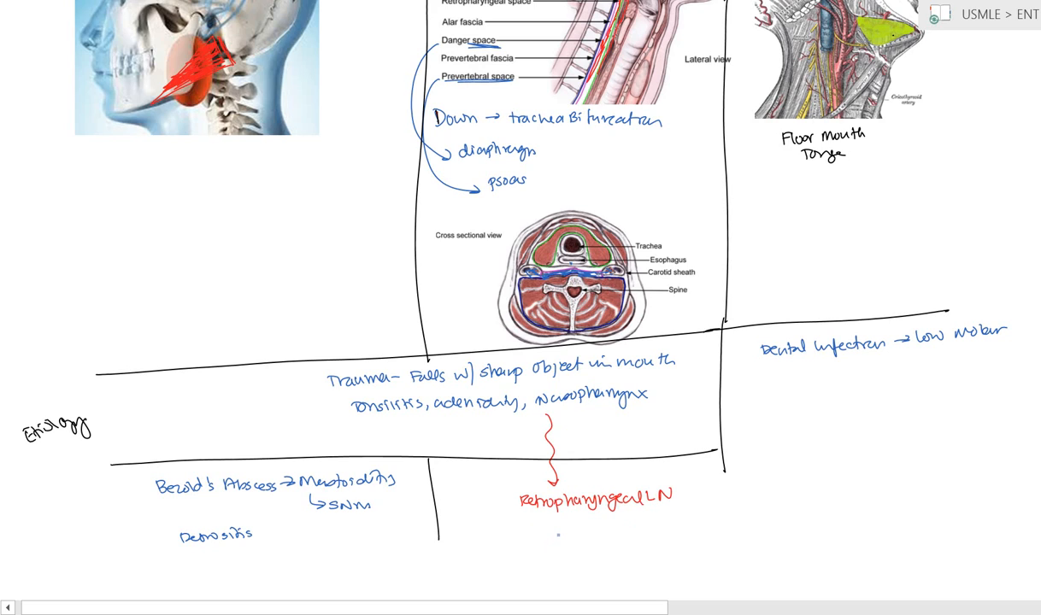
# Note 'Pott's Disease (TB) → chronic' in blue.
pyautogui.write('Po')
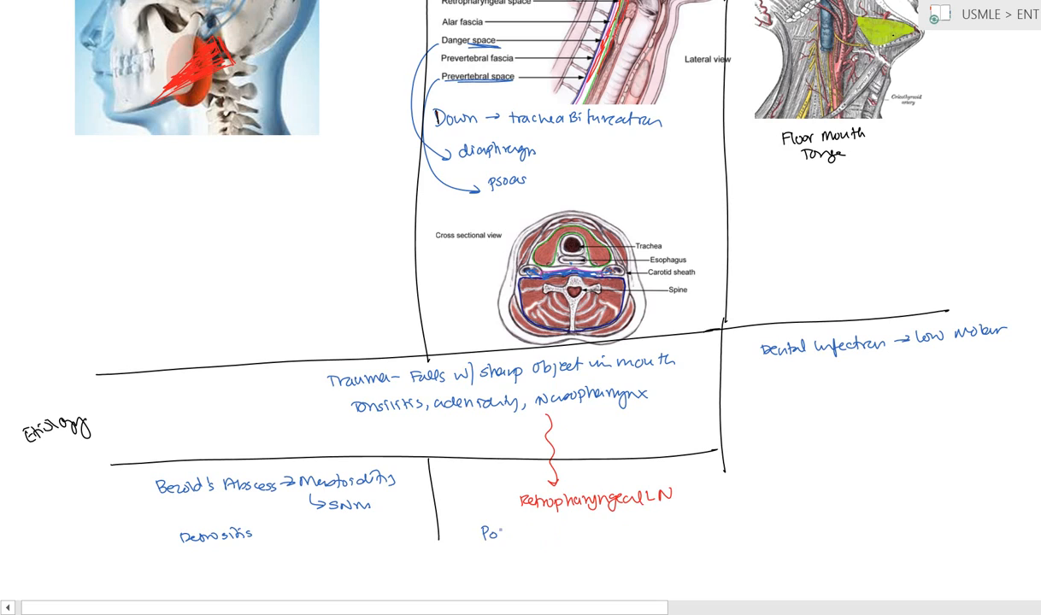
pyautogui.write("Pott's Disease (TB) →")
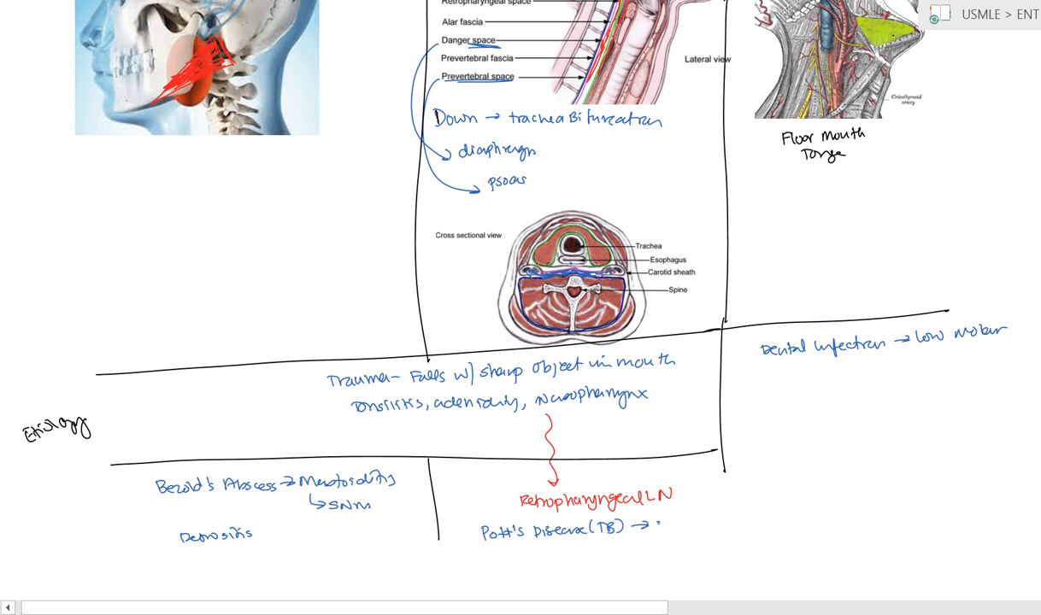
pyautogui.write('chronic')
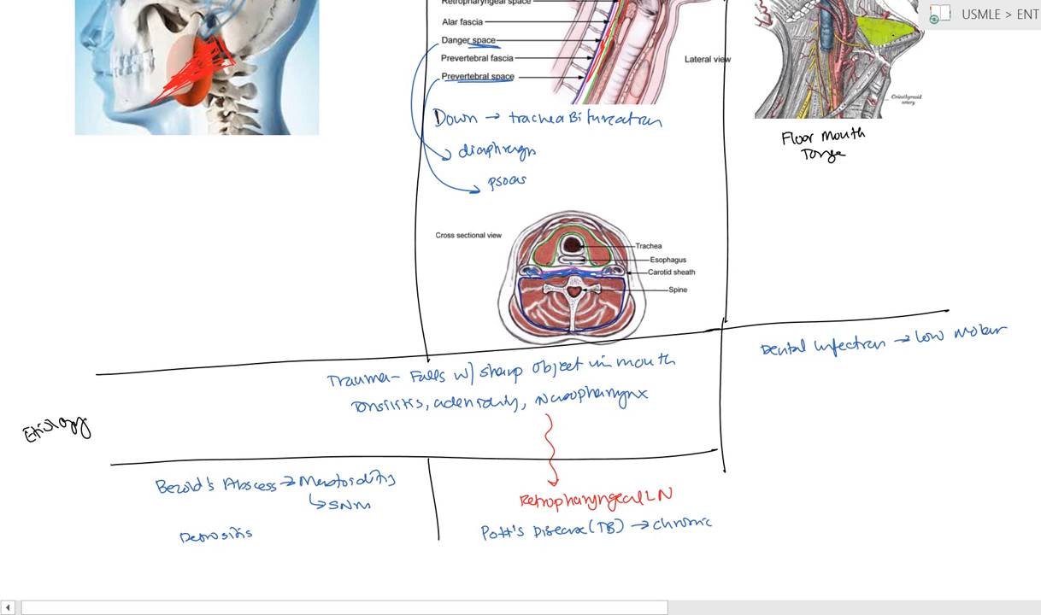
pyautogui.scroll(-3)
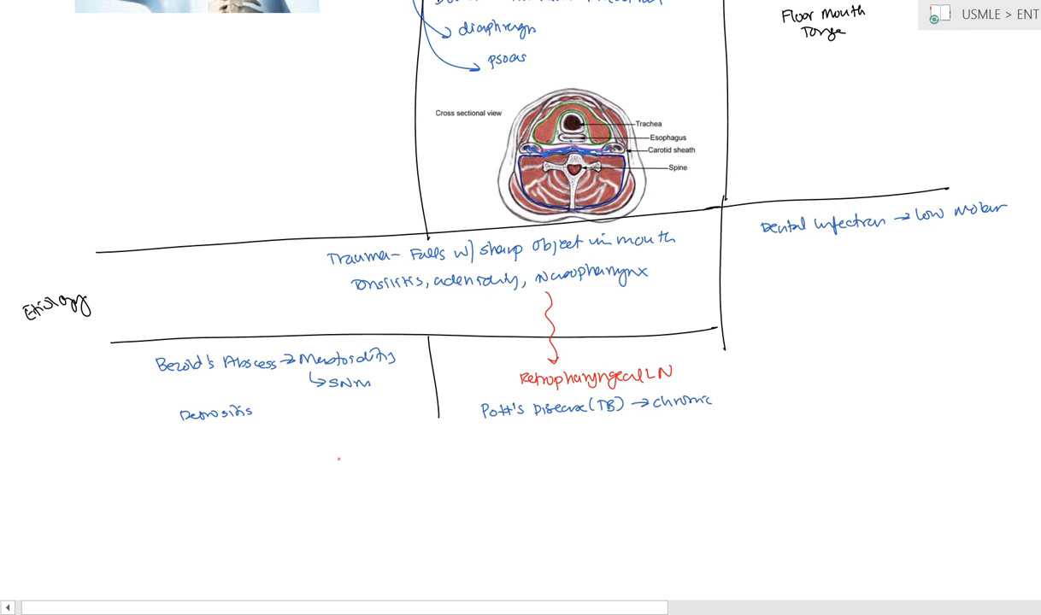
# Write the red note 'URTI does not resolve w/ treatment' and rule a new row with a divider beneath it.
pyautogui.write('URTI')
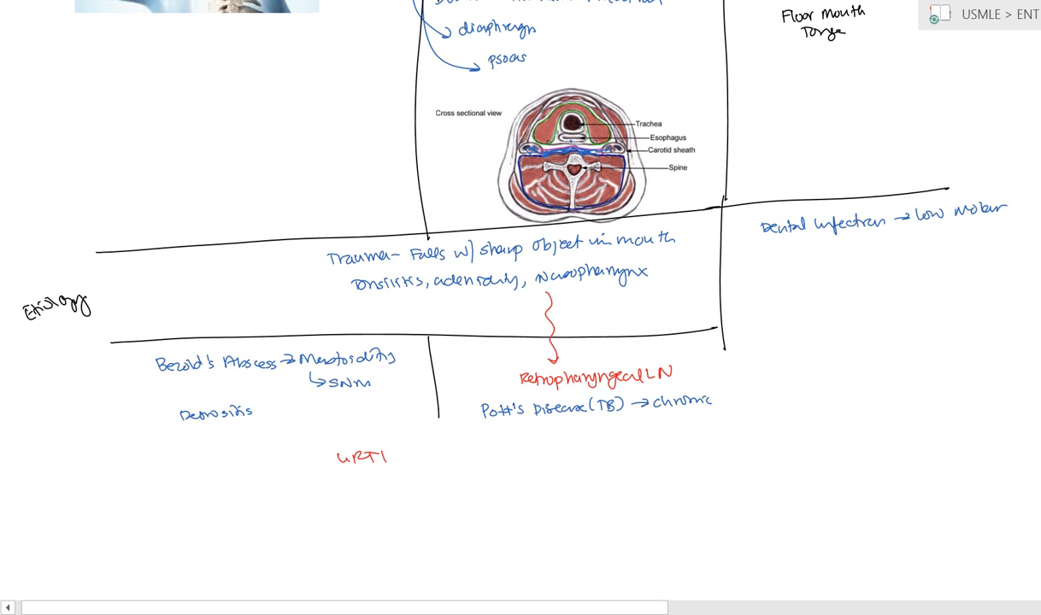
pyautogui.write('dues')
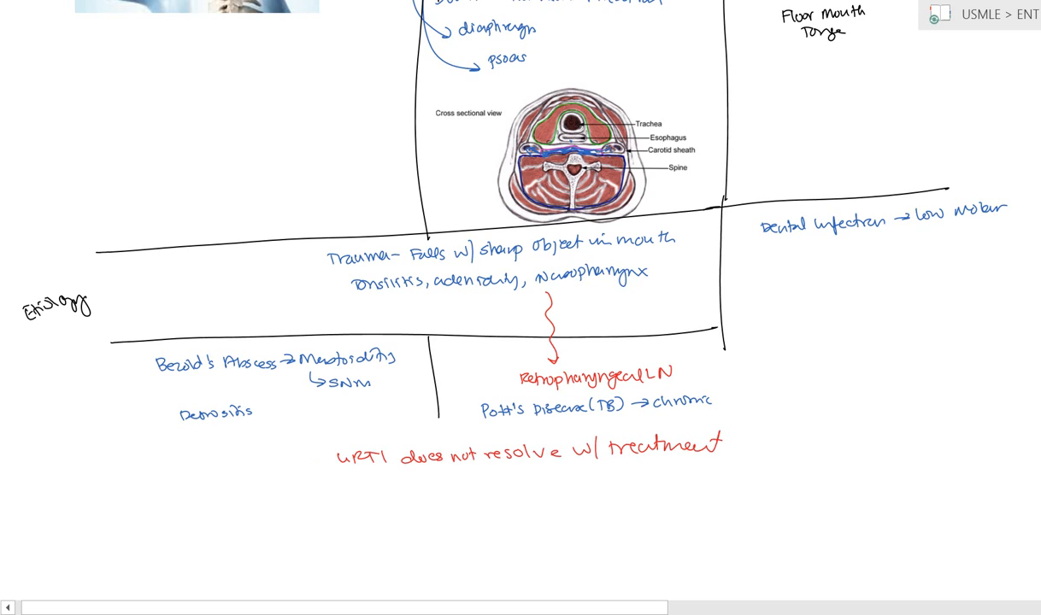
pyautogui.scroll(-3)
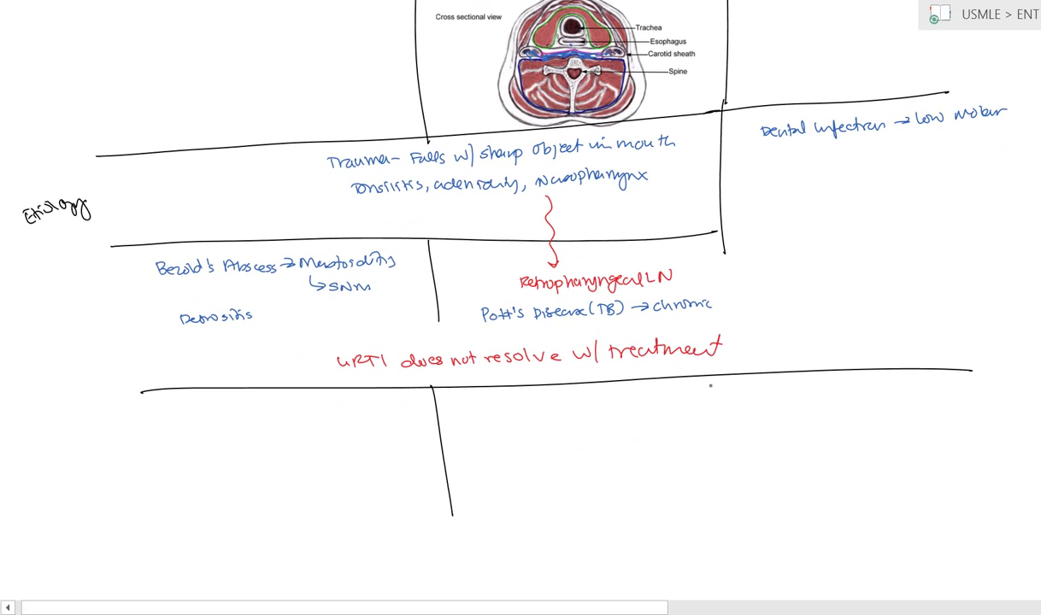
# Draw the second column divider, write and underline 'Clinical', and extend the right divider.
pyautogui.moveTo(727, 374); pyautogui.dragTo(727, 502)
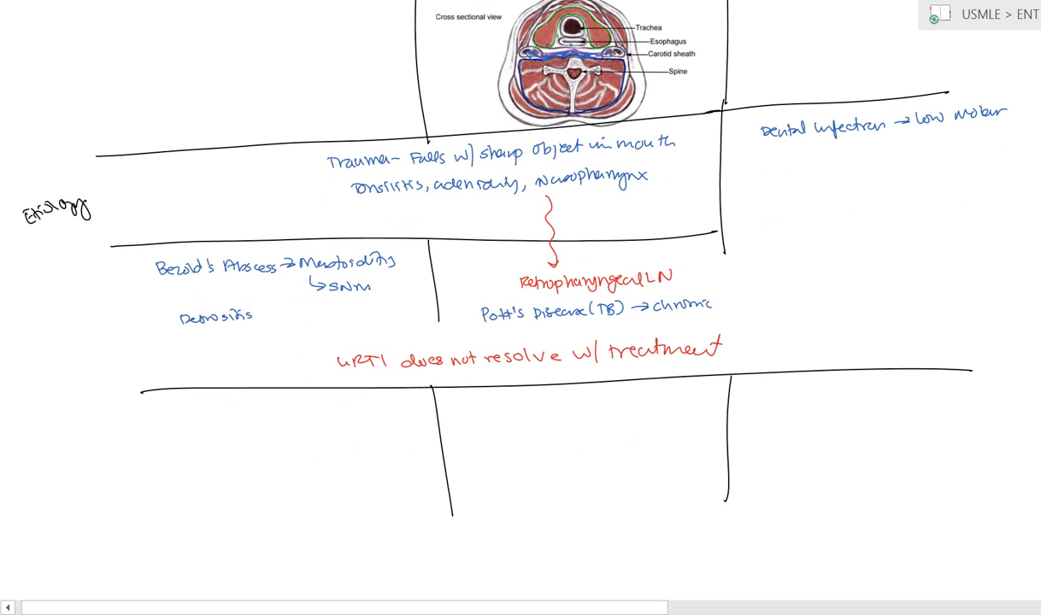
pyautogui.write('Clinical')
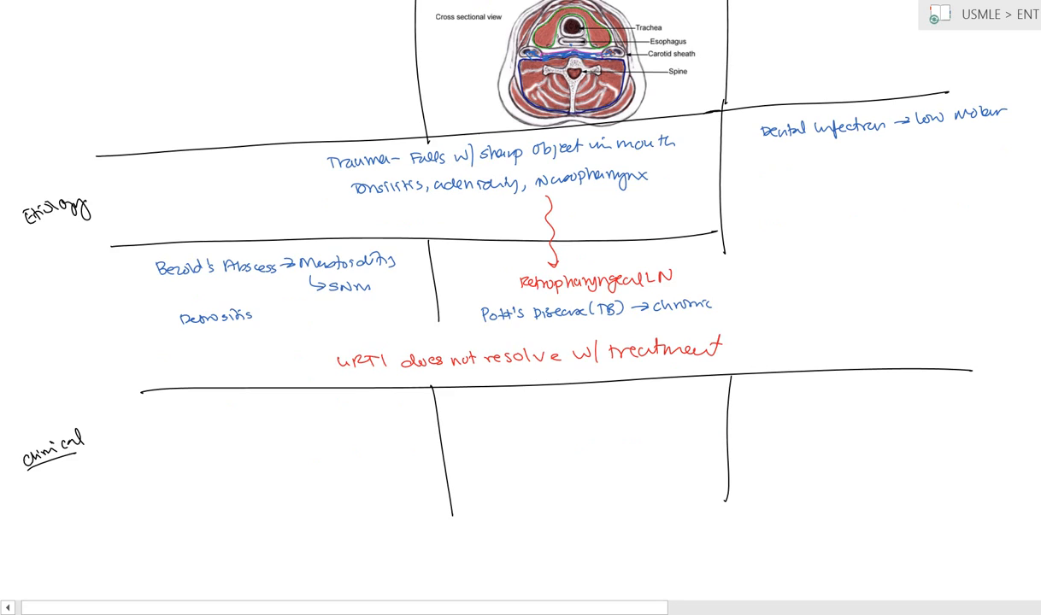
pyautogui.scroll(-3)
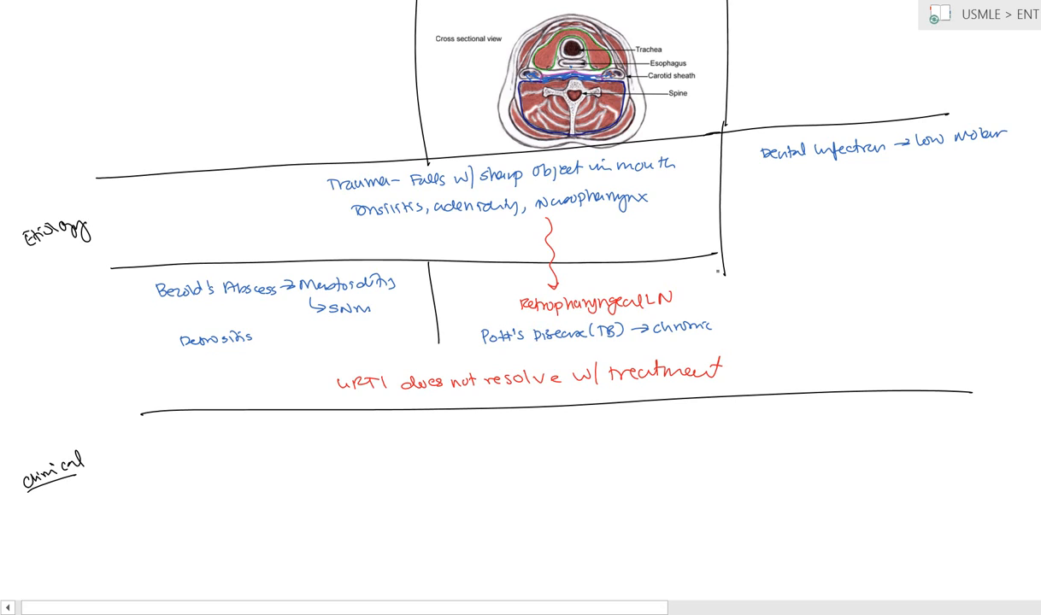
pyautogui.moveTo(720, 265); pyautogui.dragTo(742, 389)
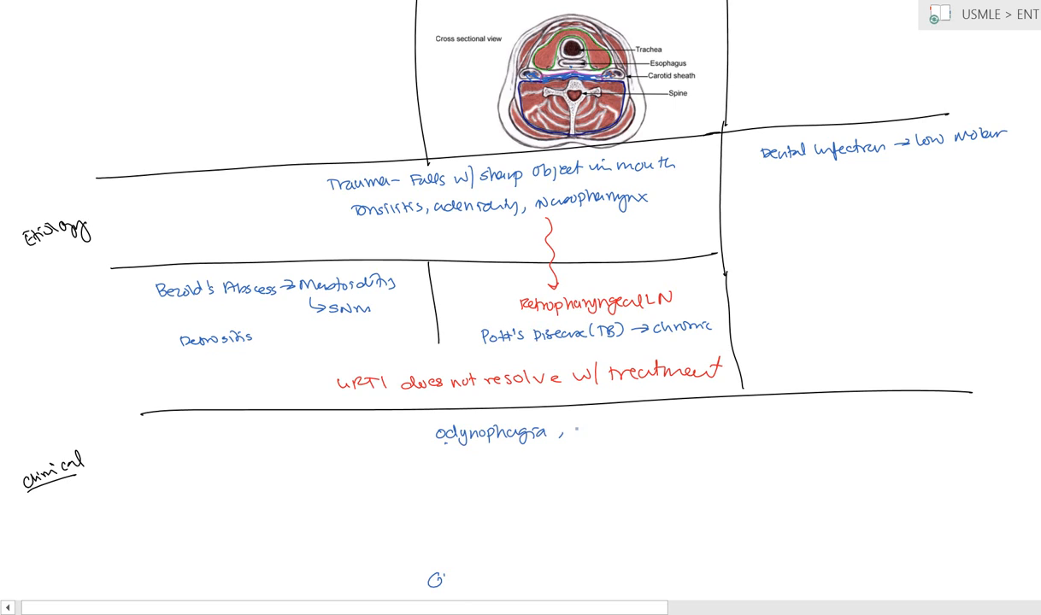
# Handwrite odynophagia, dysphagia, fever with constitutional symptoms, and trismus/torticollis in the Clinical row.
pyautogui.write('dys')
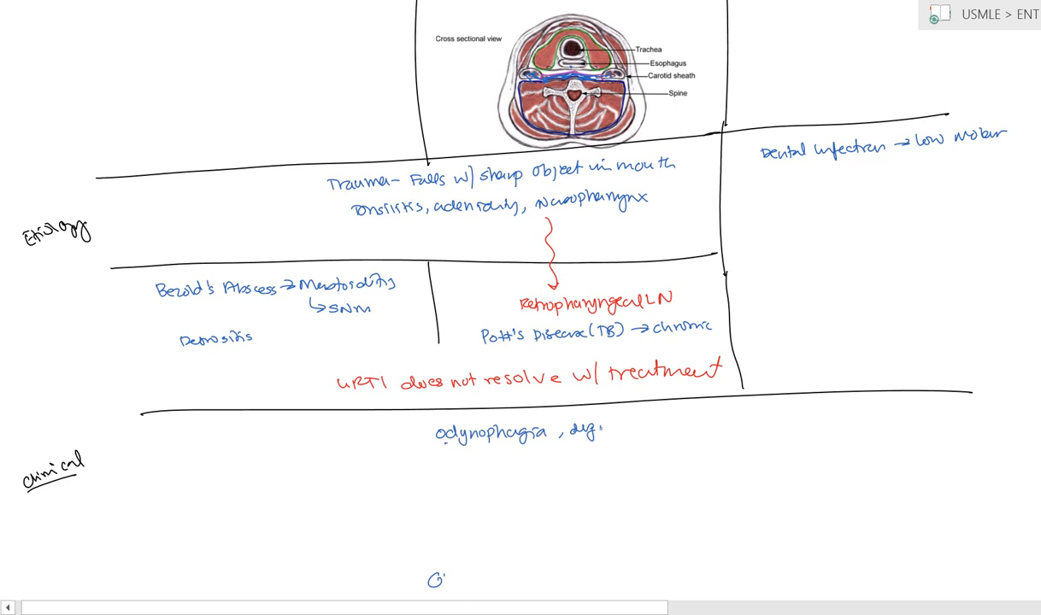
pyautogui.write('dysphagia')
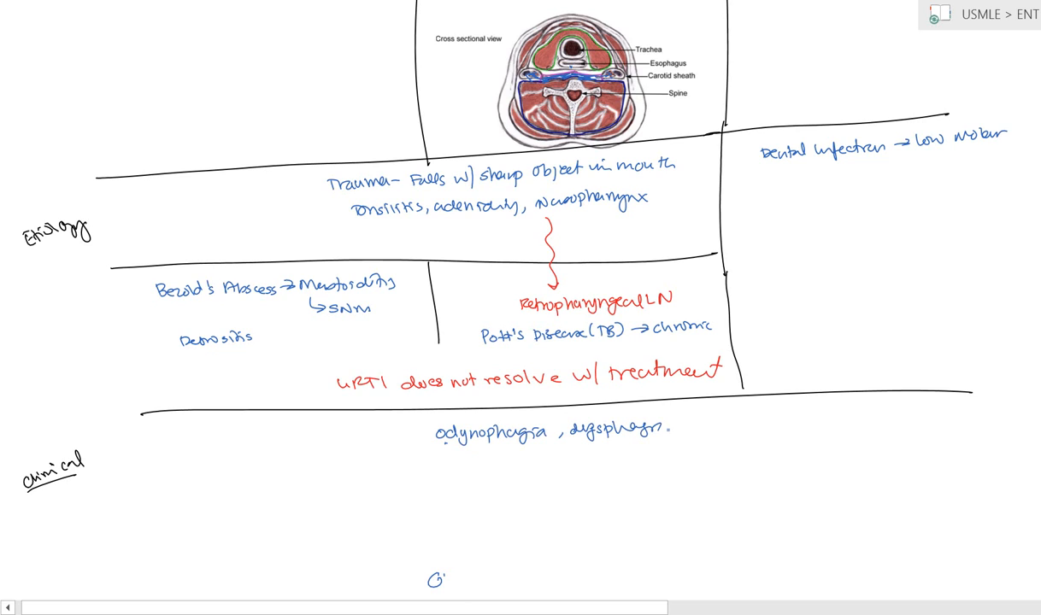
pyautogui.write('Fever - Constitutional')
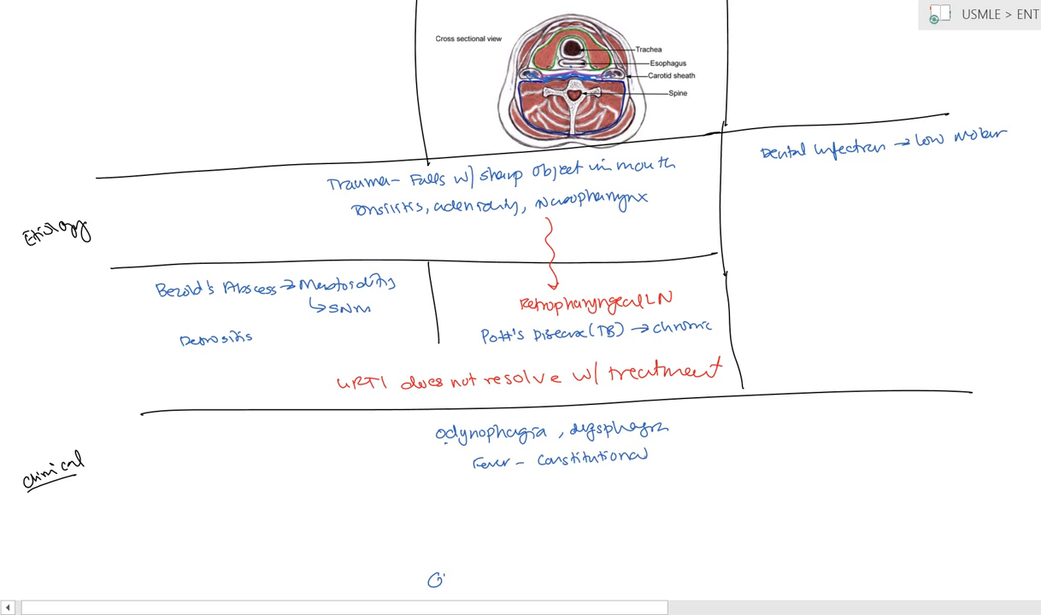
pyautogui.write('Sy')
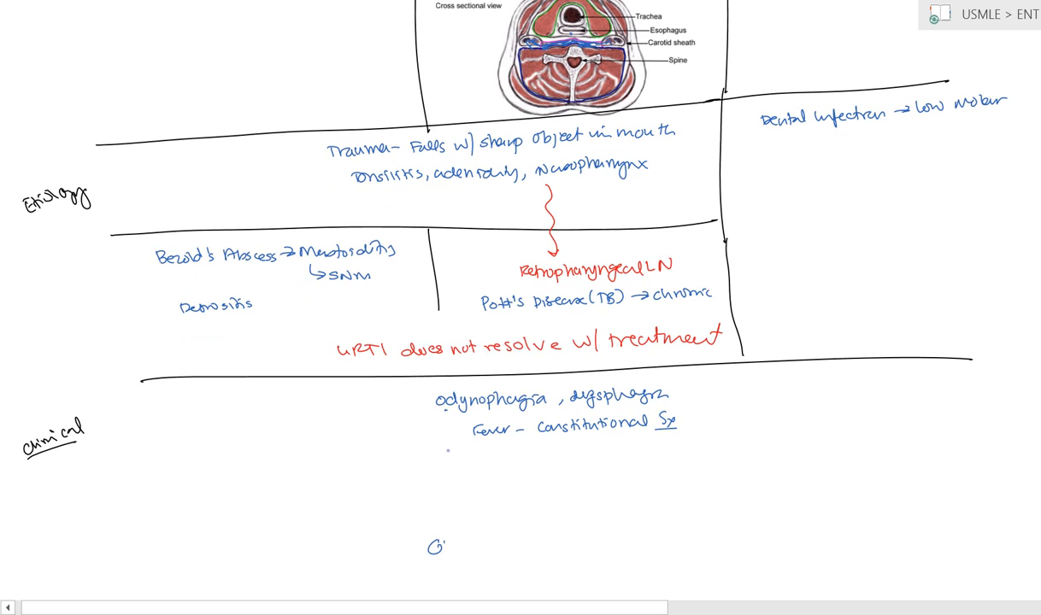
pyautogui.write('Trismus / Torti')
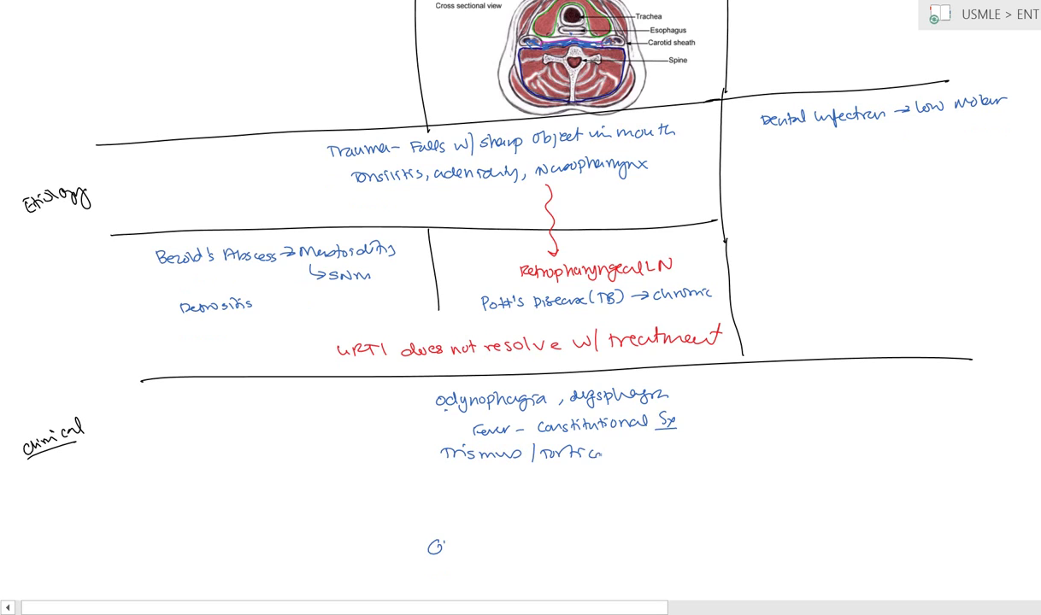
pyautogui.write('collis')
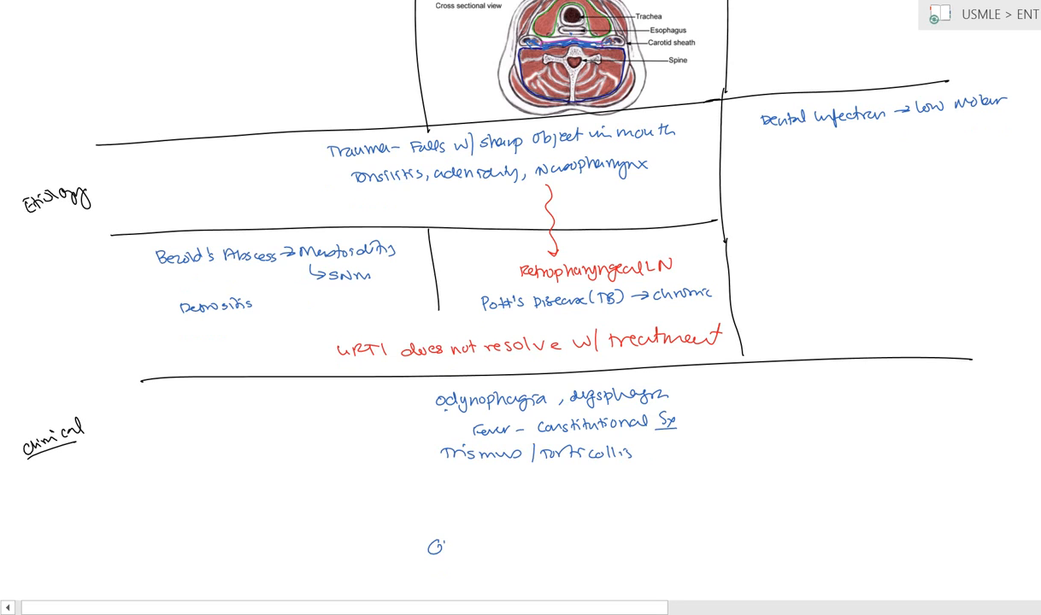
pyautogui.scroll(-3)
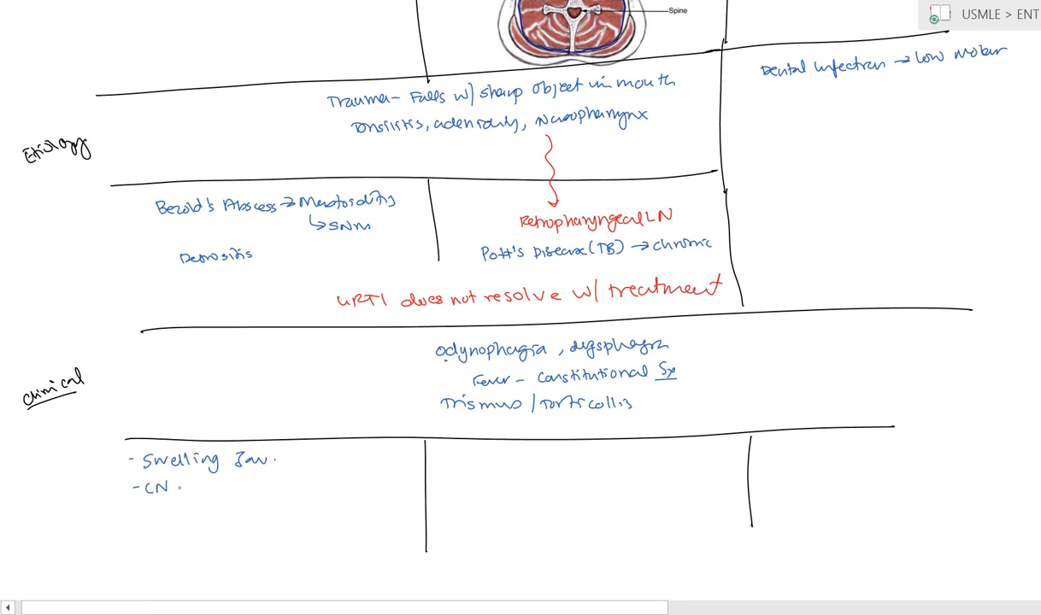
# Rule the sub-row, write '- Swelling Jaw' and '- CN (9,10,11,12)', and paste a patient photo below.
pyautogui.write('(9,10,11,12')
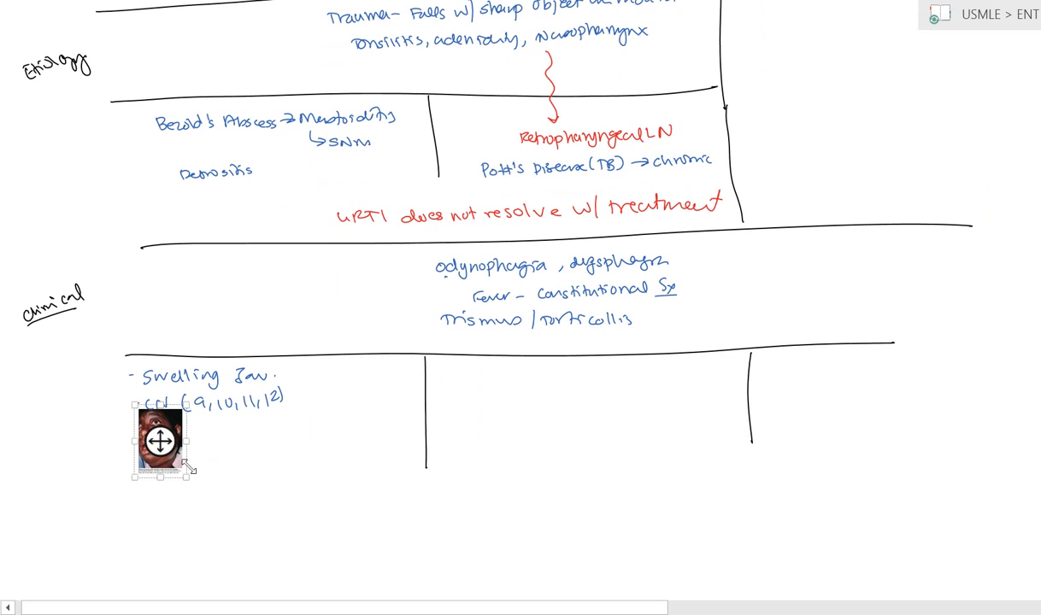
# Enlarge the patient photo, mark the neck swelling in blue, and move the throat image to the middle column.
pyautogui.moveTo(189, 478); pyautogui.dragTo(276, 603)
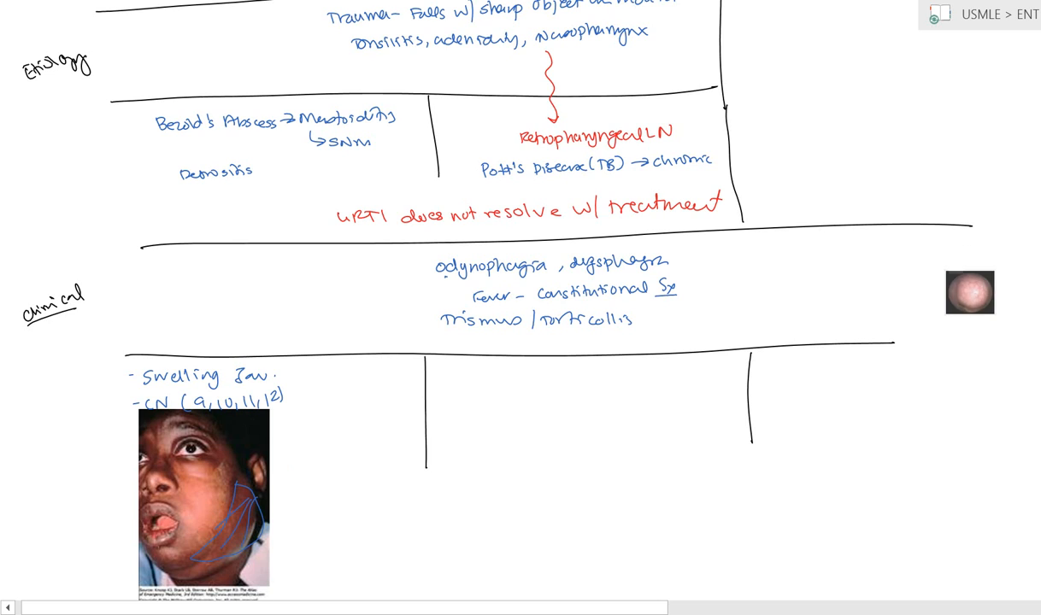
pyautogui.moveTo(971, 293); pyautogui.dragTo(509, 405)
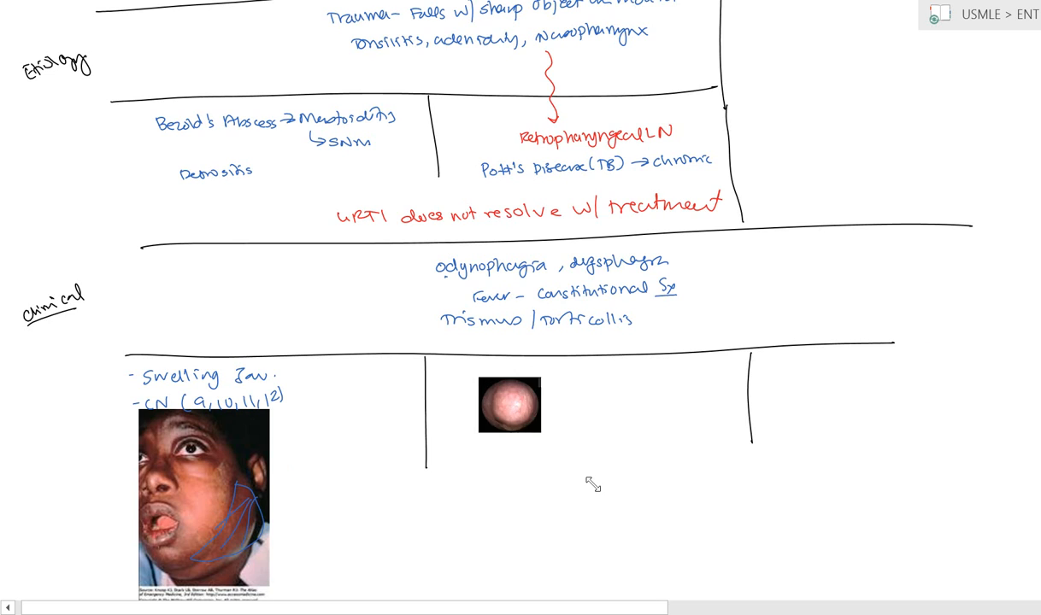
# Enlarge and circle the throat image, then write 'Breathing' and 'Cervical LN Tenderness' beneath it.
pyautogui.click(510, 405)
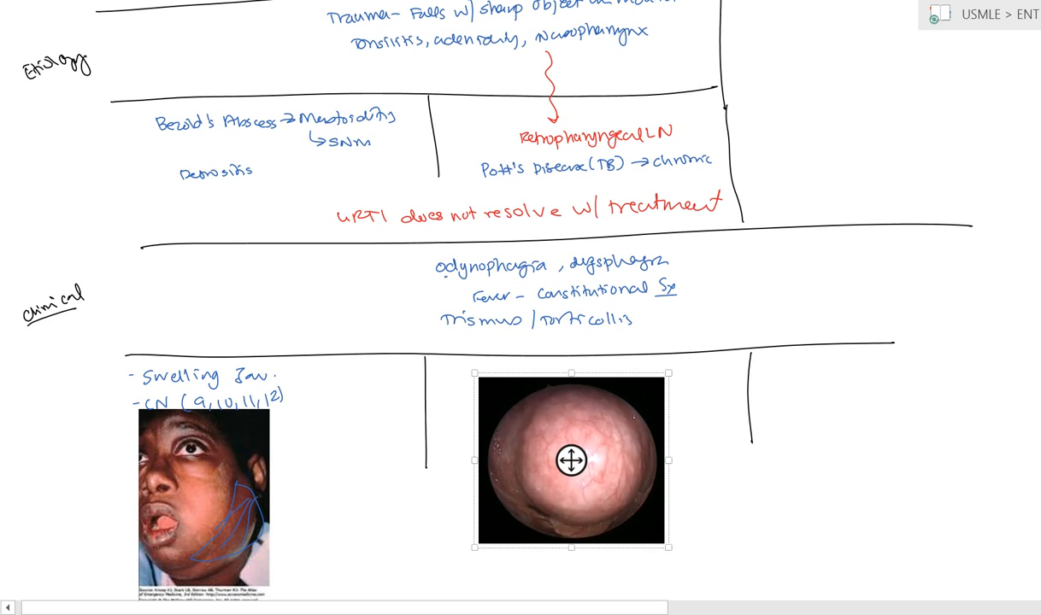
pyautogui.click(733, 508)
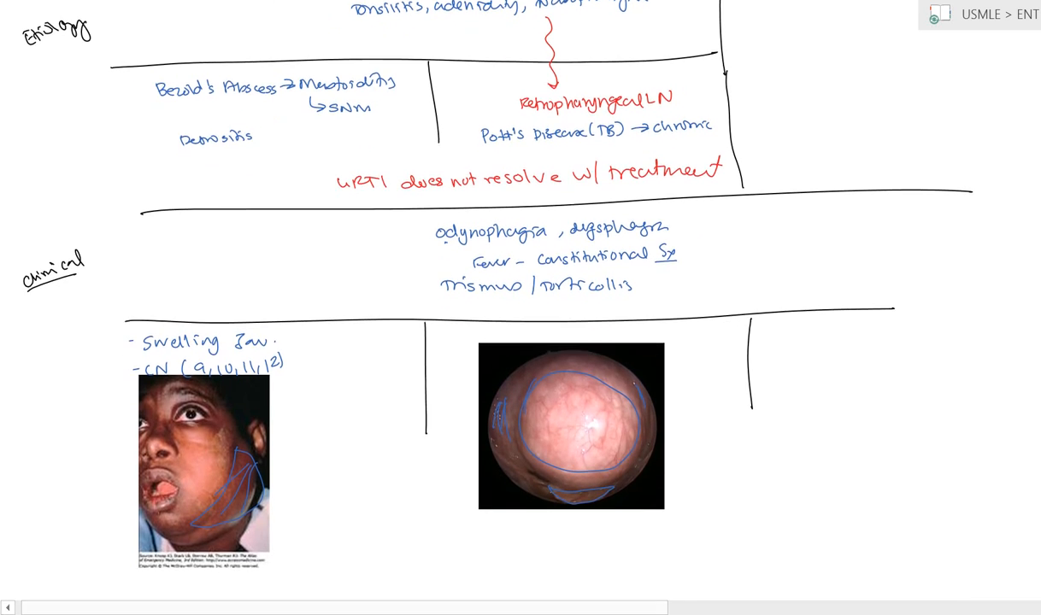
pyautogui.write('B.')
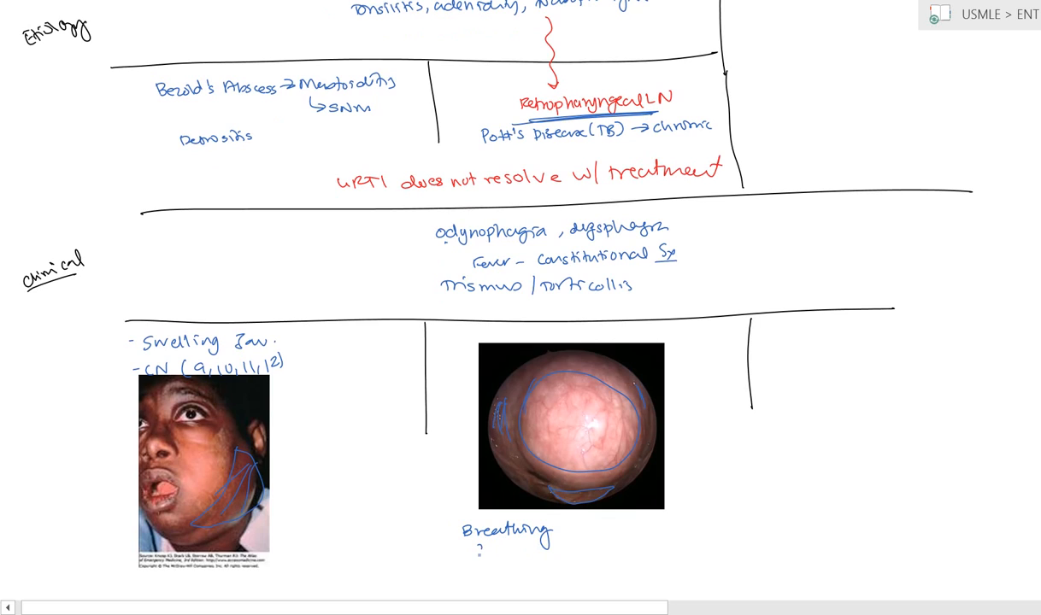
pyautogui.write('Cervical')
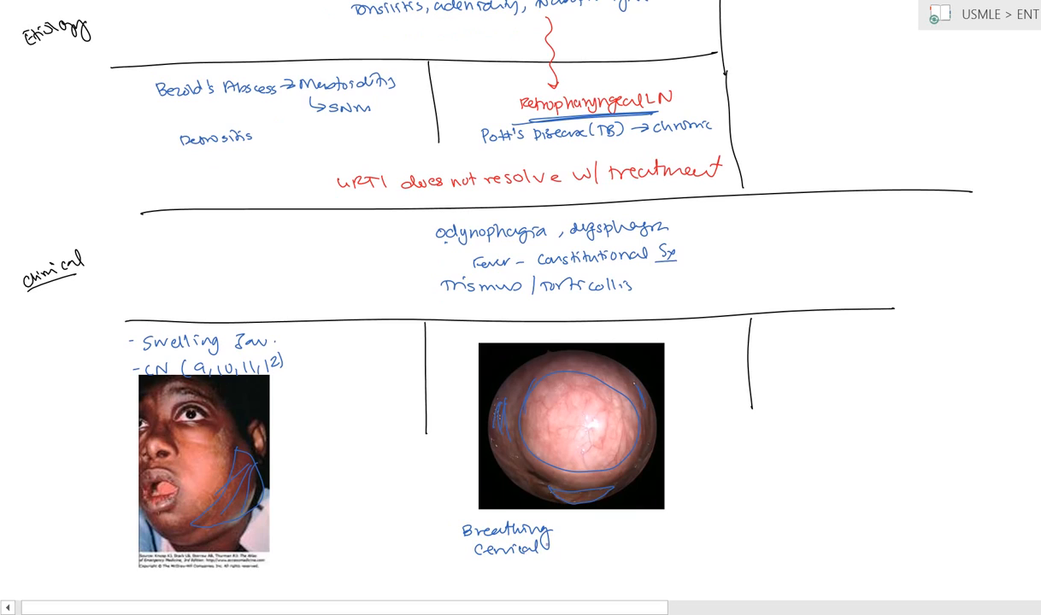
pyautogui.write('LN Tend.')
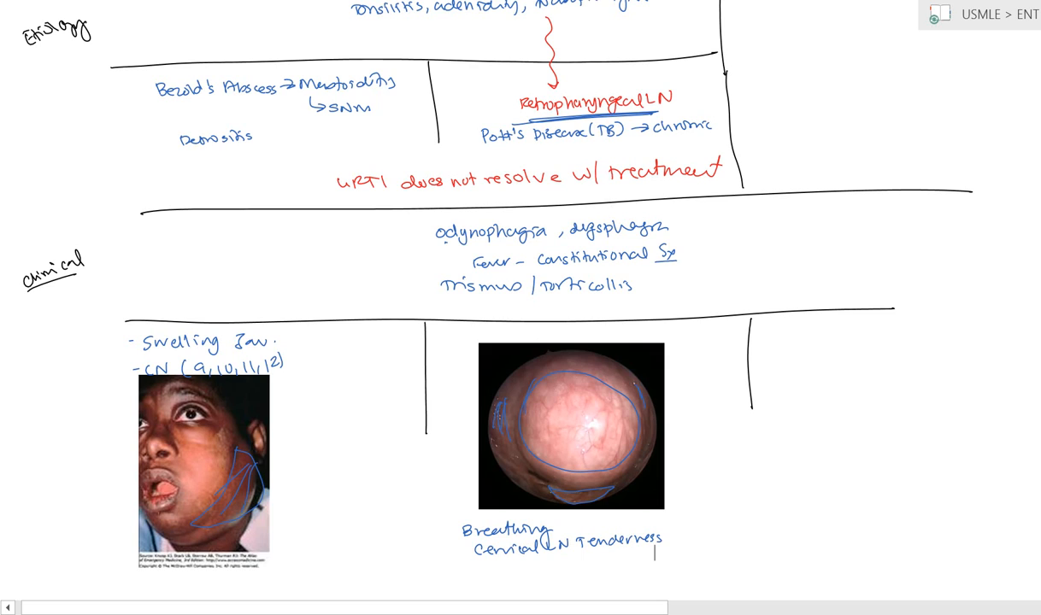
pyautogui.moveTo(776, 579)
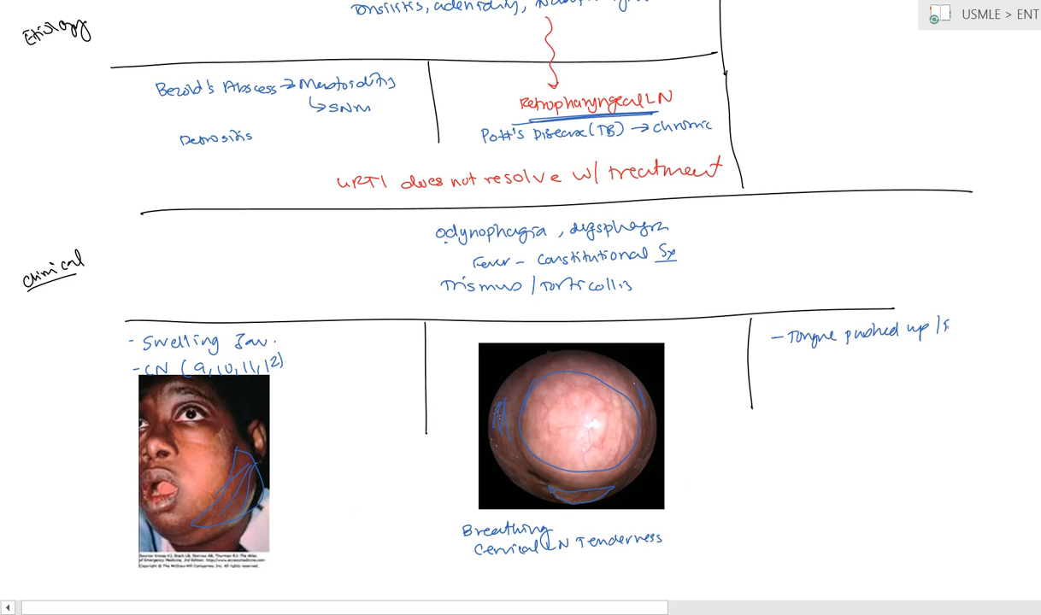
# Write 'Tongue pushed up/back' and 'Swelling', then resize and outline the pasted neck swelling photo.
pyautogui.write('Back')
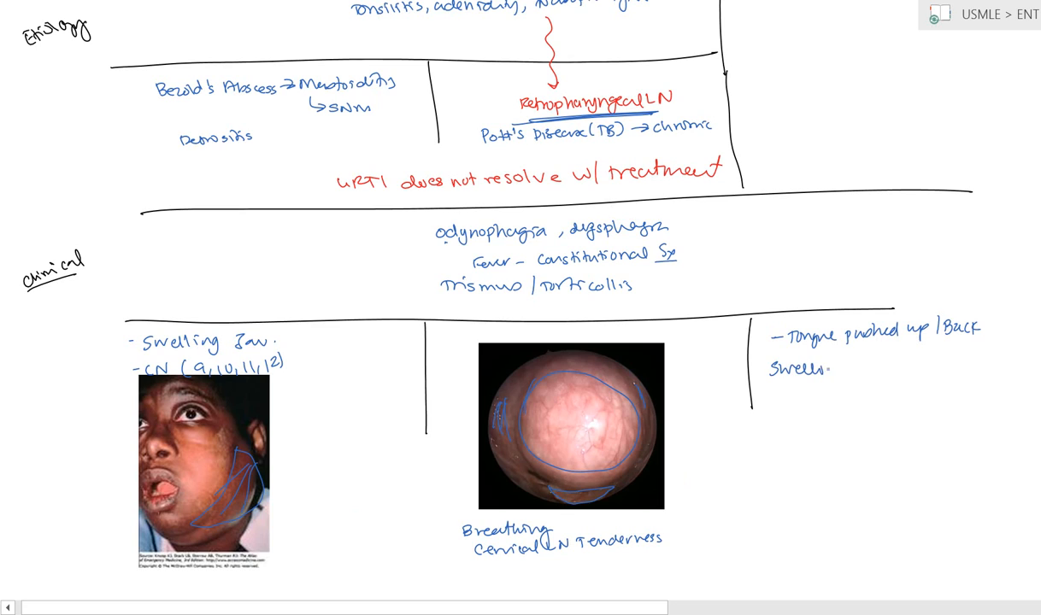
pyautogui.write('ng')
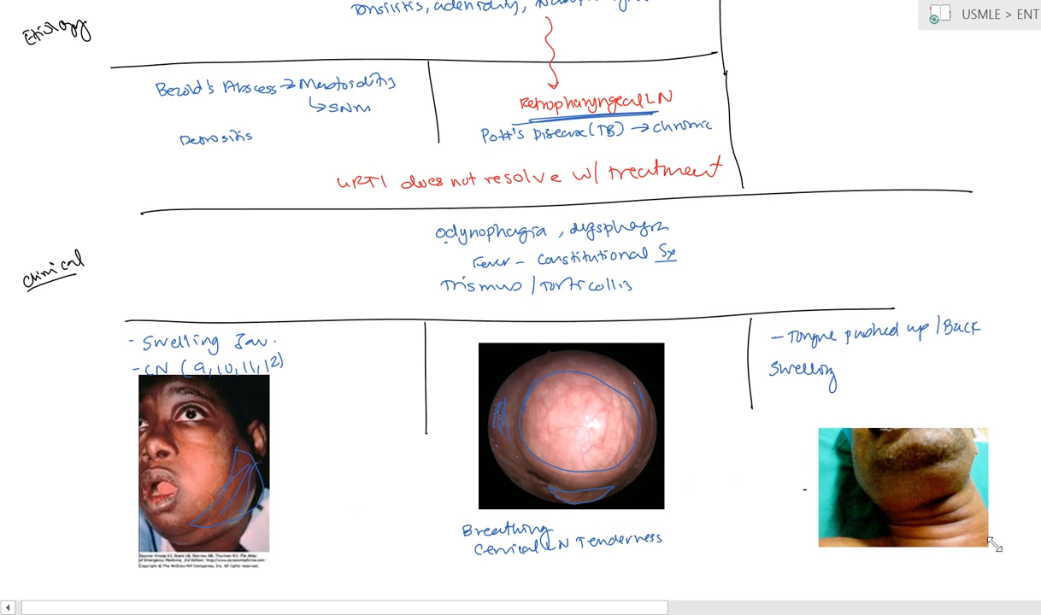
pyautogui.click(903, 487)
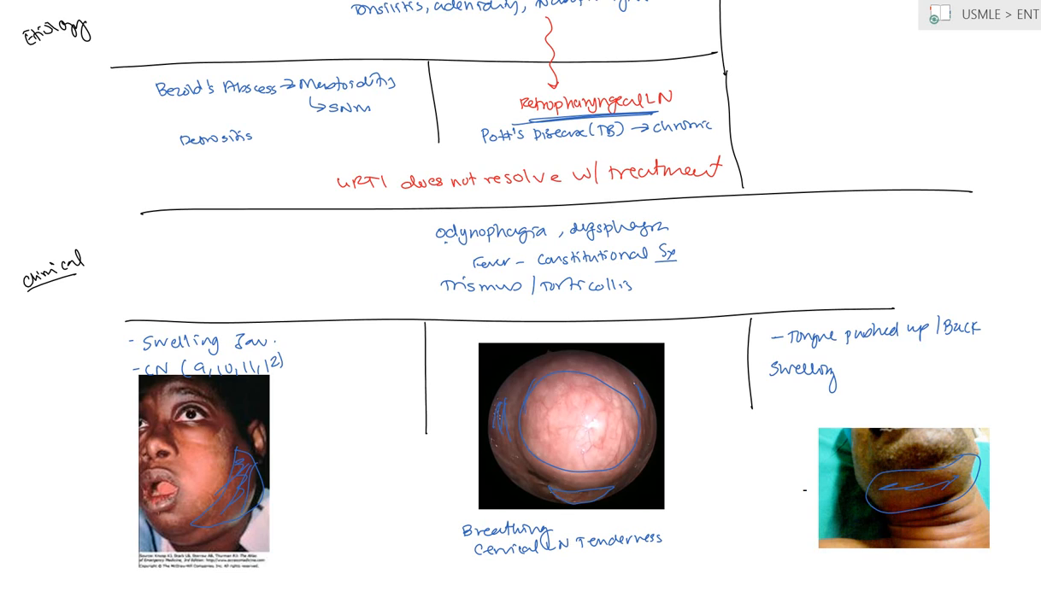
# Rule off the investigations row and handwrite 'X-ray', 'CT' and 'Gram stain Culture' in it.
pyautogui.scroll(-3)
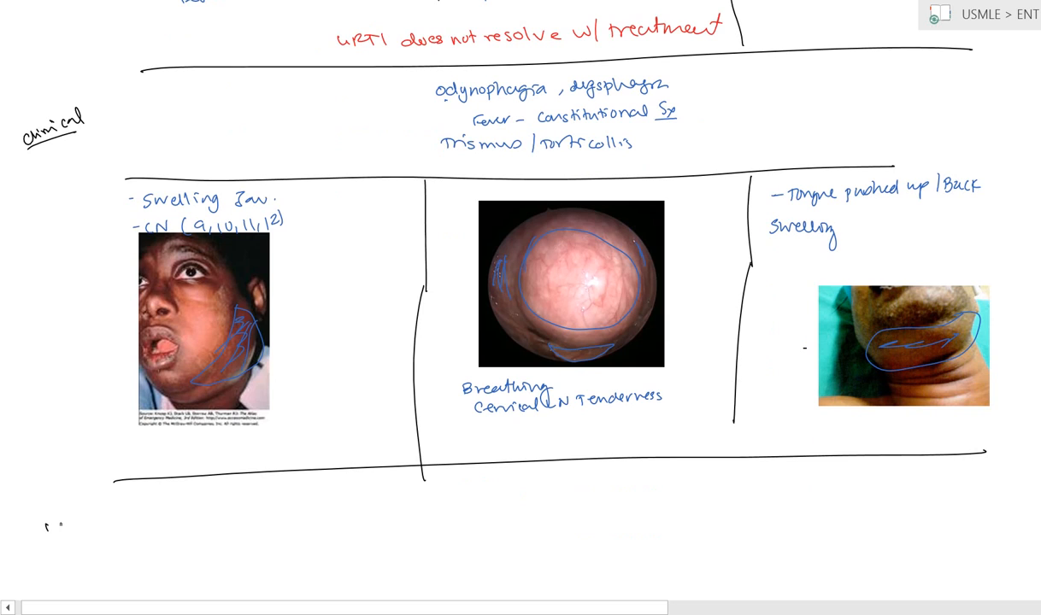
pyautogui.write('NV')
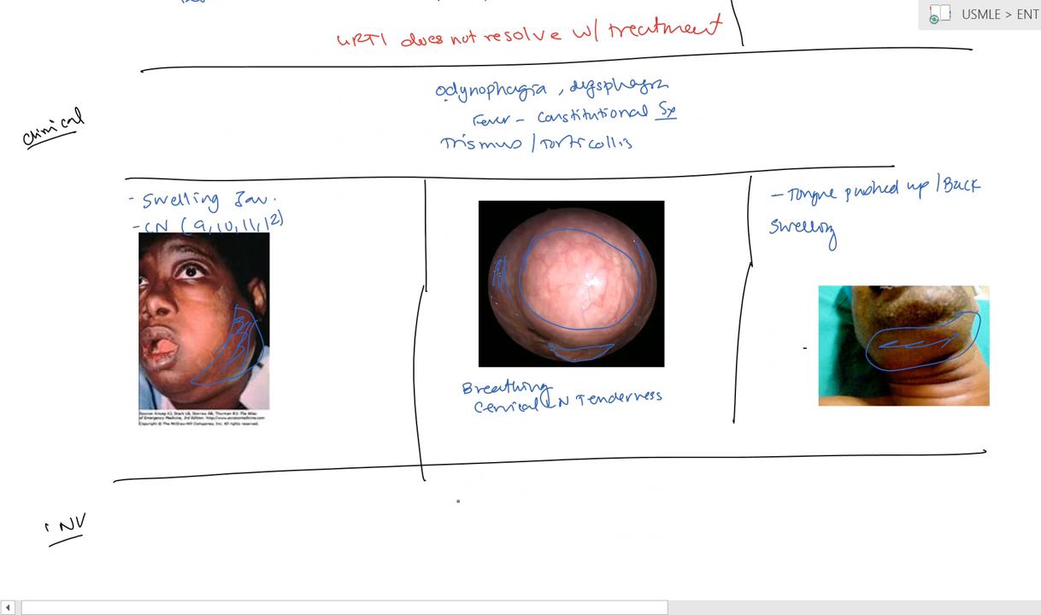
pyautogui.write('X-ray')
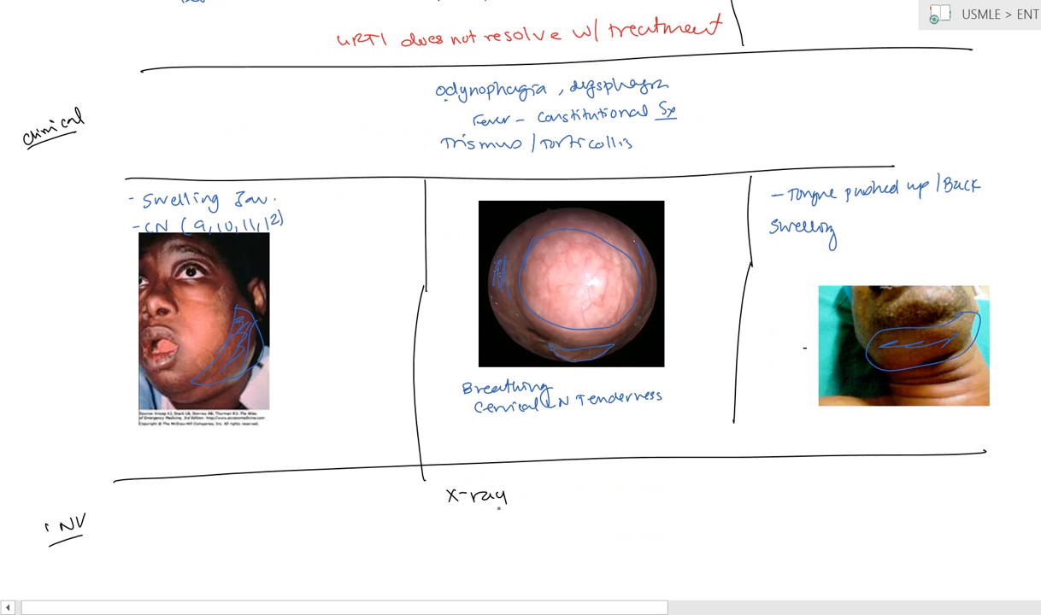
pyautogui.write('CT')
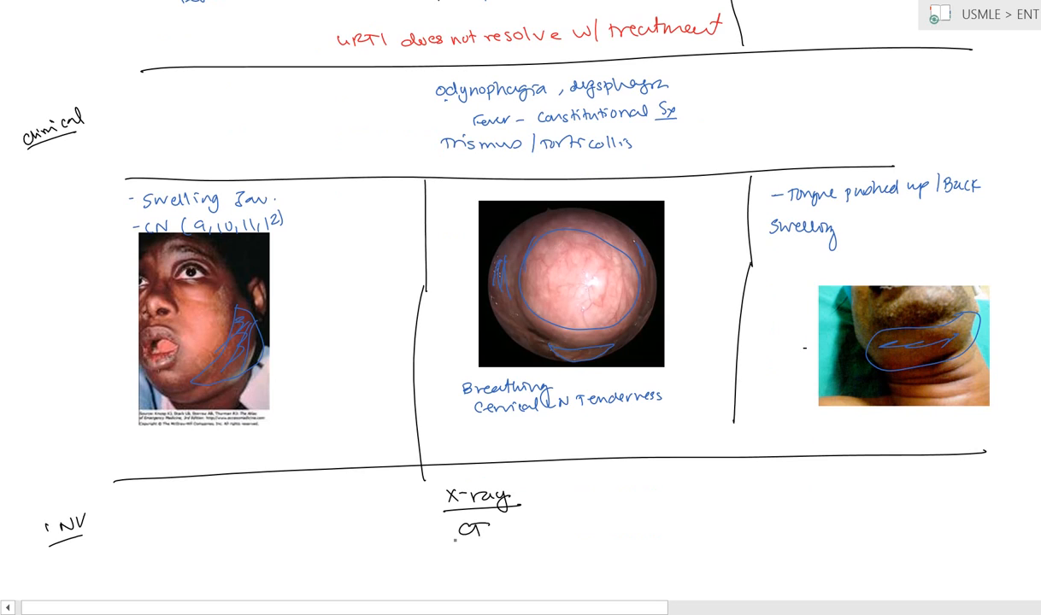
pyautogui.write('Gram')
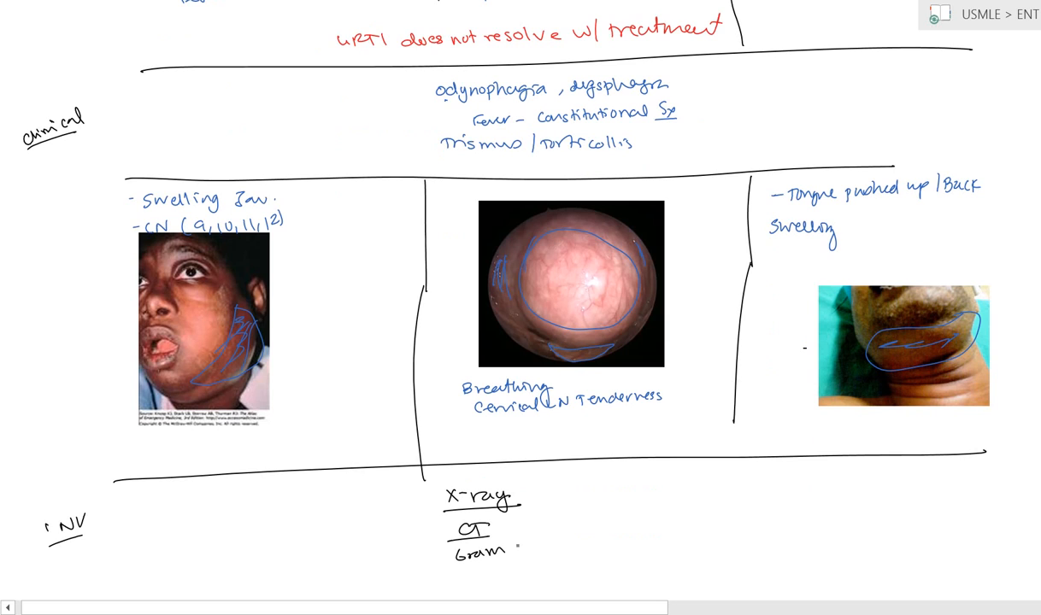
pyautogui.write('stain C')
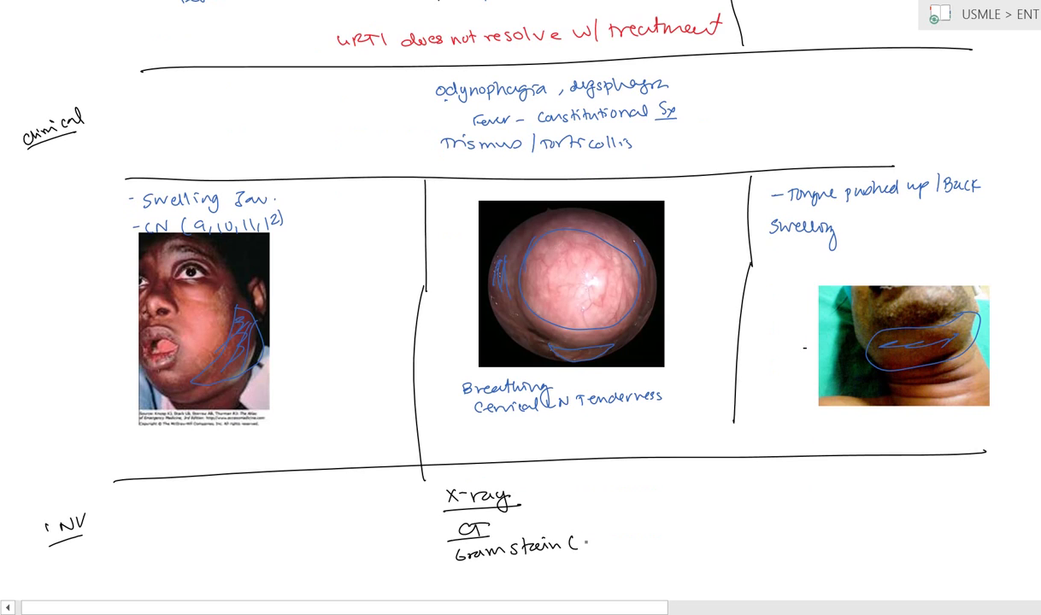
pyautogui.write('ulture')
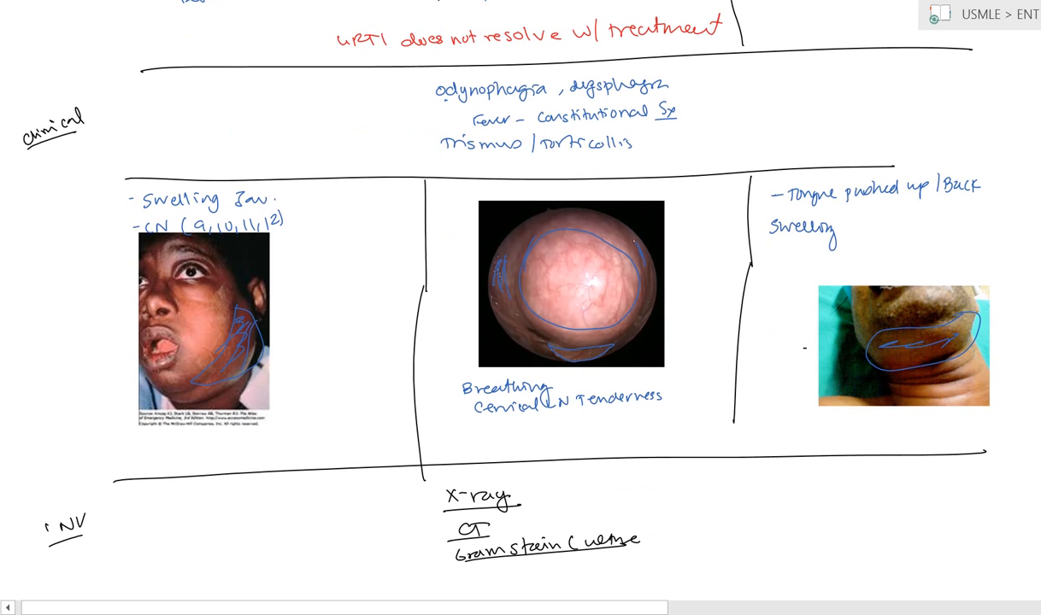
# Draw the treatment row border, label it 'Tx', and write '1 Airway – intubation/tracheostomy'.
pyautogui.scroll(-3)
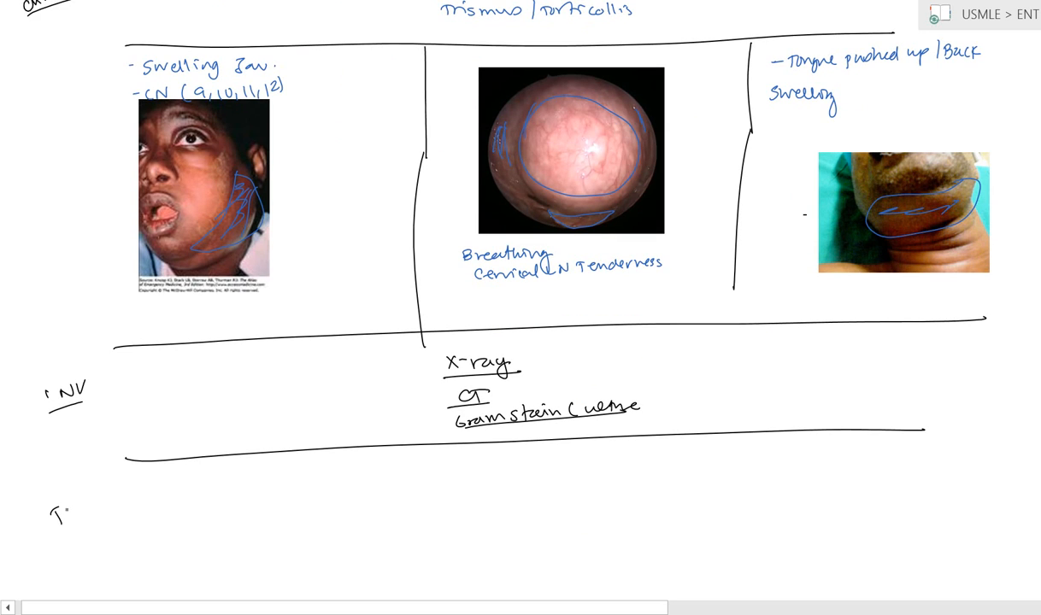
pyautogui.write('Y')
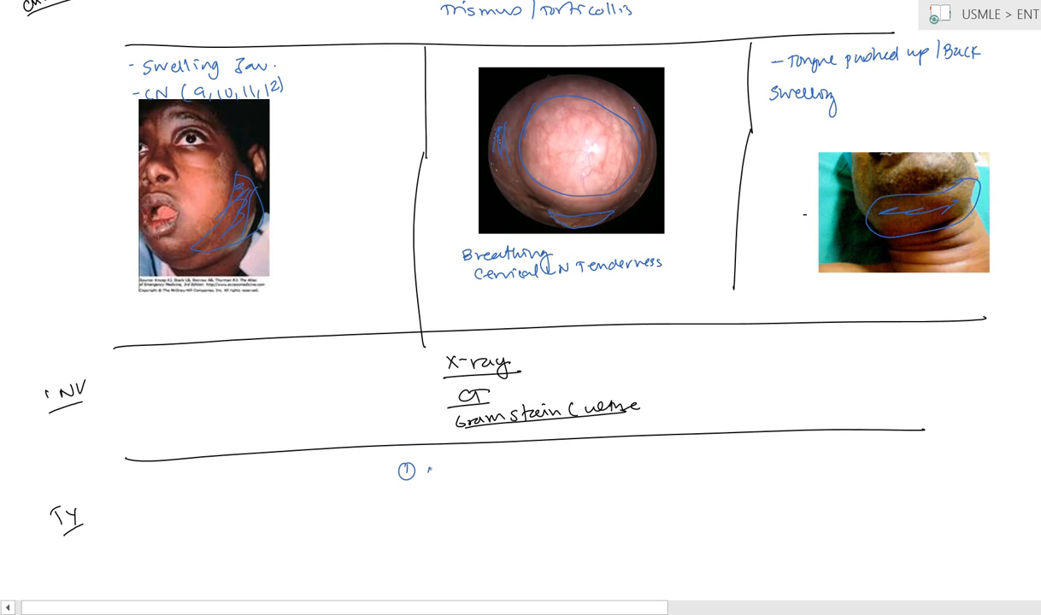
pyautogui.write('Air wa')
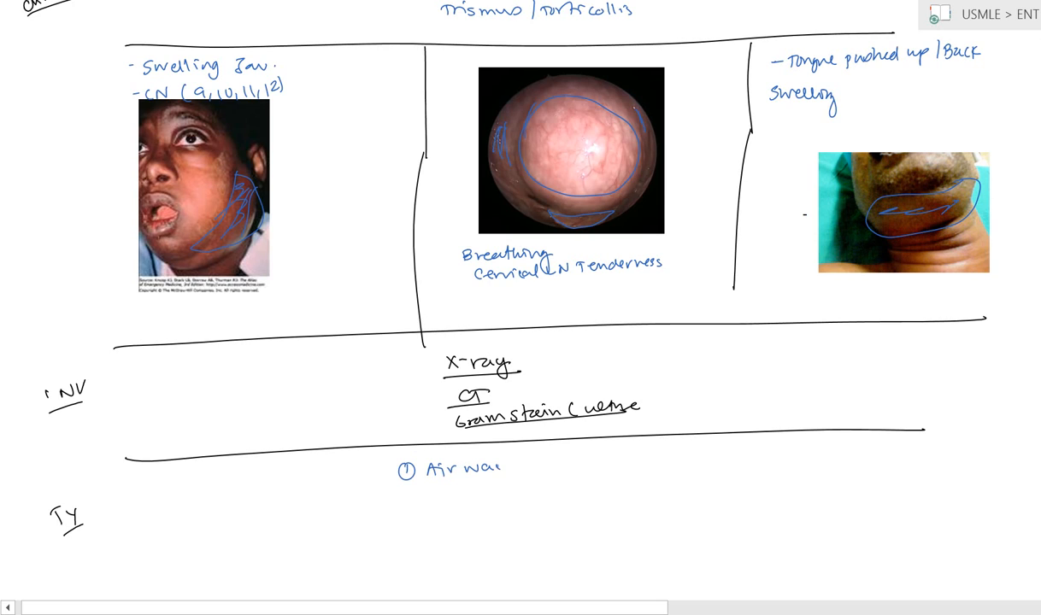
pyautogui.write('y')
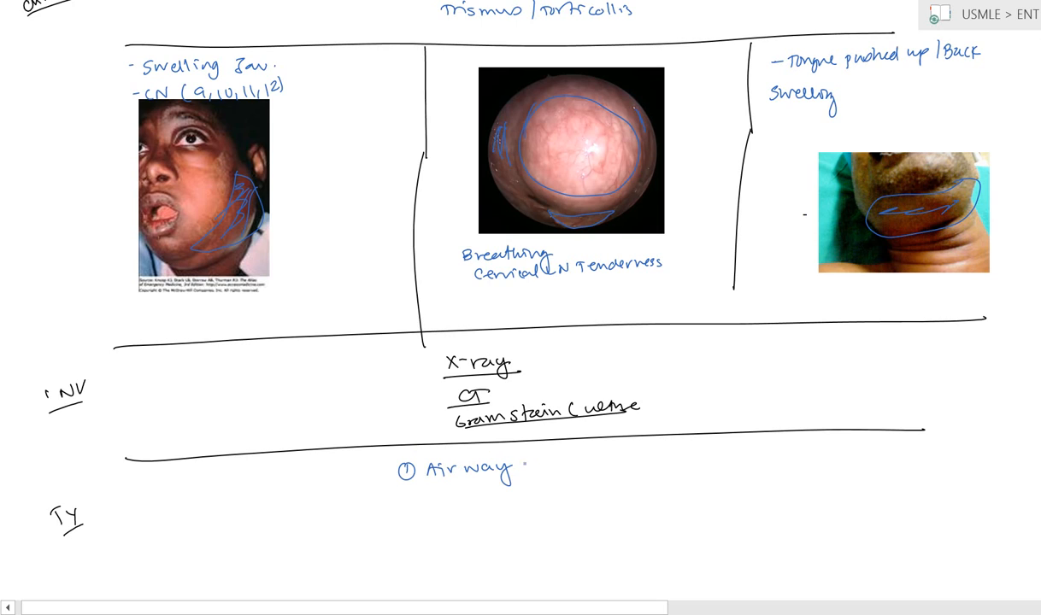
pyautogui.write('- Intubation/t')
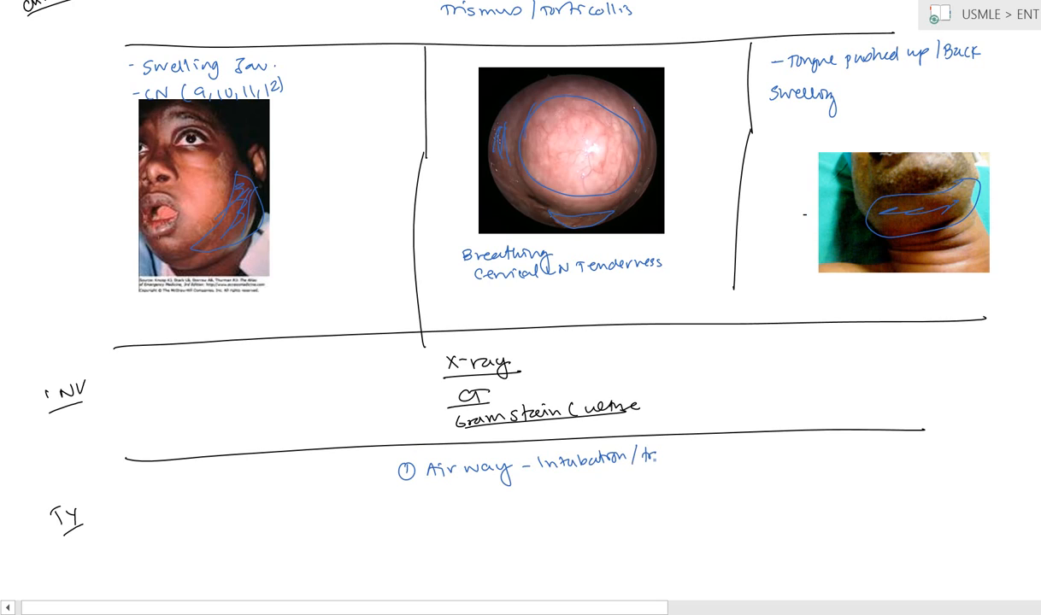
pyautogui.write('racheost.')
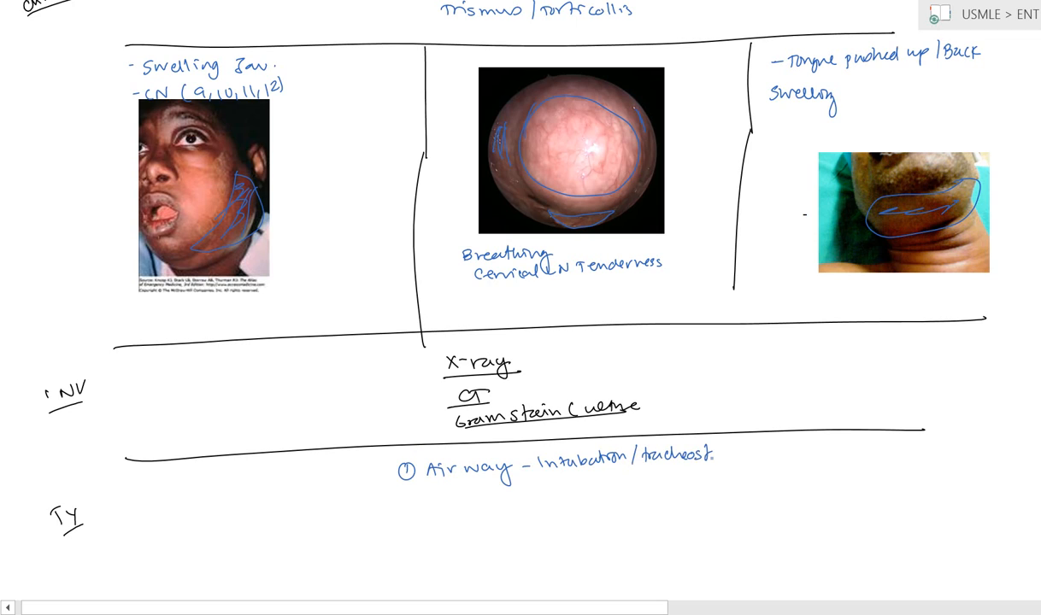
pyautogui.write('omy')
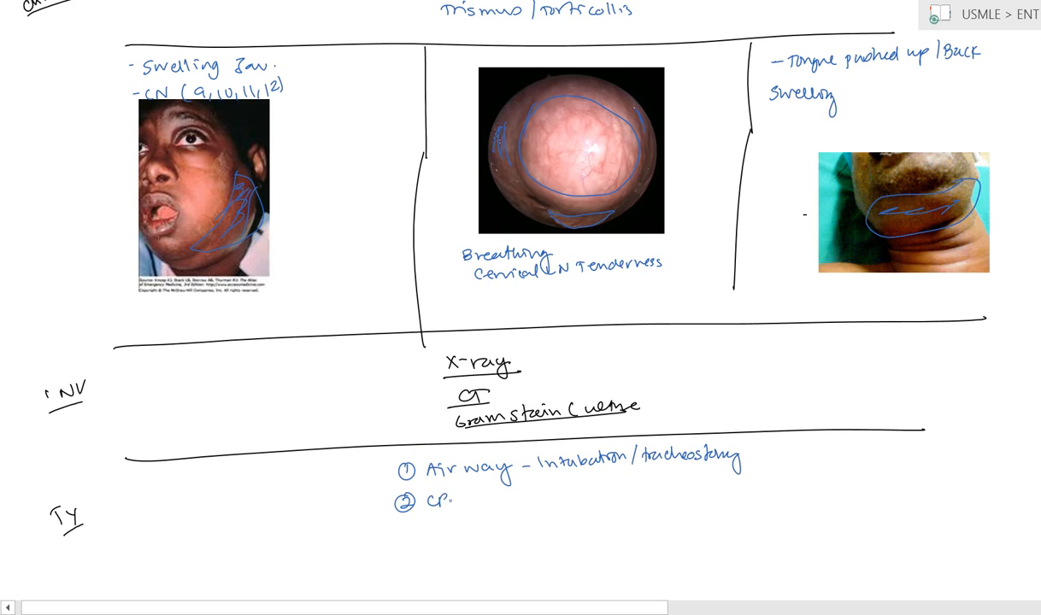
# Add 'CBC – culture of blood and pus' and 'IV antibiotics empirical → sensitivity' as items 2 and 3.
pyautogui.write('BL-')
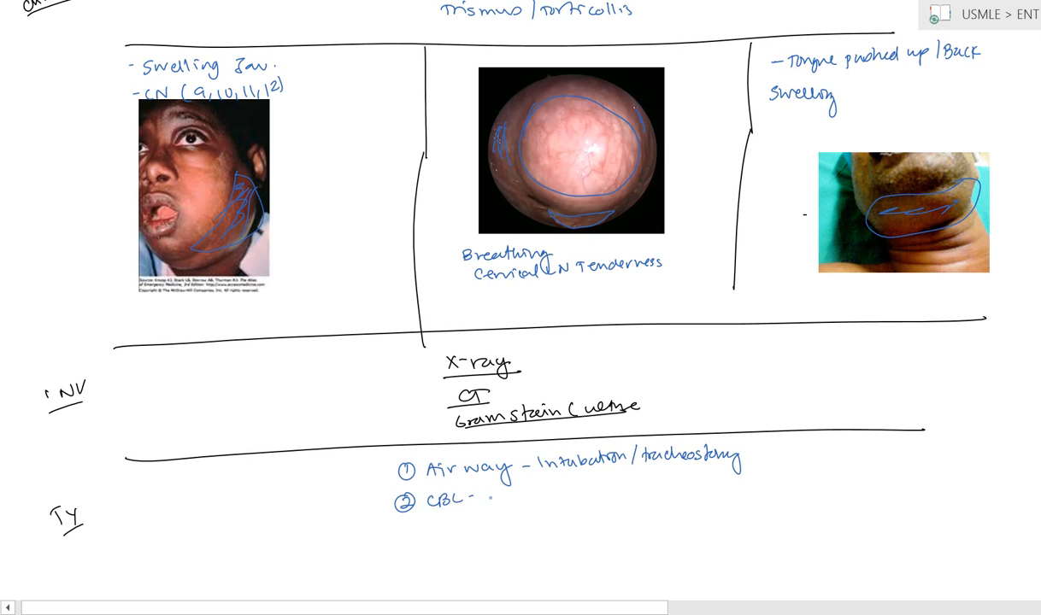
pyautogui.write('culture')
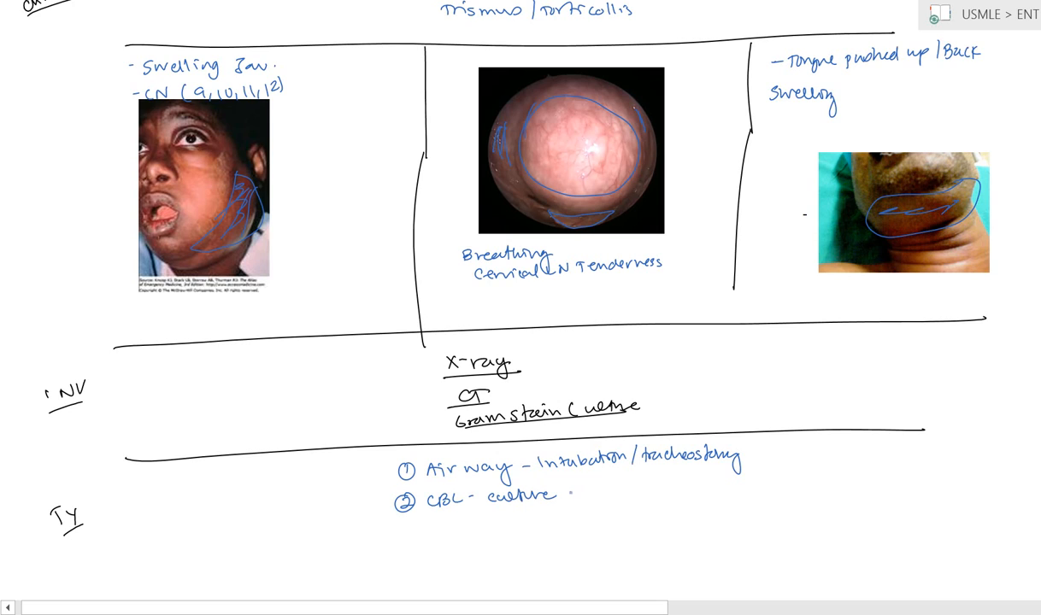
pyautogui.write('- Blood, pus')
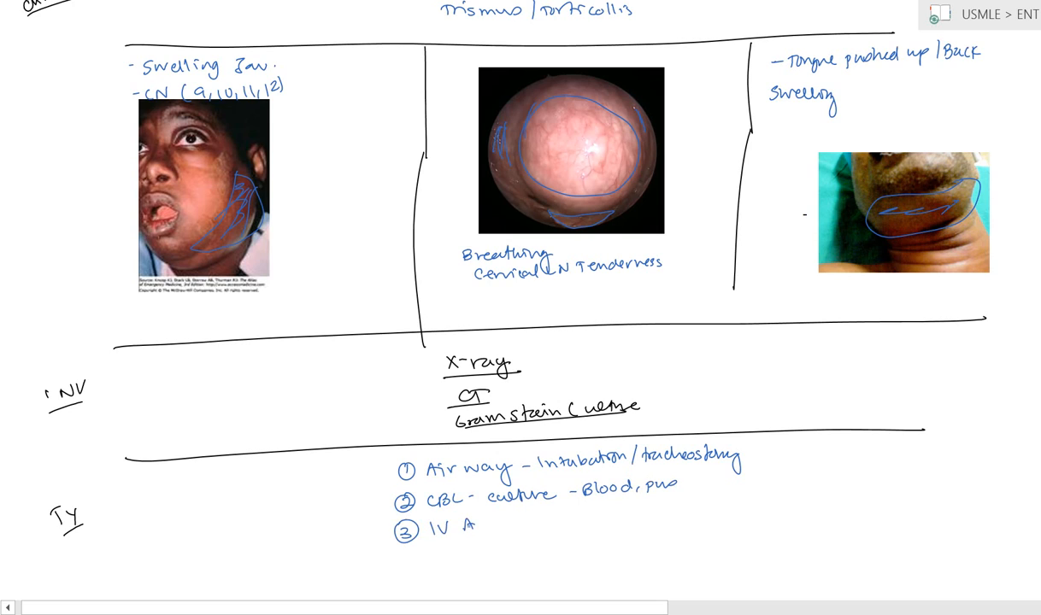
pyautogui.write('Anti-biotic - Empirical')
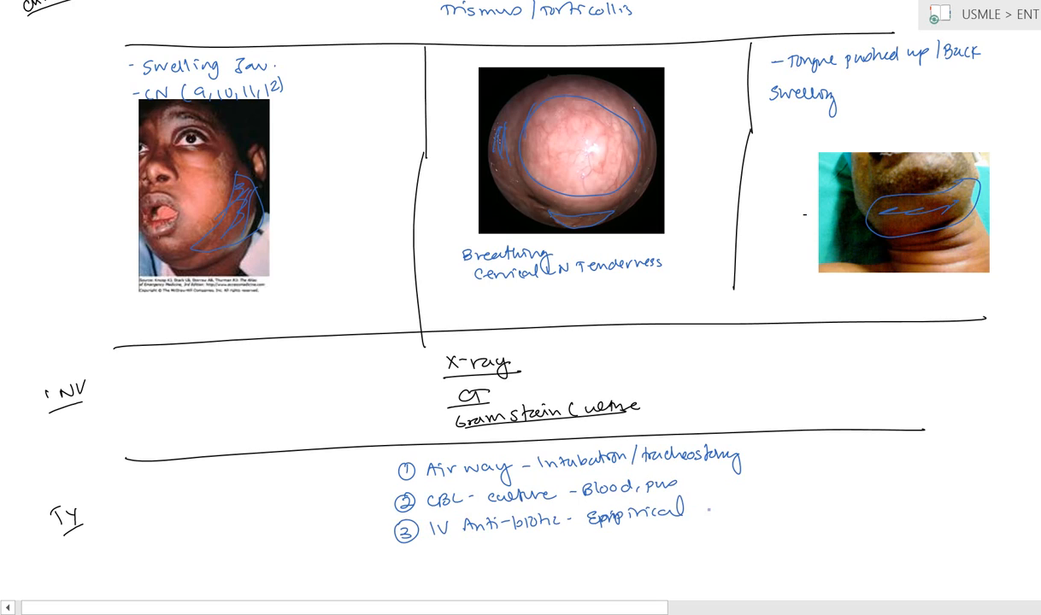
pyautogui.write('→ Sens.')
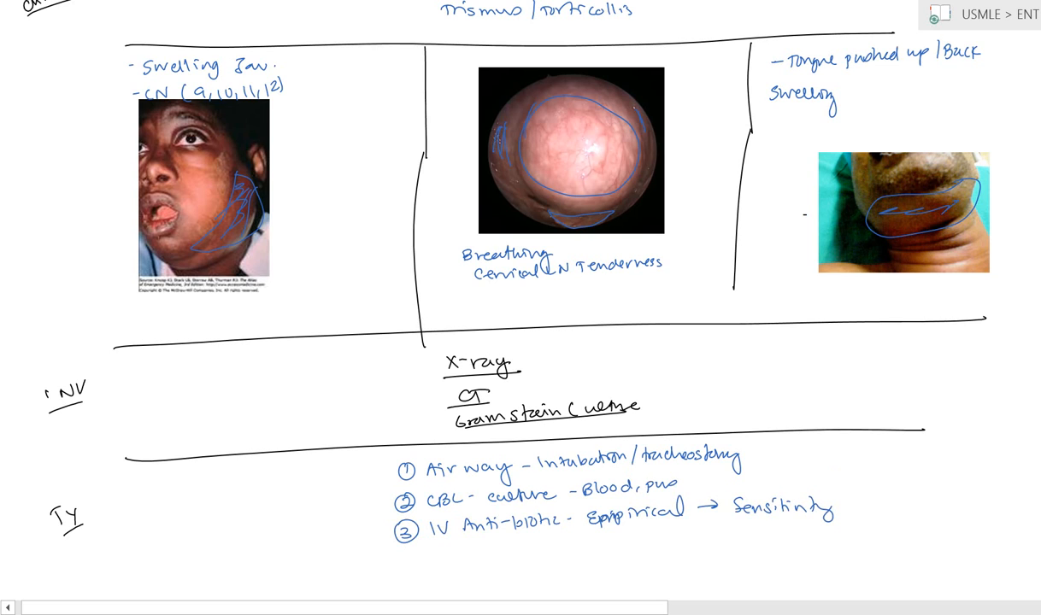
# Write '50%' and '4 Incision Drainage', rule off the treatment row, and write 'Comp' below.
pyautogui.scroll(-3)
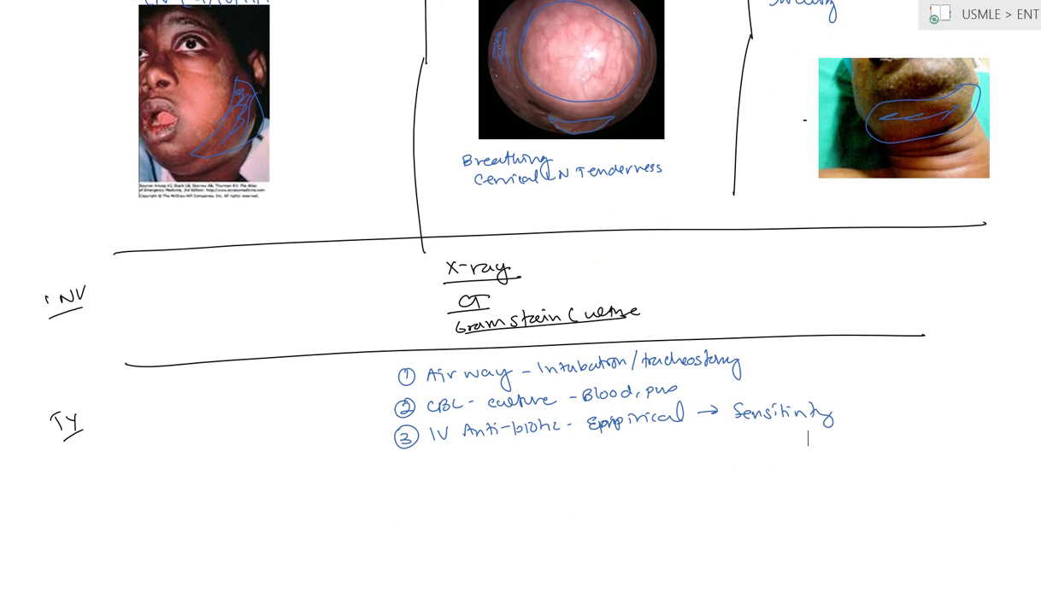
pyautogui.write('50%')
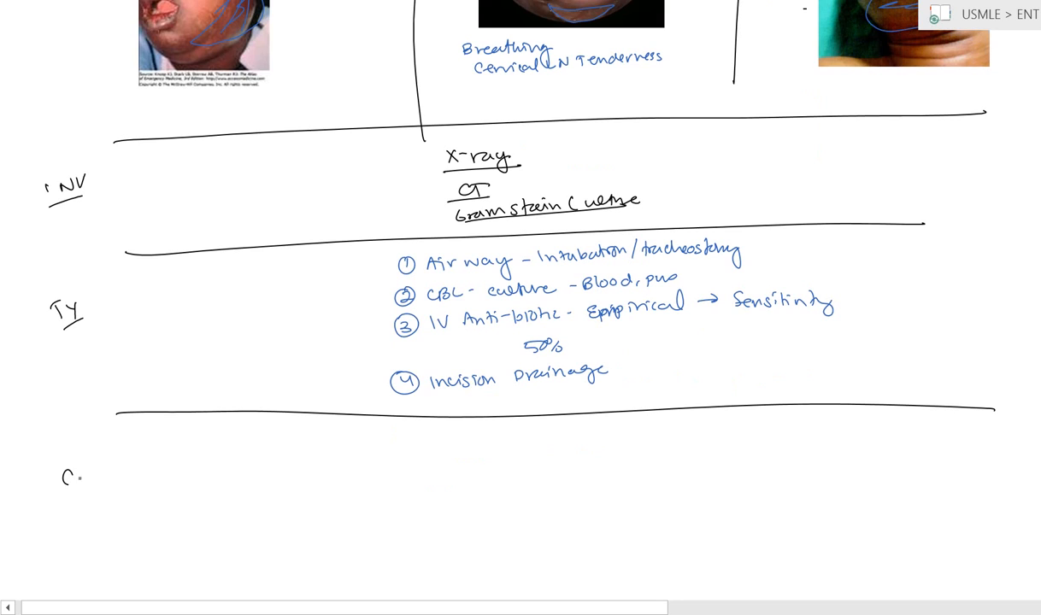
pyautogui.write('Comp')
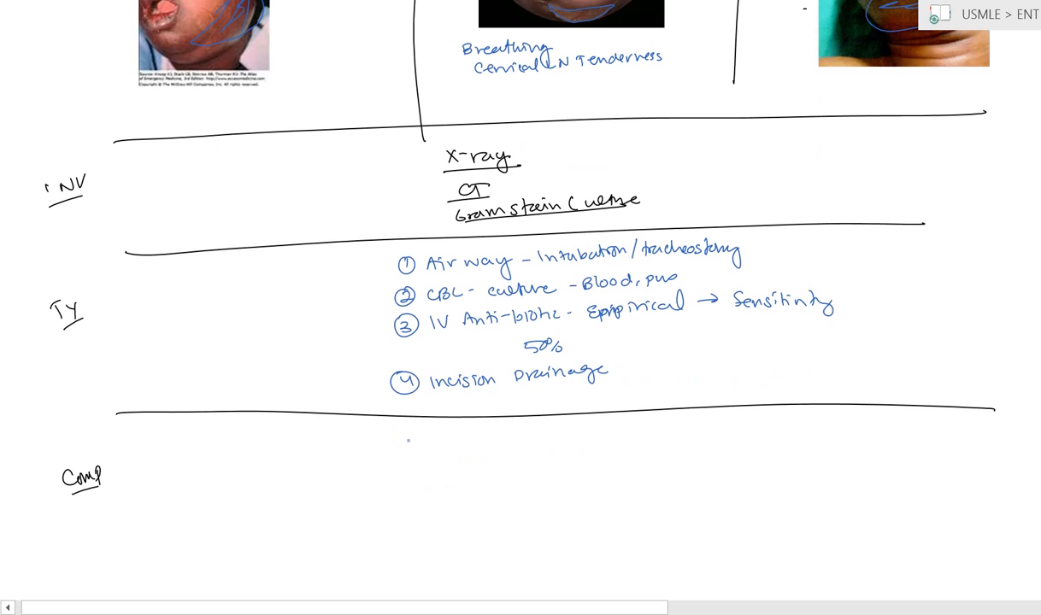
# Handwrite 'Spread to other symptoms', '1 Laryngeal edema' and begin '2 Mass' under complications.
pyautogui.write('Spro')
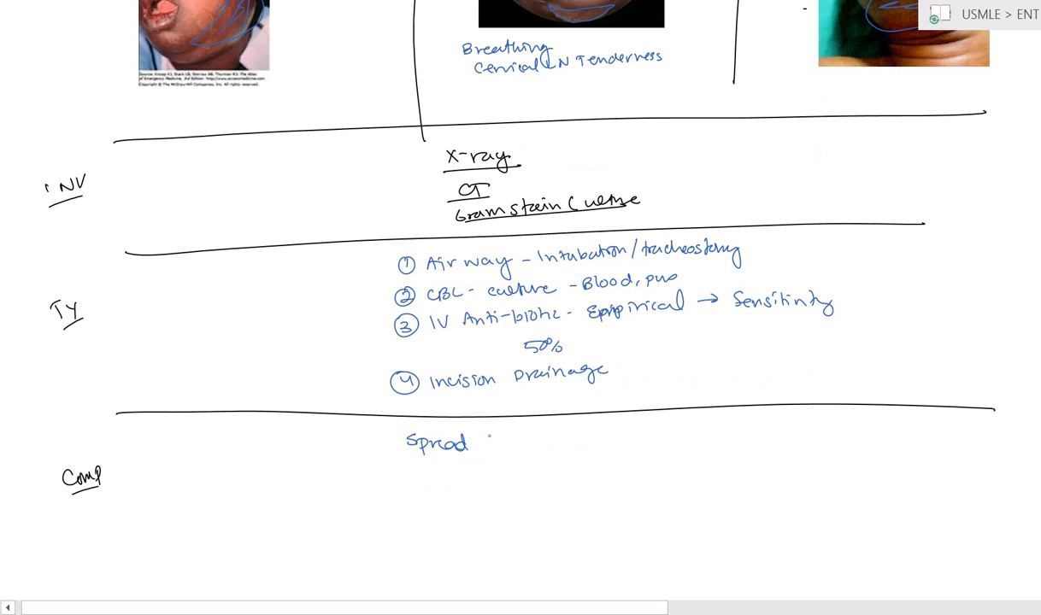
pyautogui.write('to other')
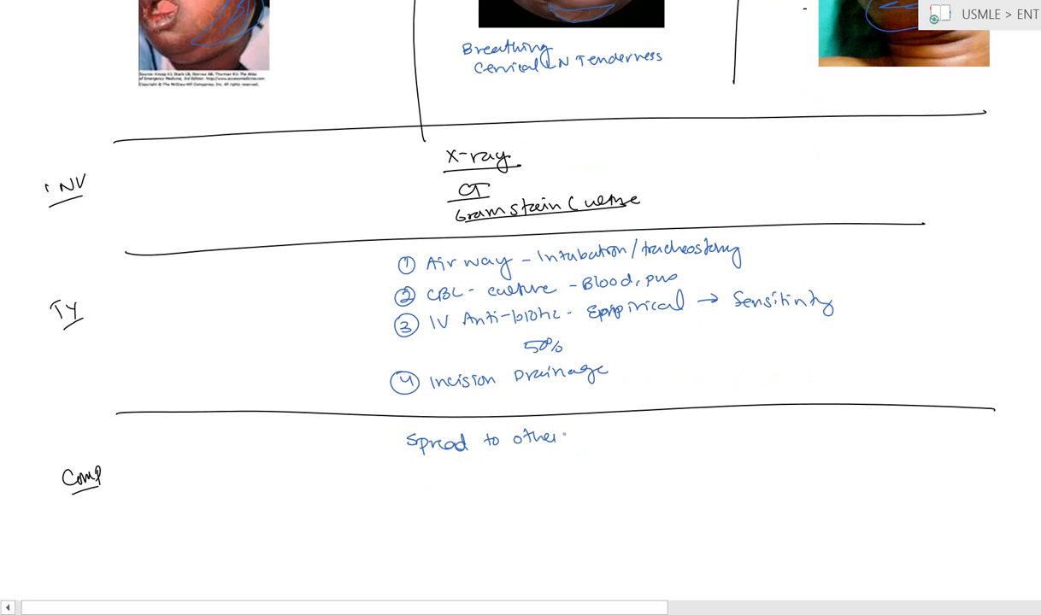
pyautogui.write('sympl')
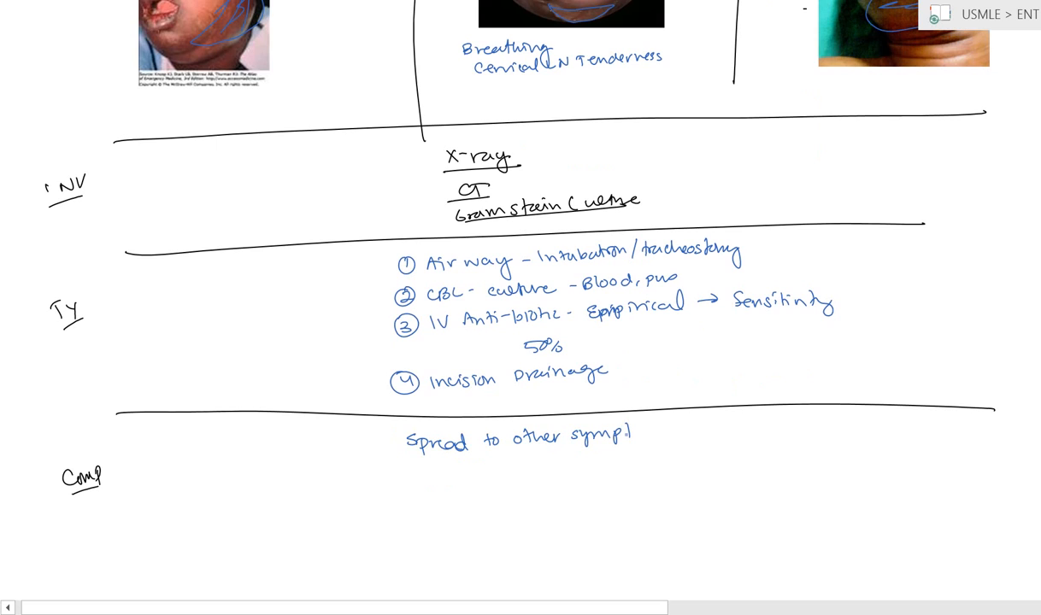
pyautogui.write('toms')
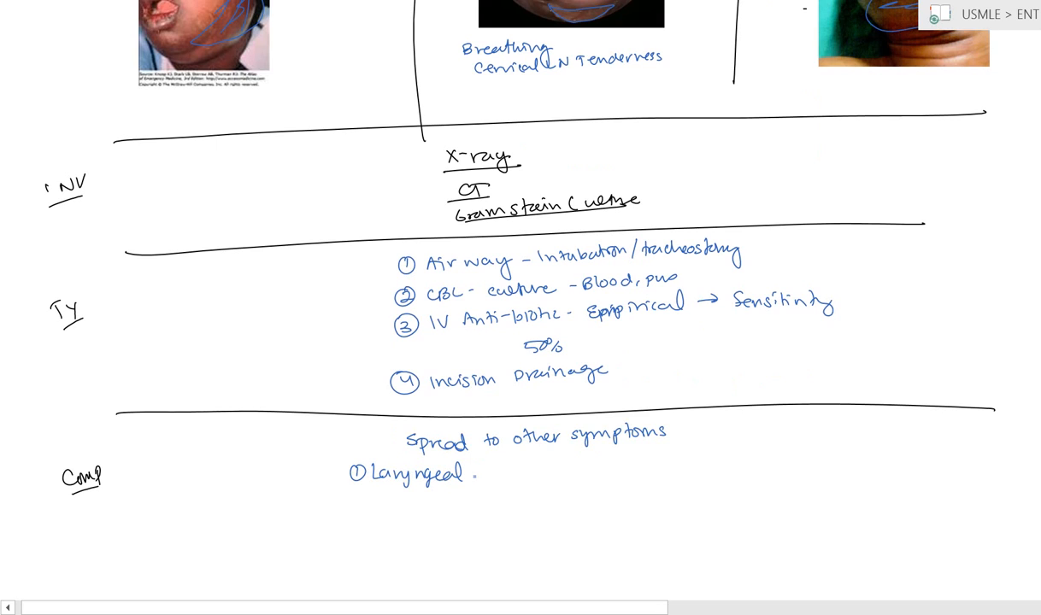
pyautogui.write('edema')
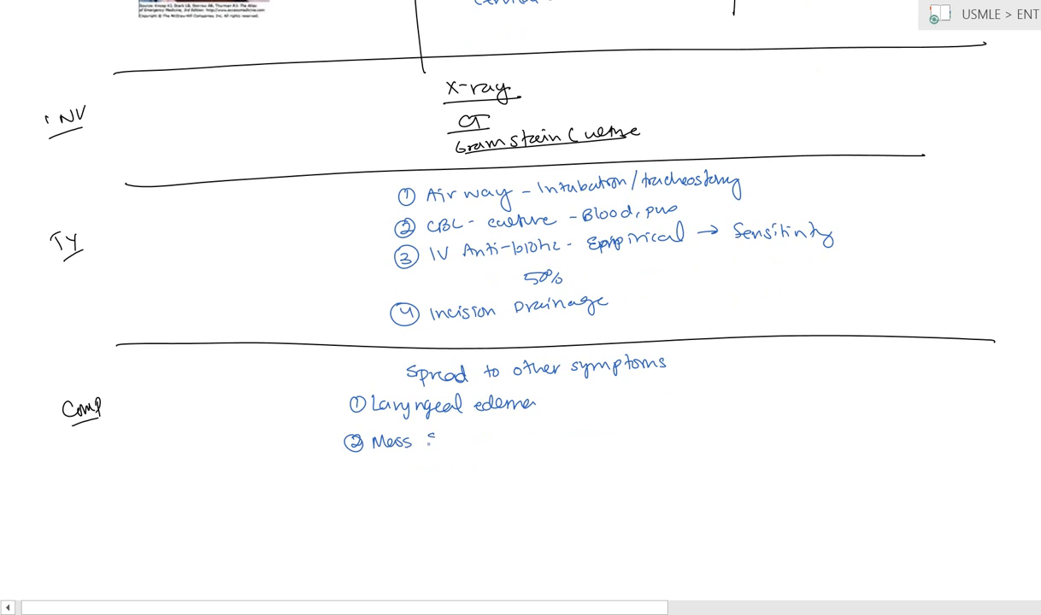
# Handwrite 'Mass Effects → compression trachea' and '3 Rupture → aspiration → asphyxia → pneumonia', then start item 4.
pyautogui.write('Effects -')
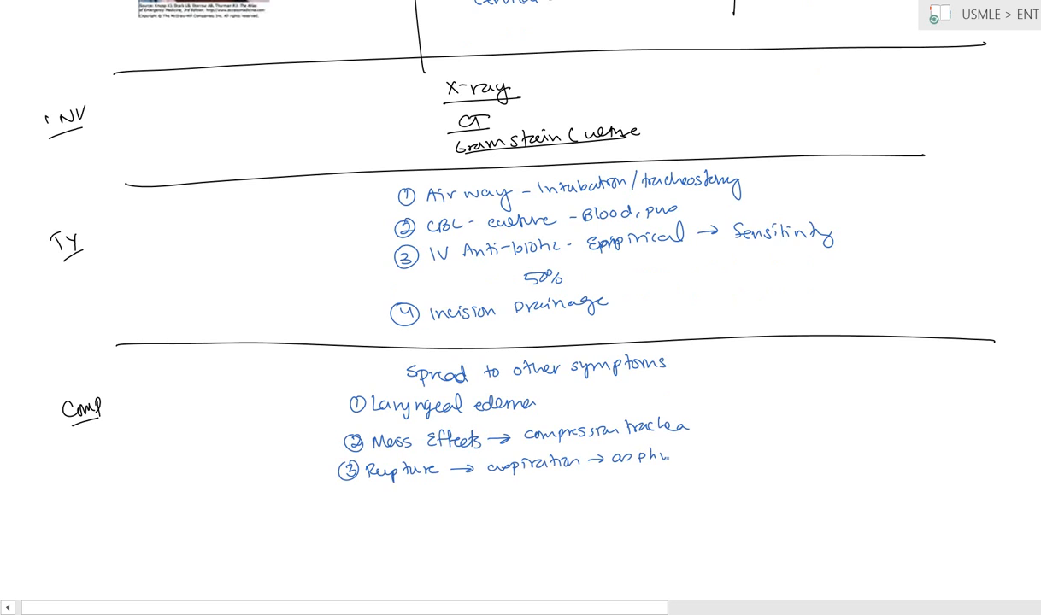
pyautogui.scroll(-3)
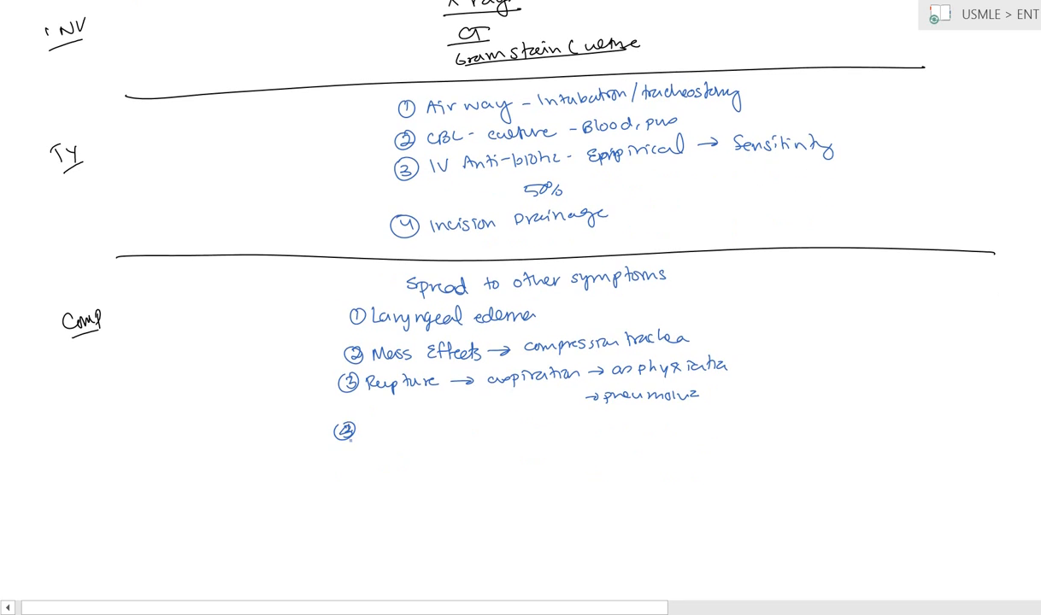